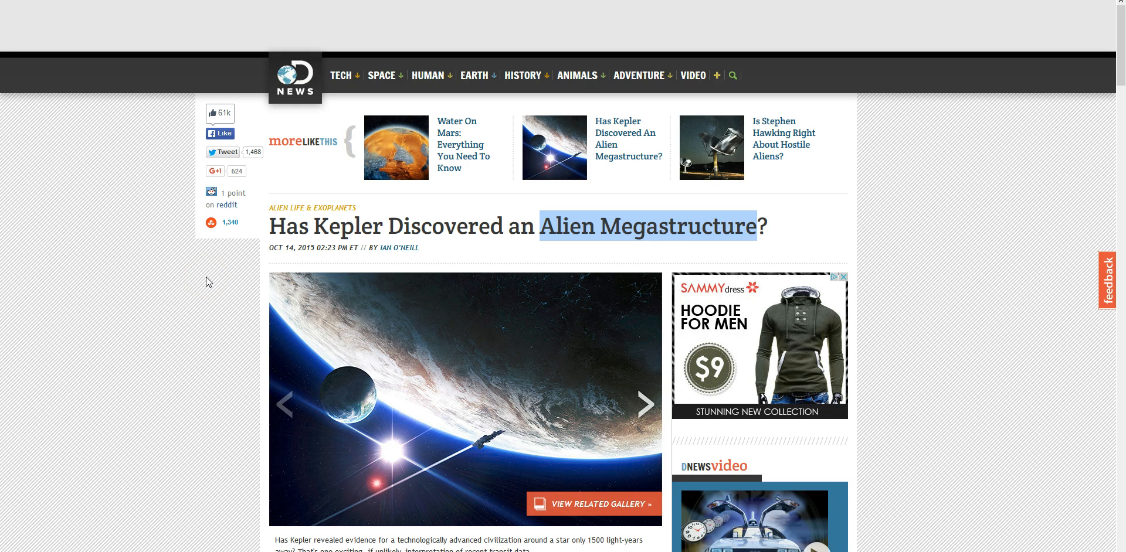
# Switch to the Gizmodo megastructure article and highlight the star name KIC 8462852
pyautogui.click(211, 414)
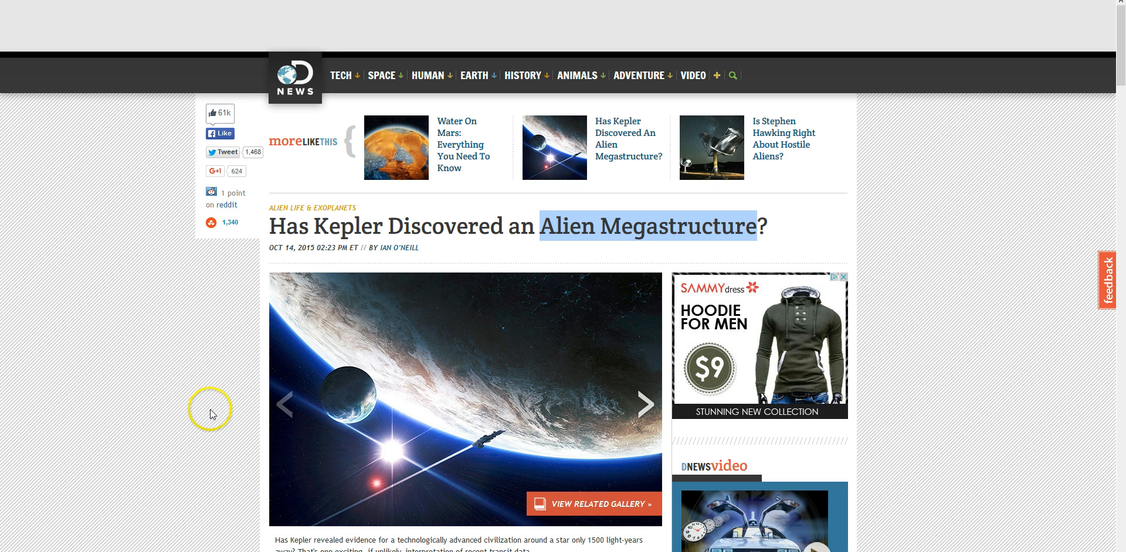
pyautogui.moveTo(212, 412)
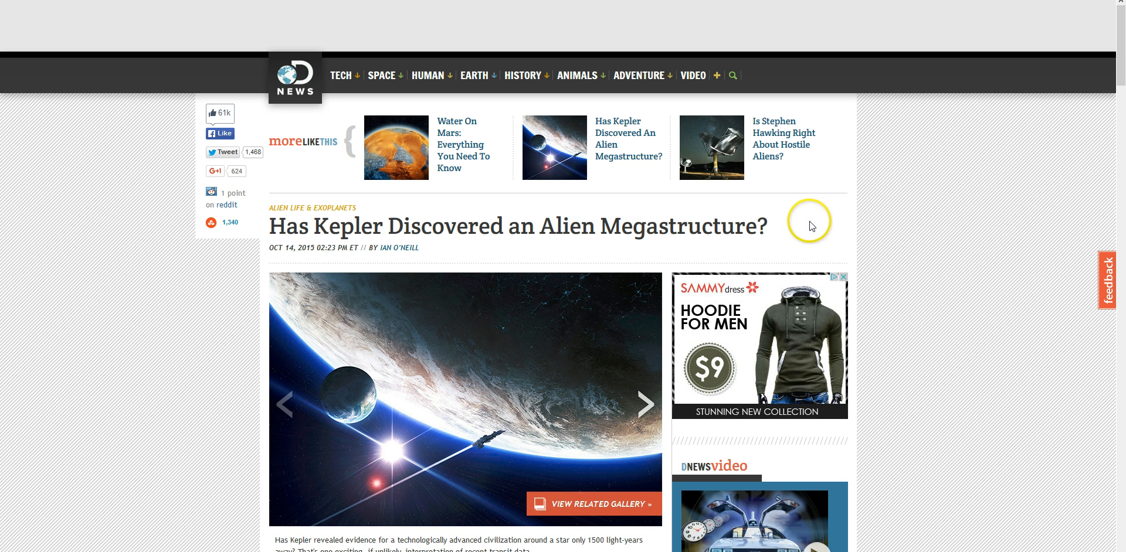
pyautogui.moveTo(538, 226)
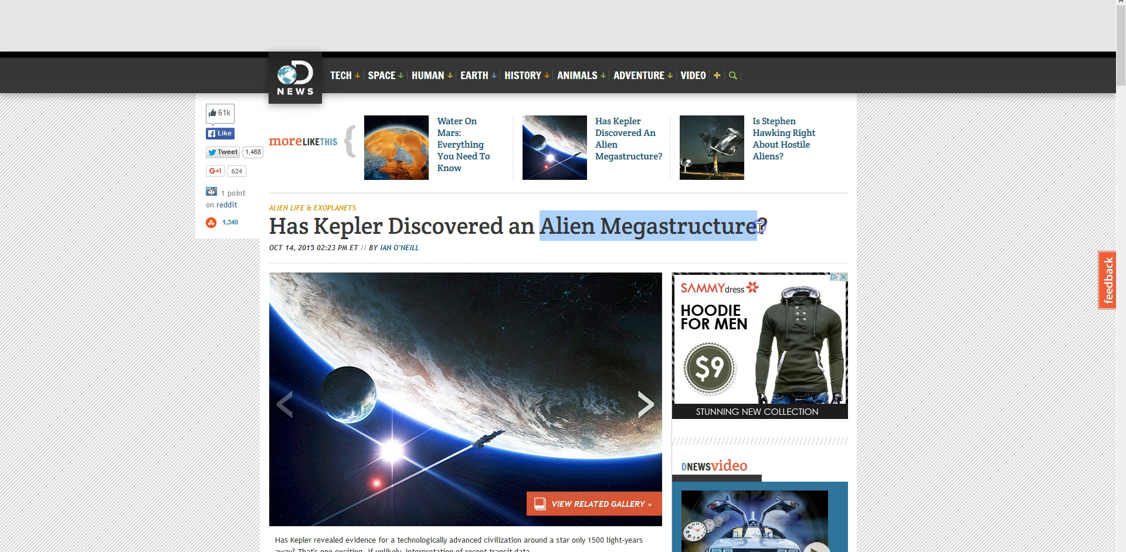
pyautogui.moveTo(506, 235)
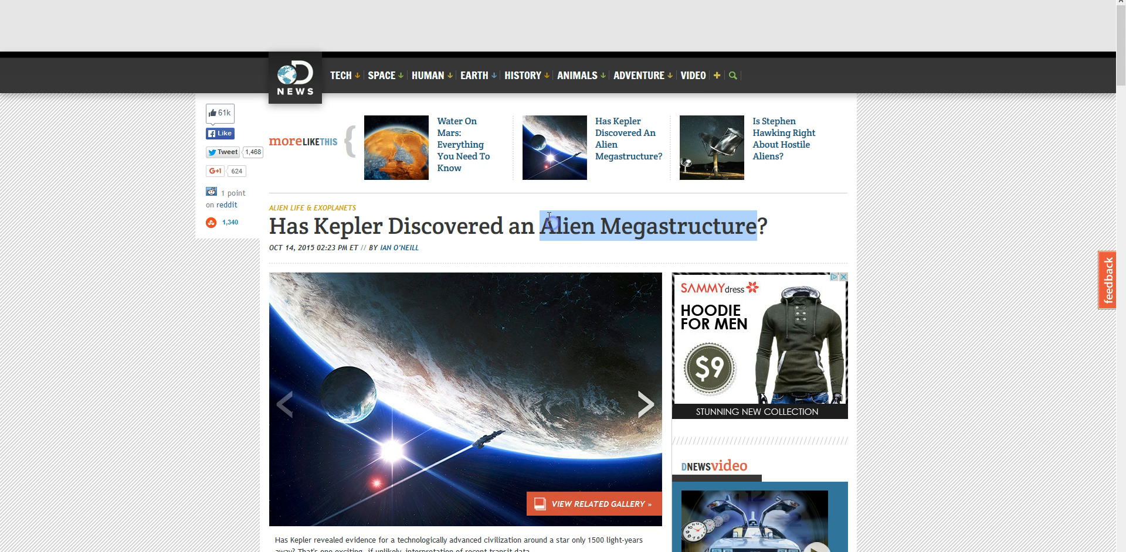
pyautogui.scroll(-3)
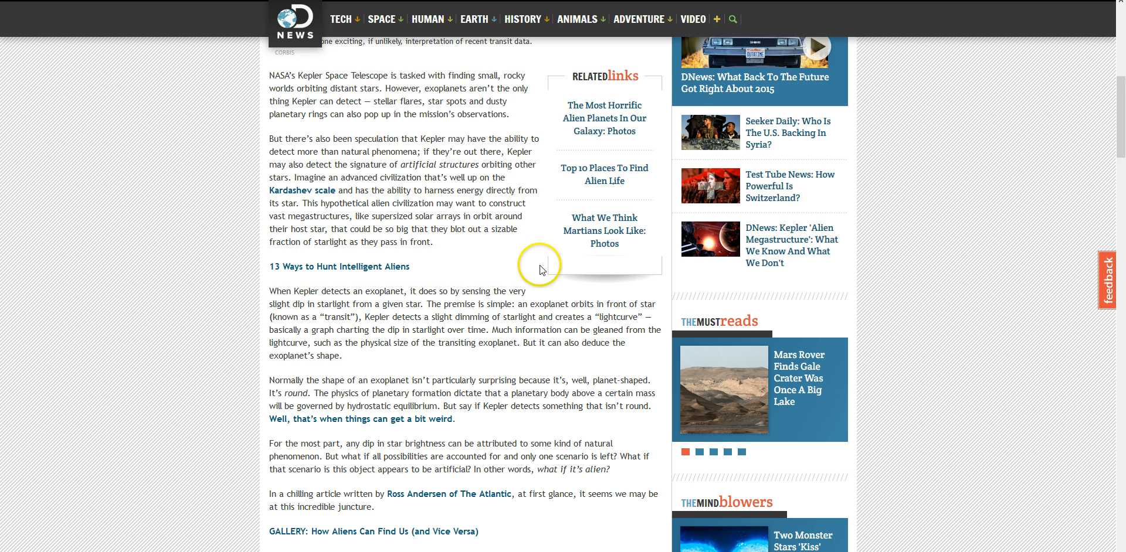
pyautogui.scroll(-3)
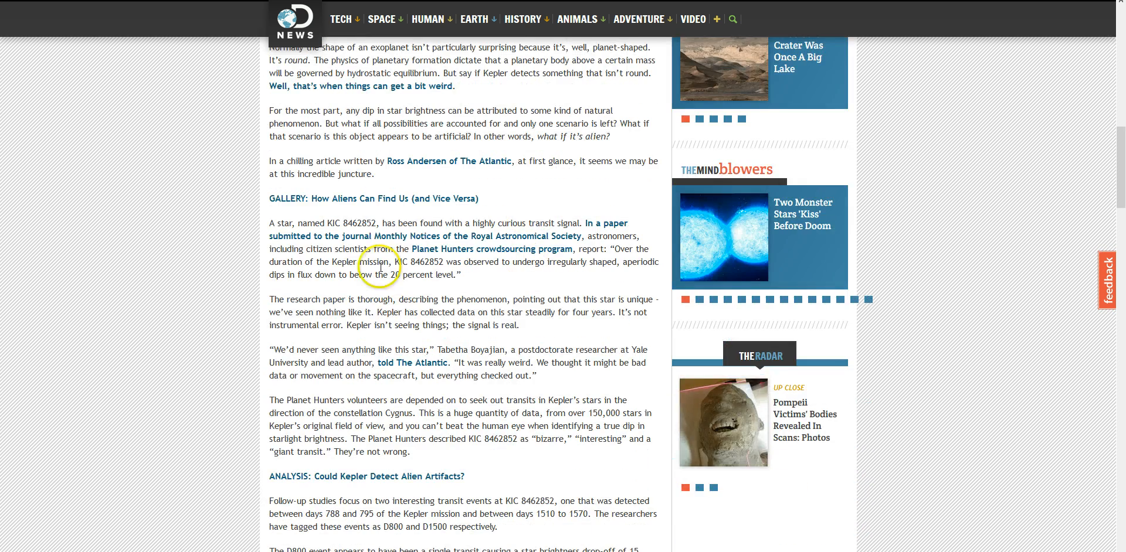
pyautogui.doubleClick(358, 223)
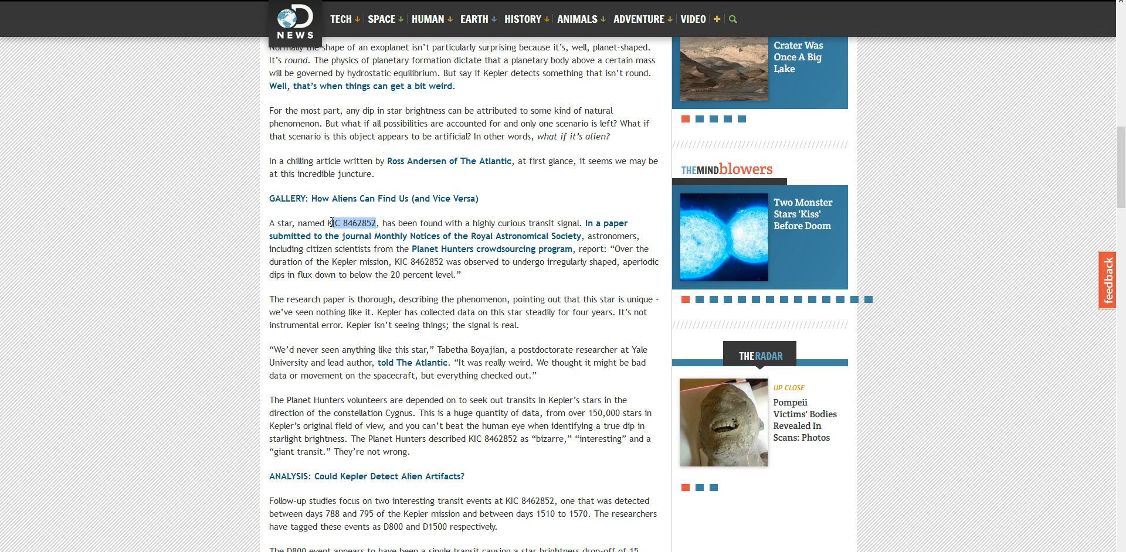
pyautogui.scroll(3)
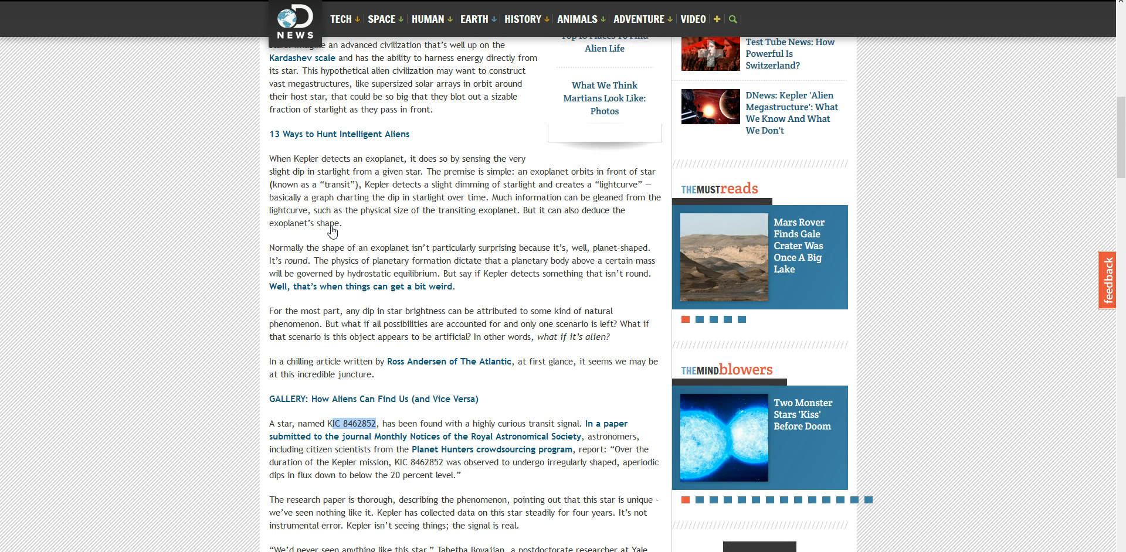
pyautogui.moveTo(332, 231)
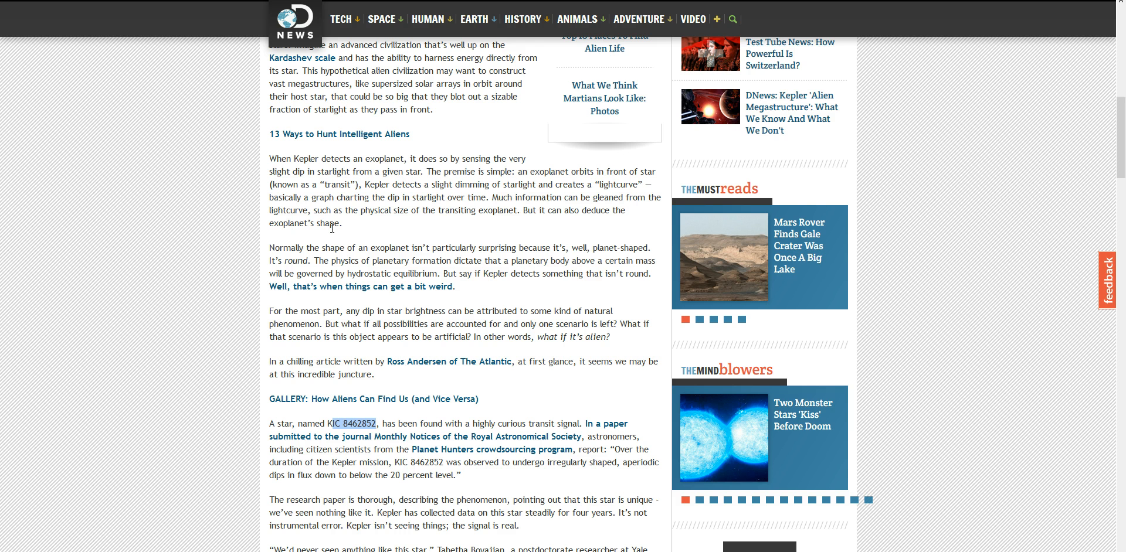
pyautogui.moveTo(482, 211)
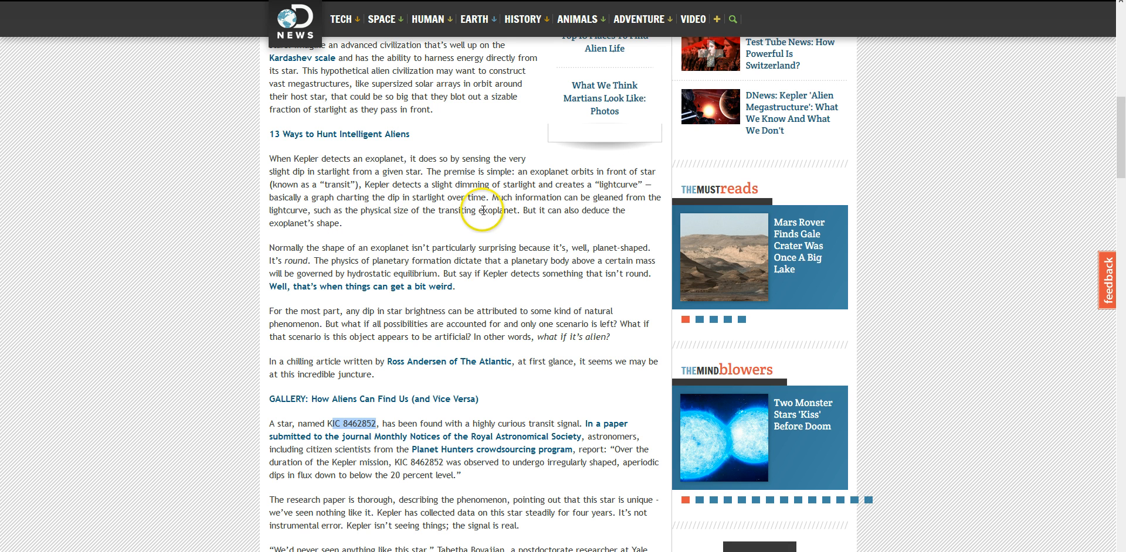
# Highlight 'exoplanet' and KIC 8462852 again, then scroll back to the article's top
pyautogui.doubleClick(498, 210)
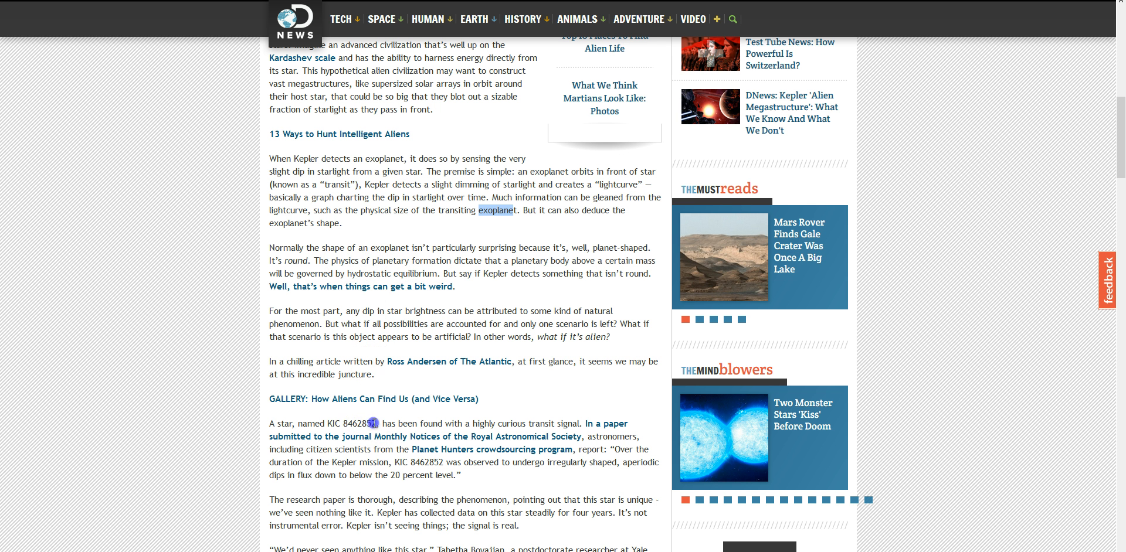
pyautogui.doubleClick(362, 424)
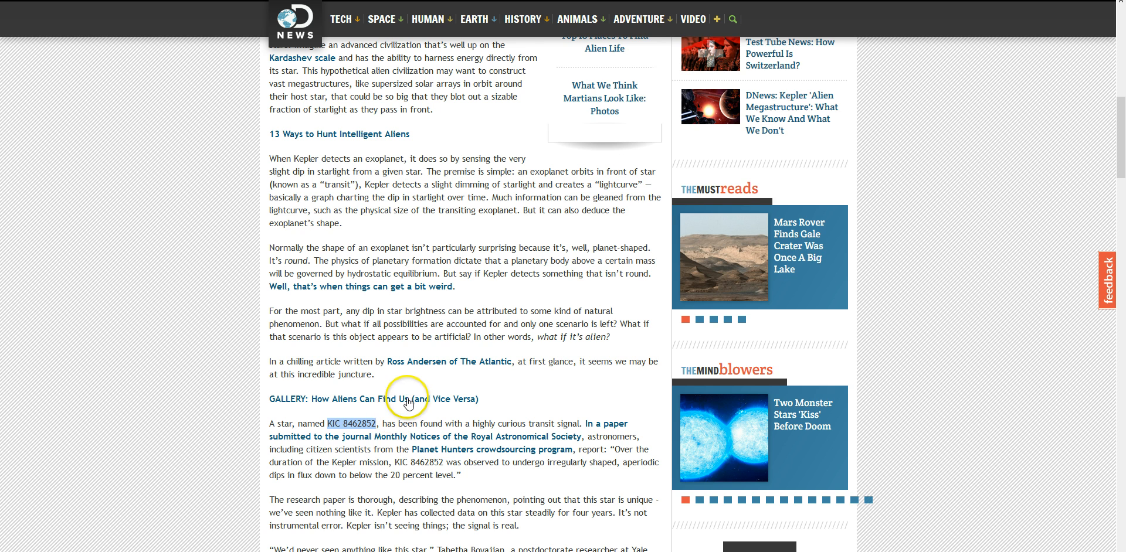
pyautogui.scroll(3)
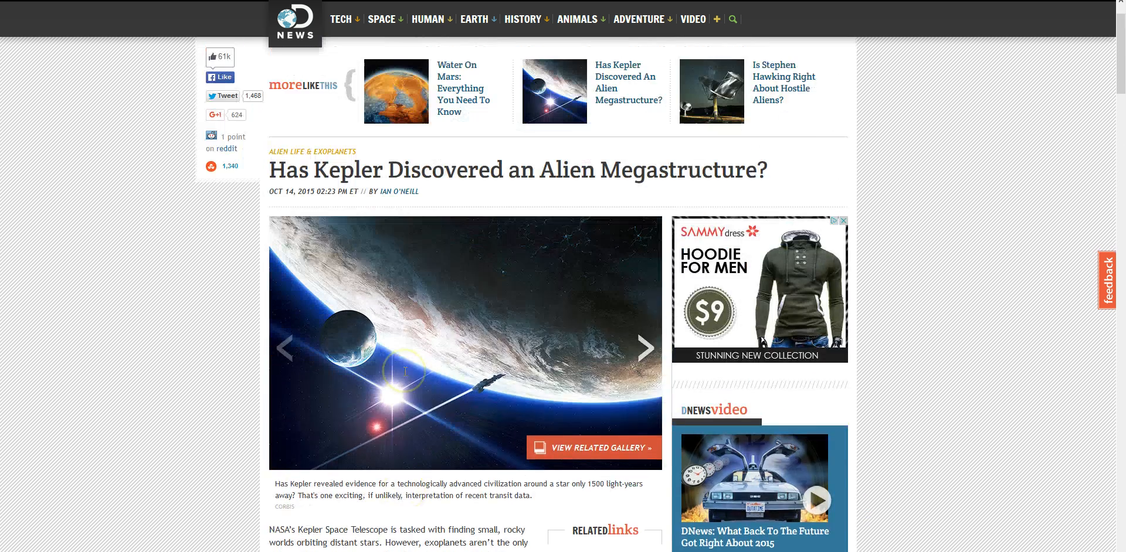
pyautogui.scroll(-3)
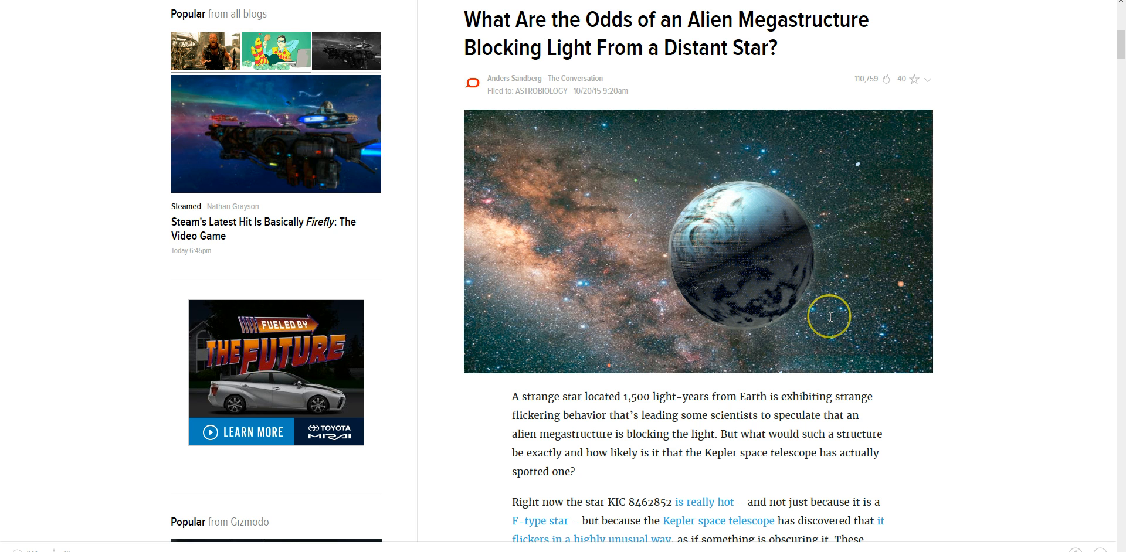
pyautogui.moveTo(557, 32)
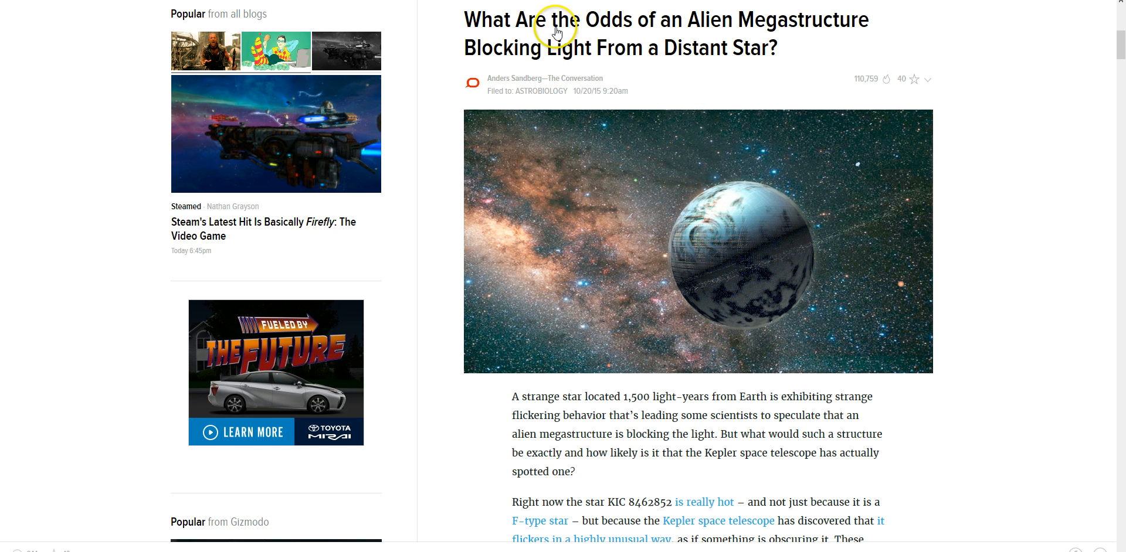
pyautogui.scroll(3)
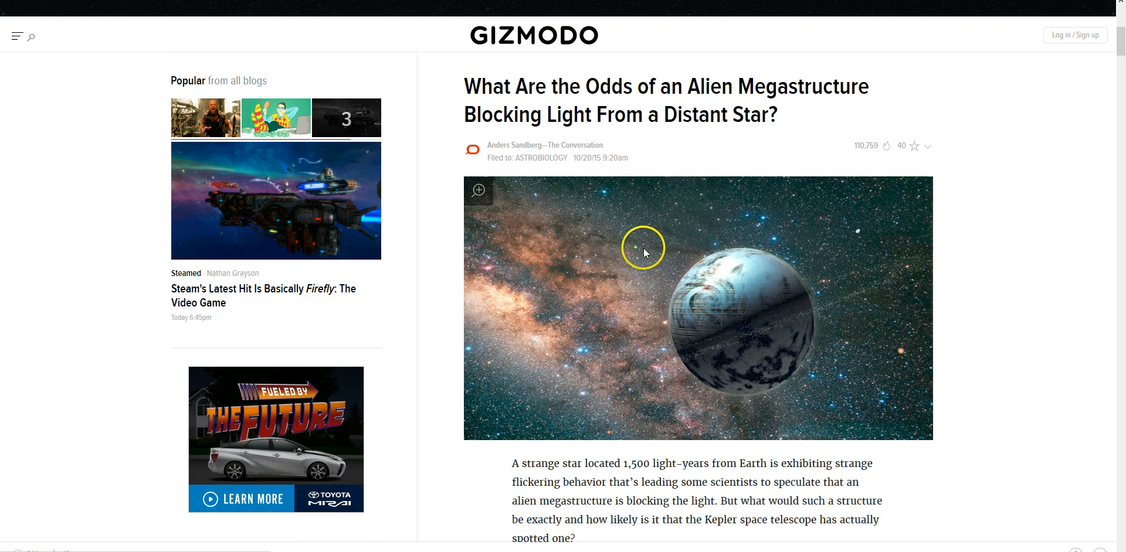
# Scroll to 'Many Possibilities' and highlight 'cloud of dust' and 'storm of comets'
pyautogui.scroll(-3)
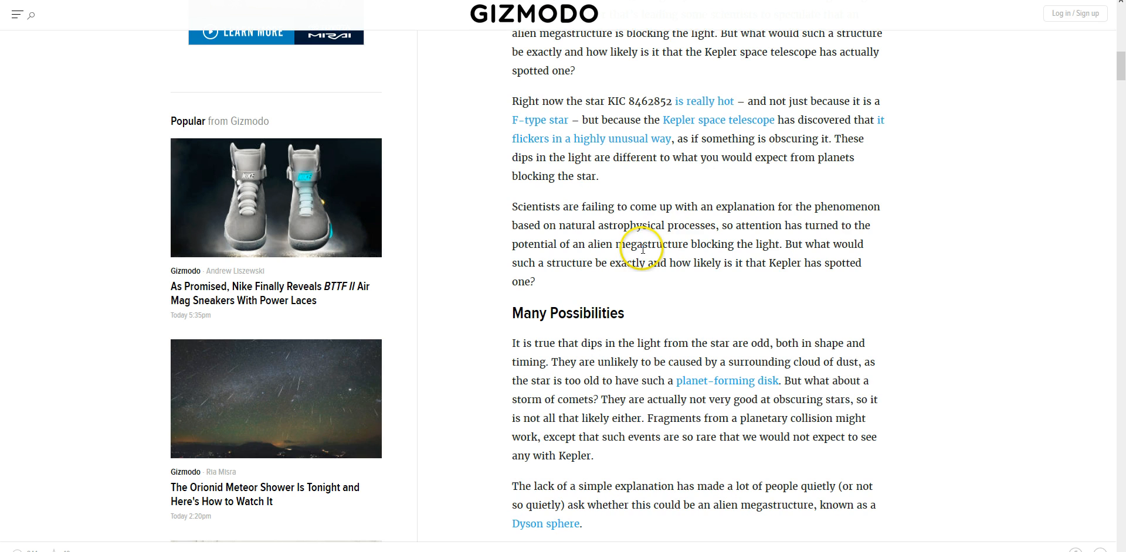
pyautogui.scroll(-3)
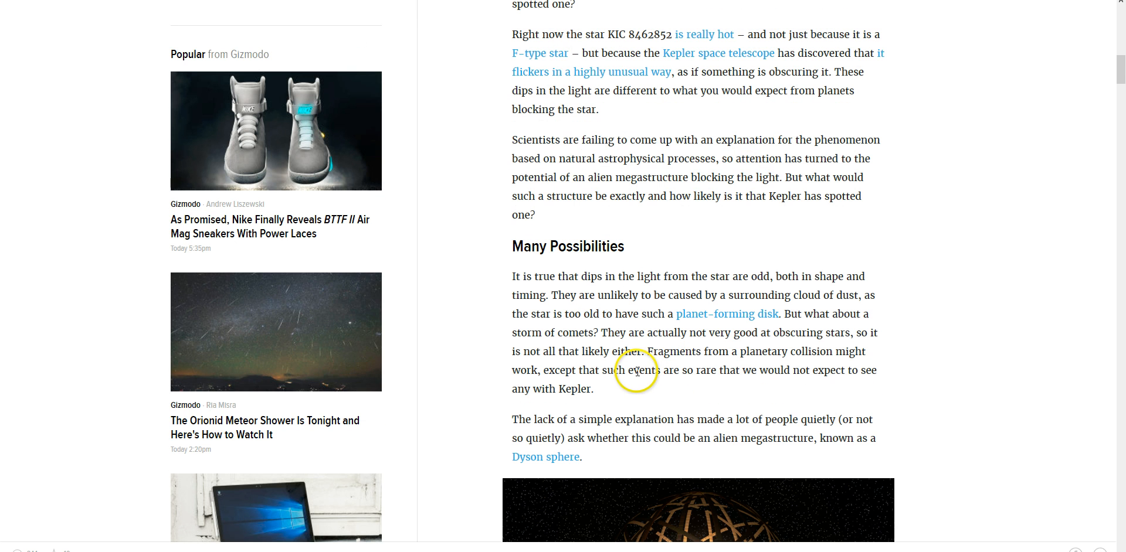
pyautogui.moveTo(629, 383)
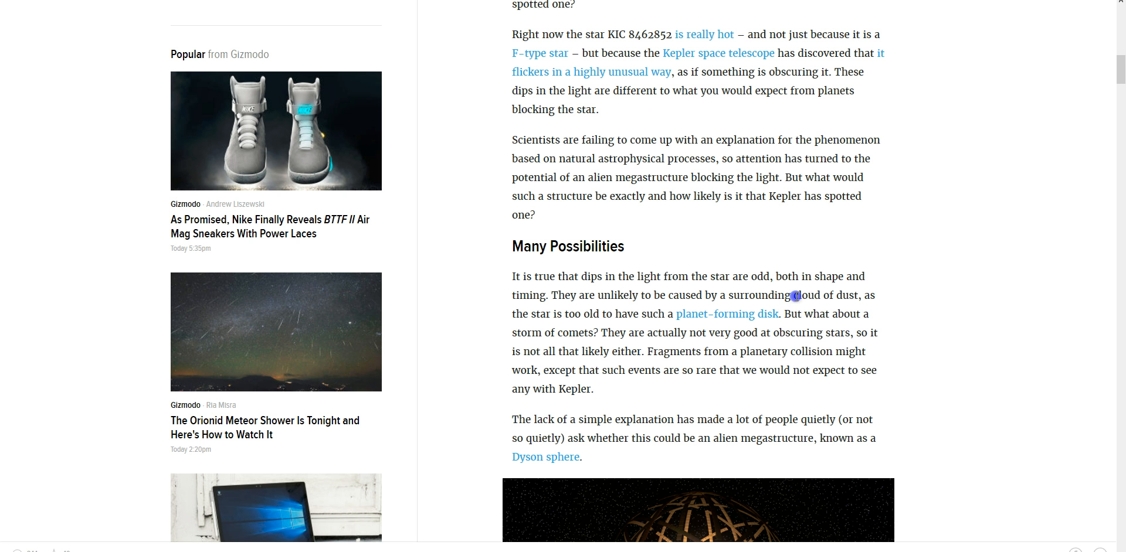
pyautogui.doubleClick(825, 295)
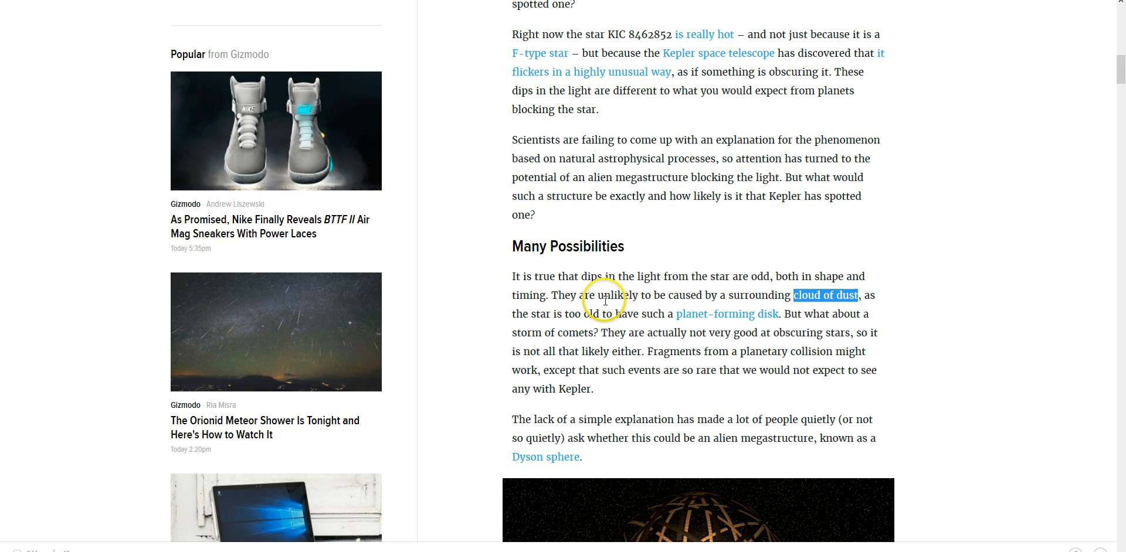
pyautogui.moveTo(675, 397)
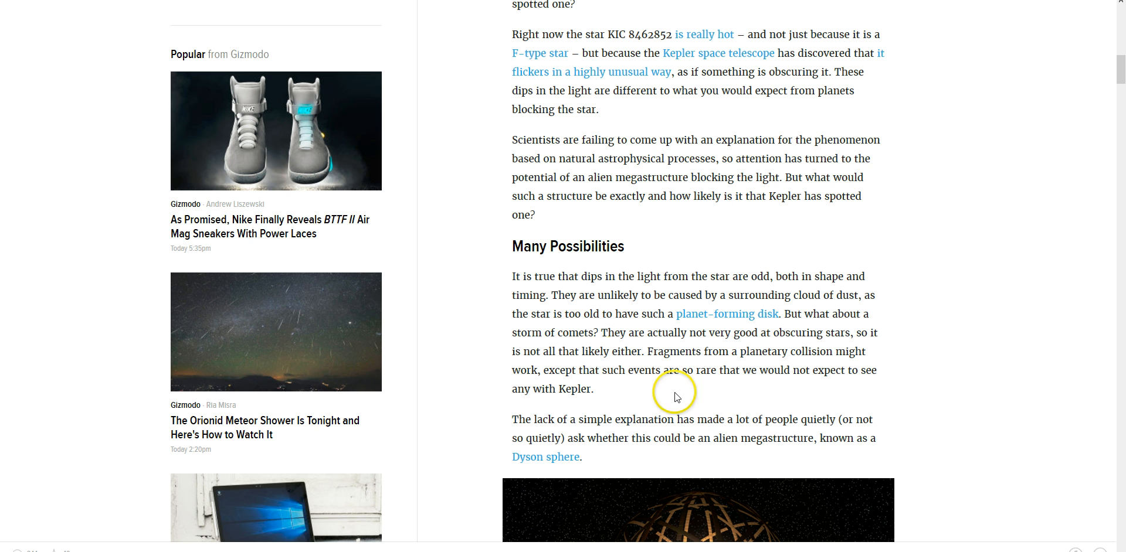
pyautogui.moveTo(687, 348)
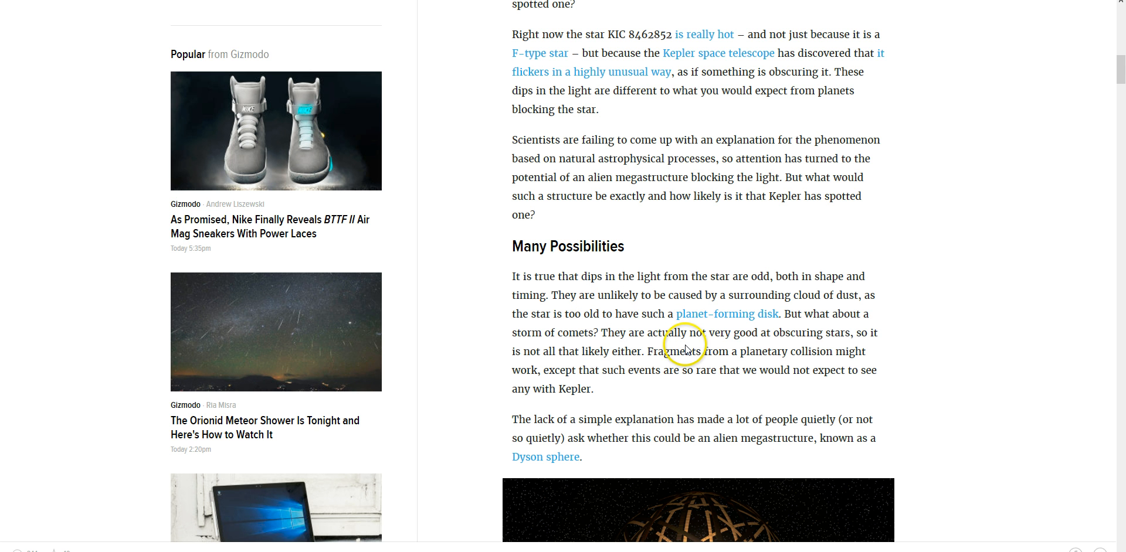
pyautogui.moveTo(799, 309)
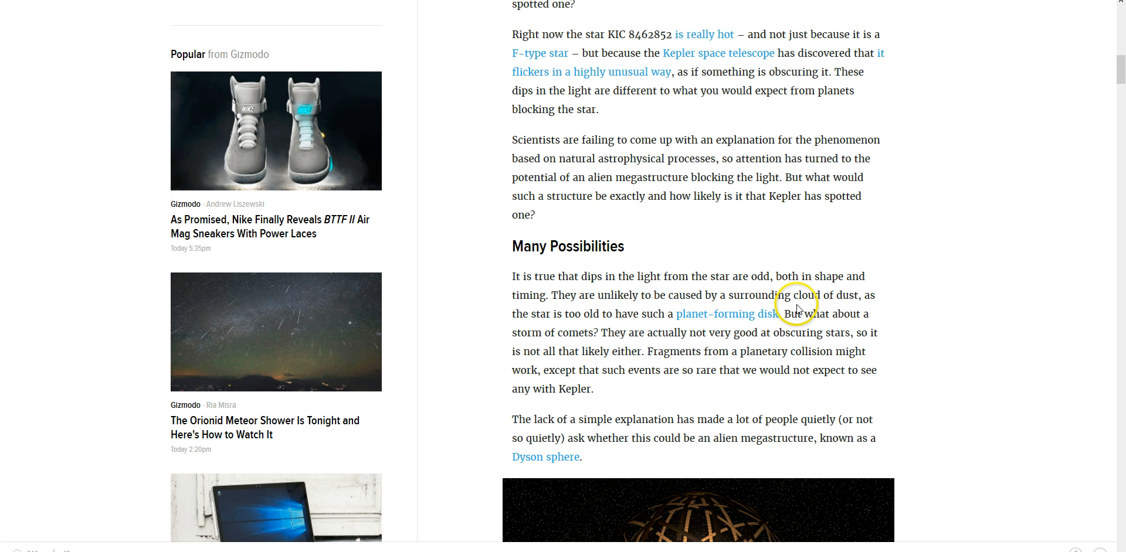
pyautogui.moveTo(439, 335)
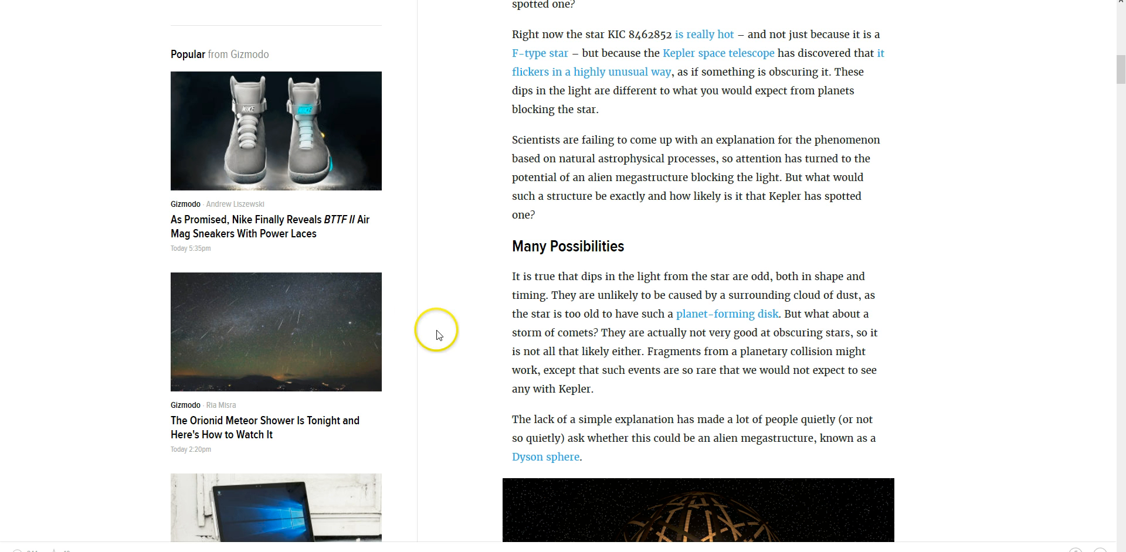
pyautogui.doubleClick(528, 332)
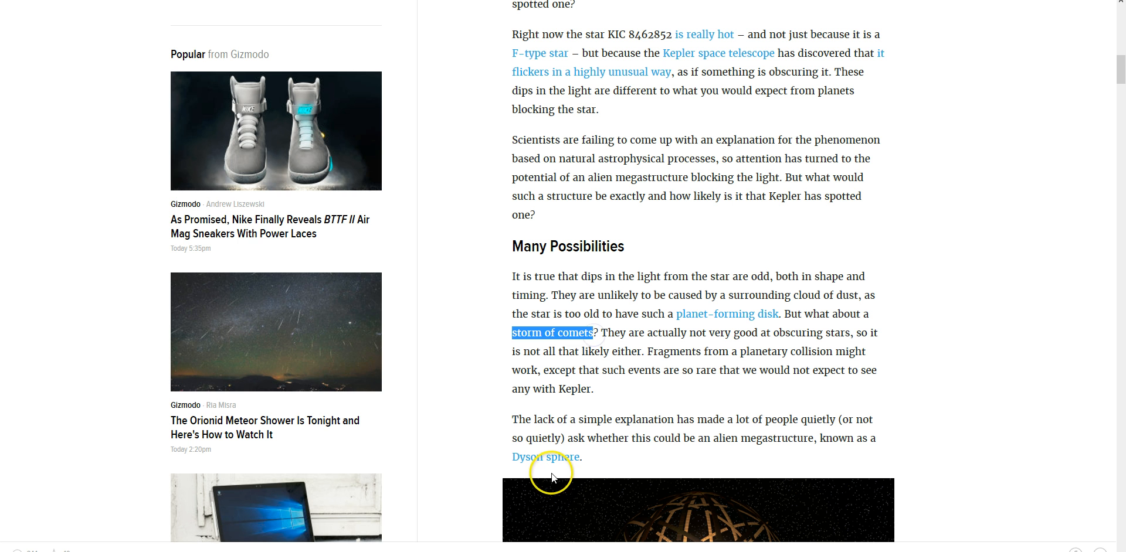
pyautogui.moveTo(695, 368)
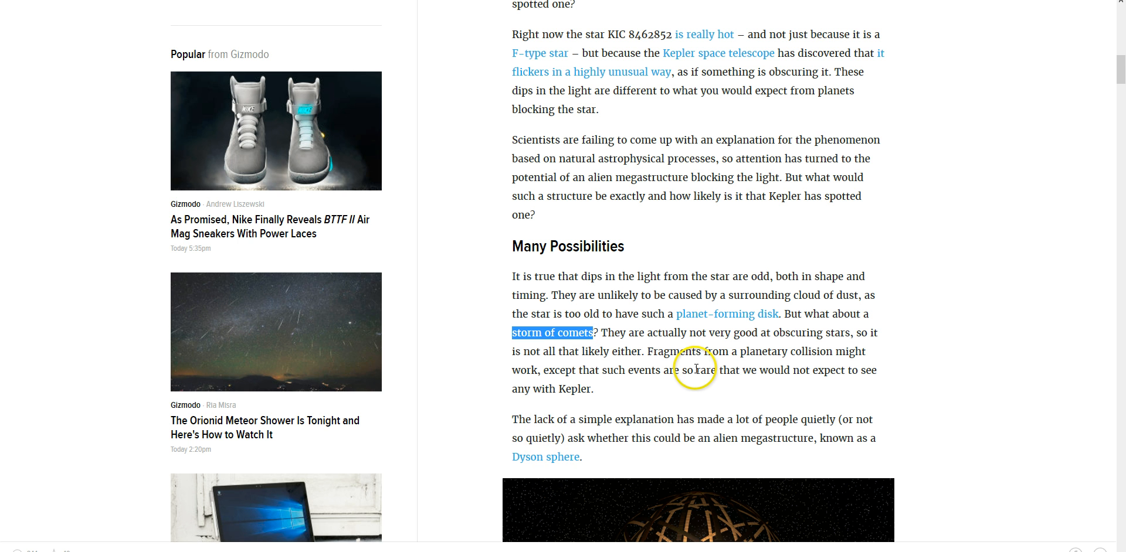
pyautogui.moveTo(678, 370)
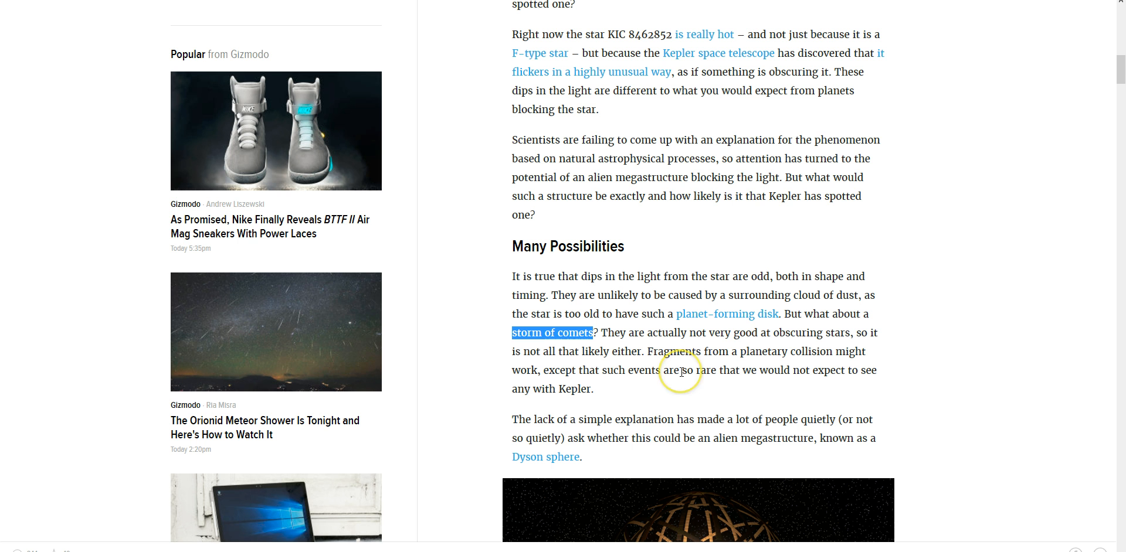
pyautogui.moveTo(784, 330)
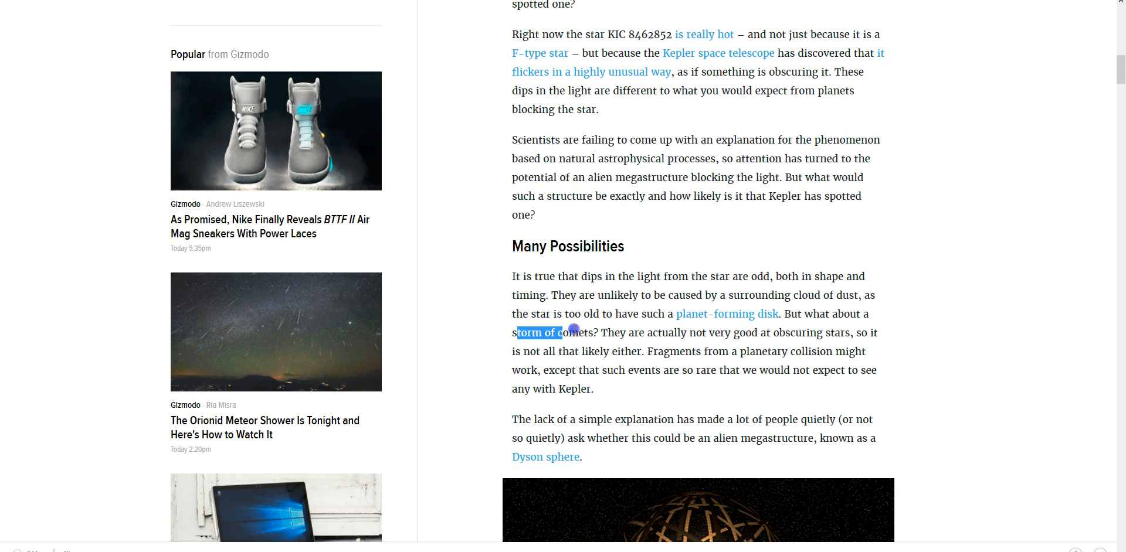
# Select the passage from 'storm of comets?' through 'any with Kepler.'
pyautogui.moveTo(575, 333); pyautogui.dragTo(743, 352)
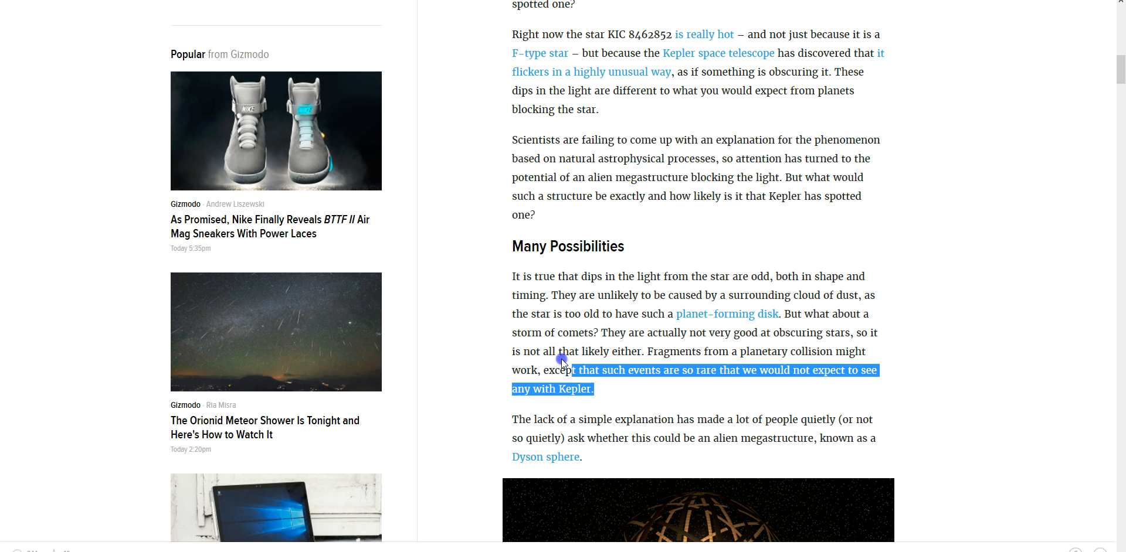
pyautogui.moveTo(563, 361); pyautogui.dragTo(553, 352)
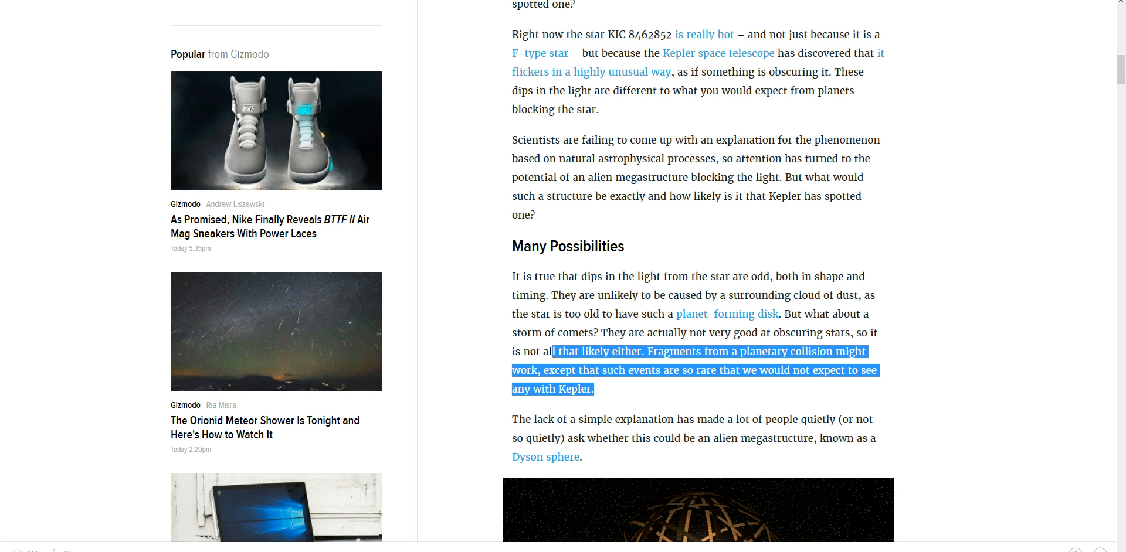
pyautogui.click(563, 363)
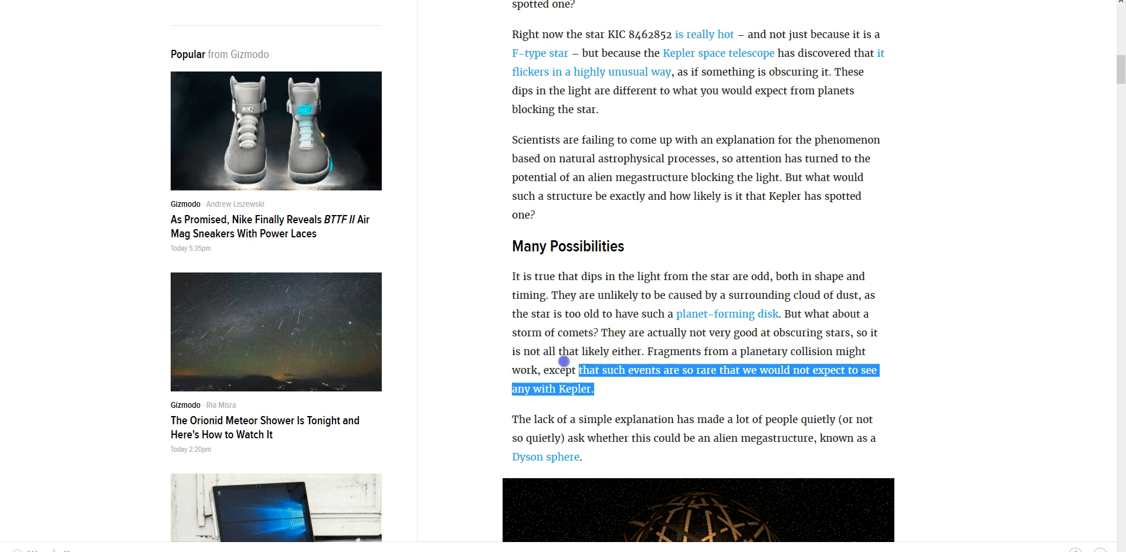
pyautogui.moveTo(562, 362); pyautogui.dragTo(514, 332)
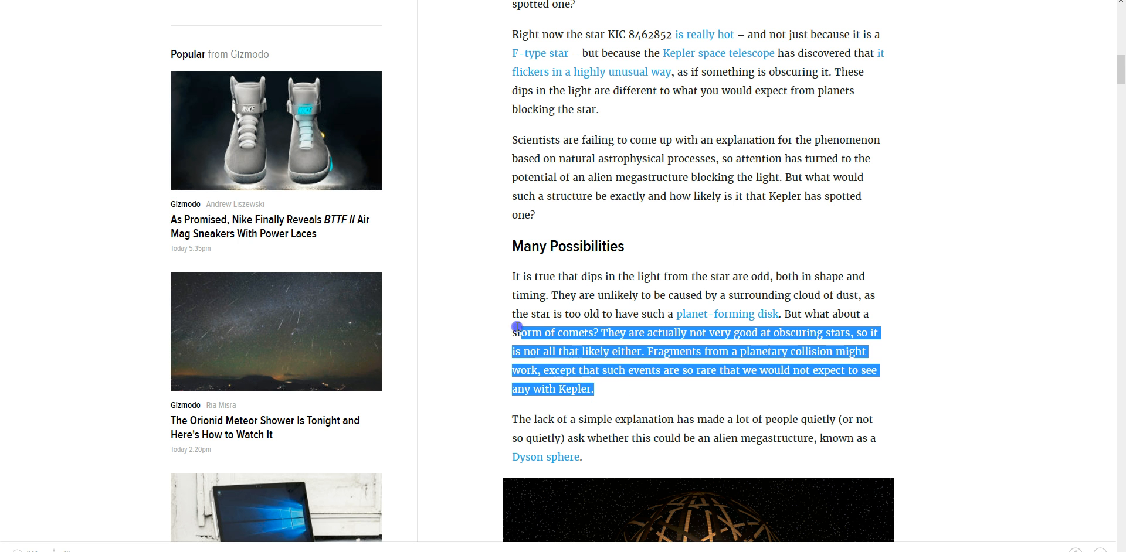
pyautogui.doubleClick(525, 333)
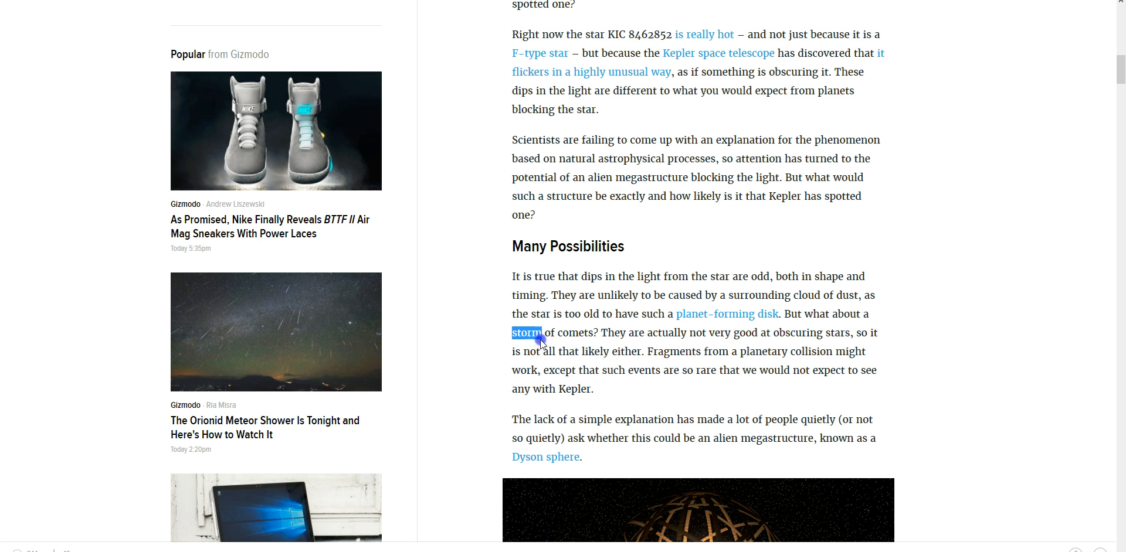
pyautogui.moveTo(543, 333); pyautogui.dragTo(594, 389)
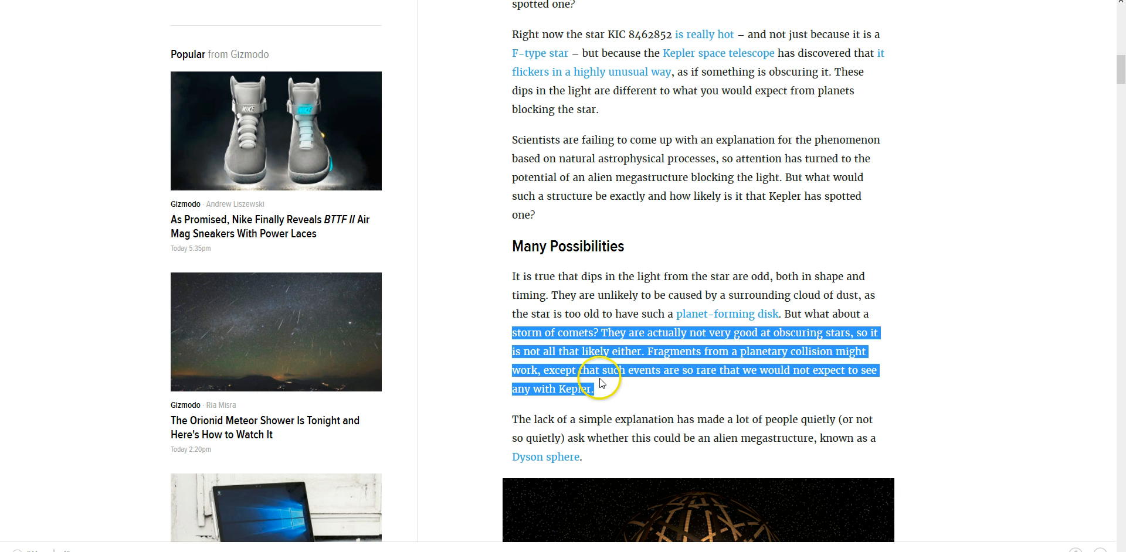
pyautogui.moveTo(563, 370)
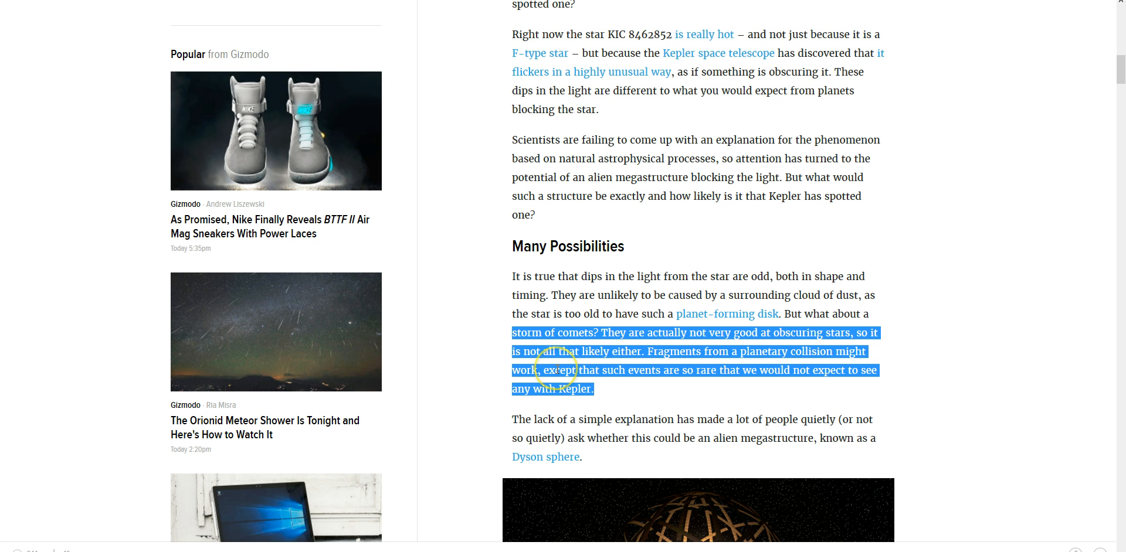
# Scroll down to the Dyson sphere paragraph and its concept illustration
pyautogui.scroll(-3)
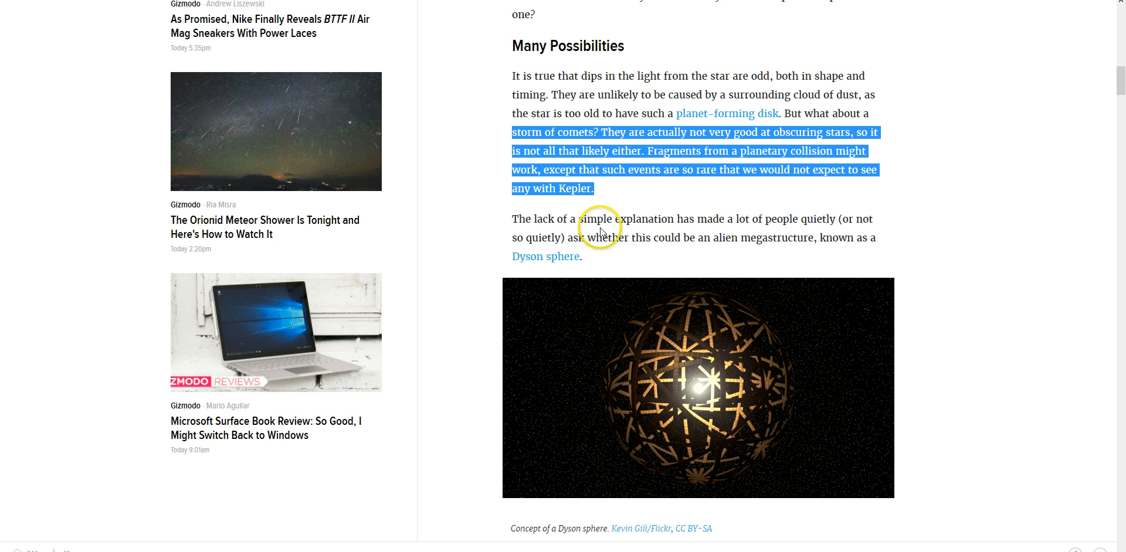
pyautogui.moveTo(548, 261)
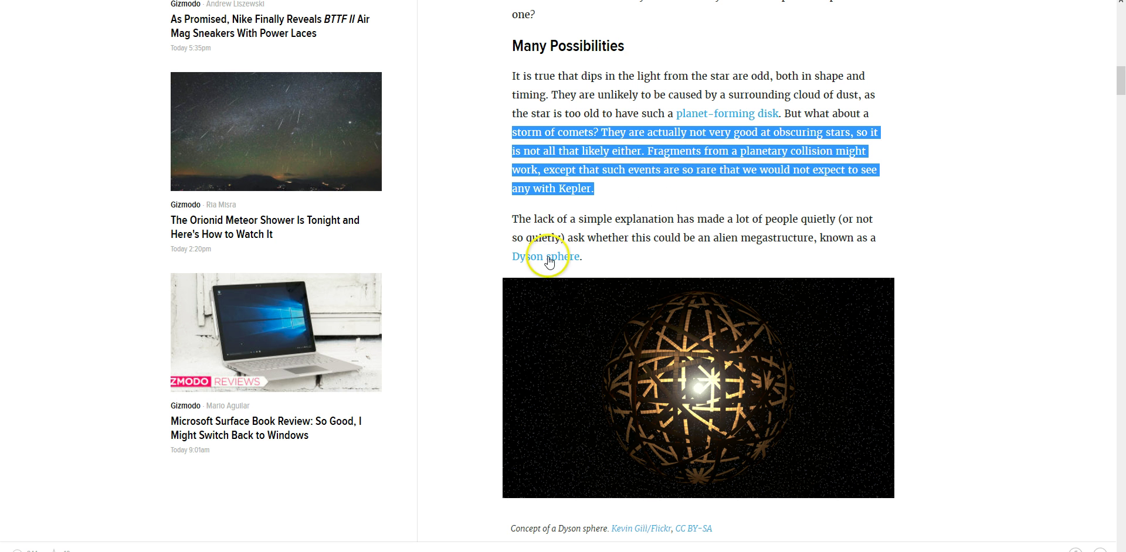
pyautogui.moveTo(713, 232)
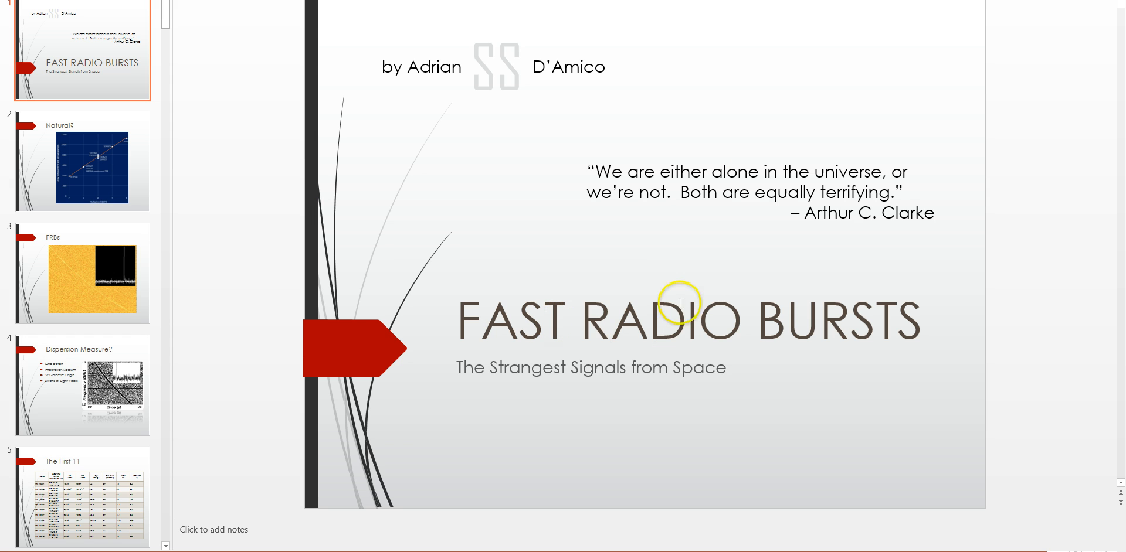
pyautogui.moveTo(588, 192)
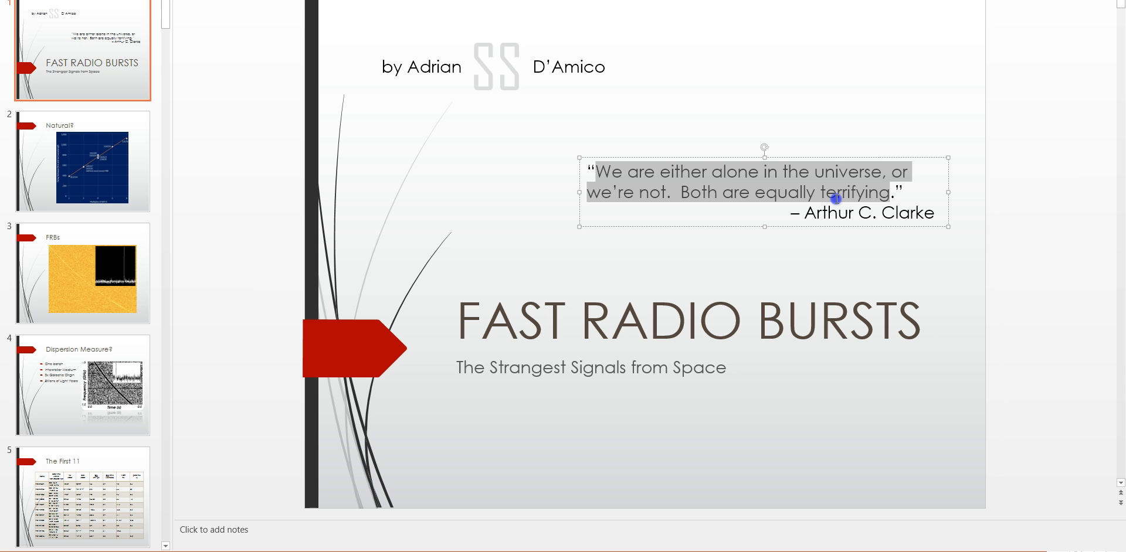
pyautogui.moveTo(682, 205)
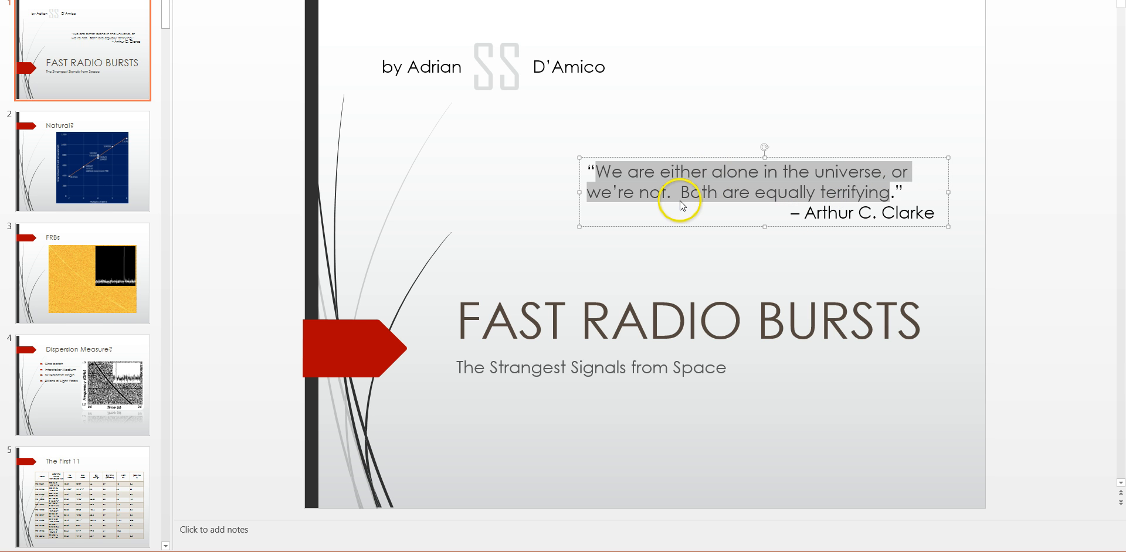
pyautogui.moveTo(770, 209)
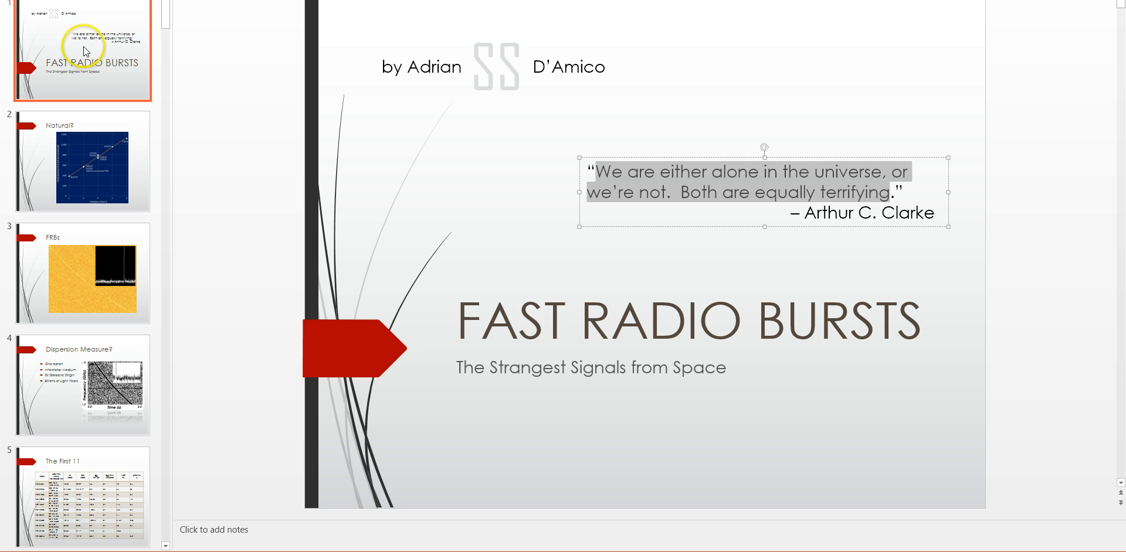
pyautogui.moveTo(480, 324)
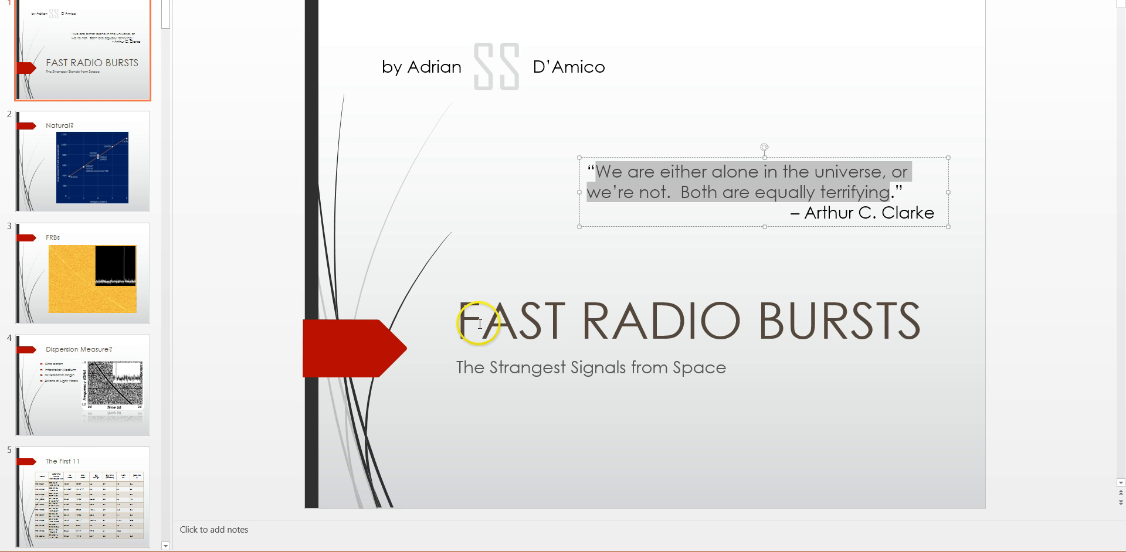
pyautogui.moveTo(439, 324)
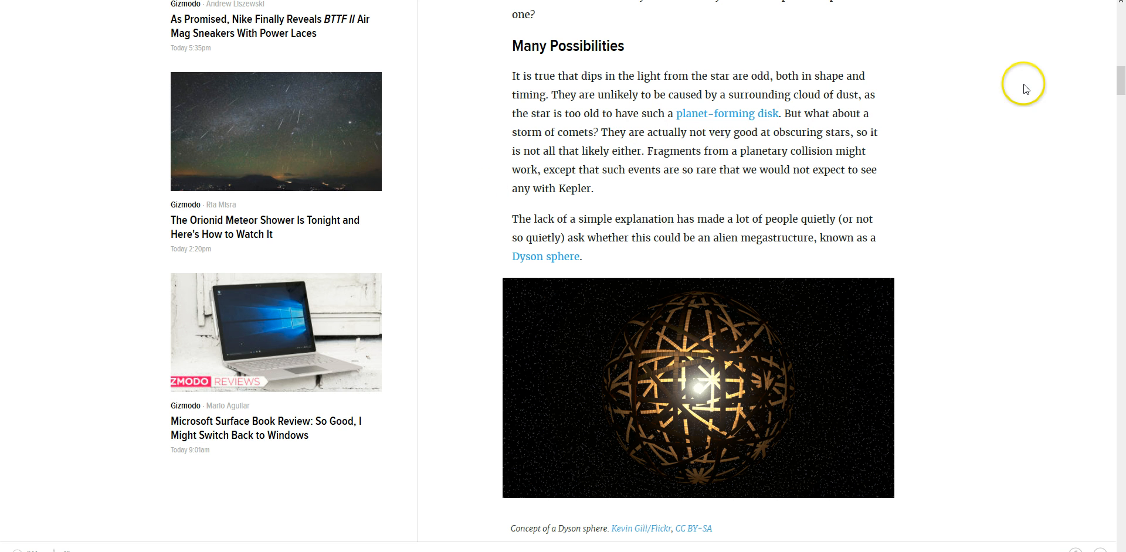
pyautogui.moveTo(515, 79)
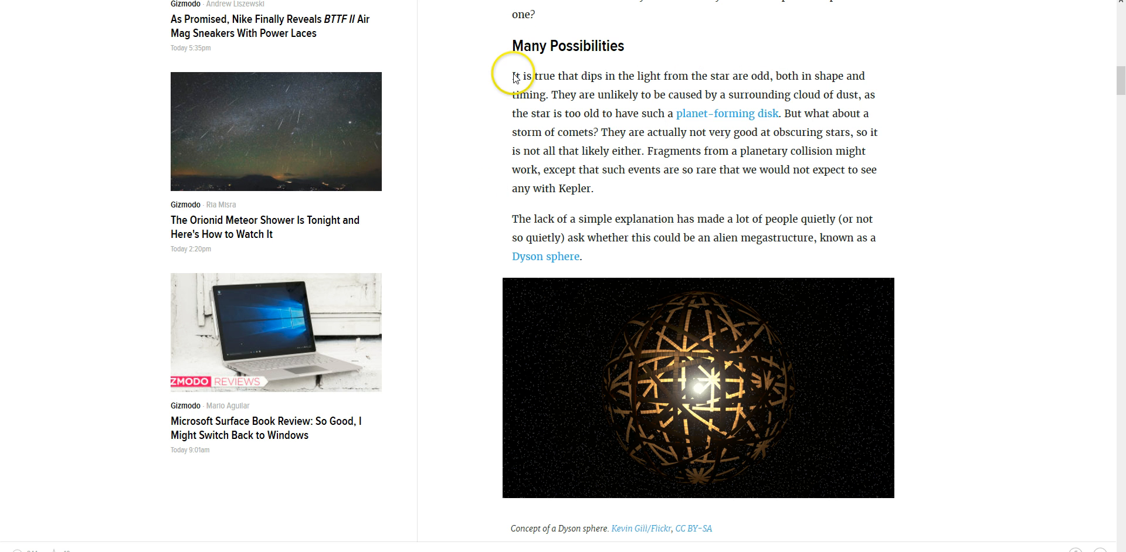
pyautogui.moveTo(522, 101)
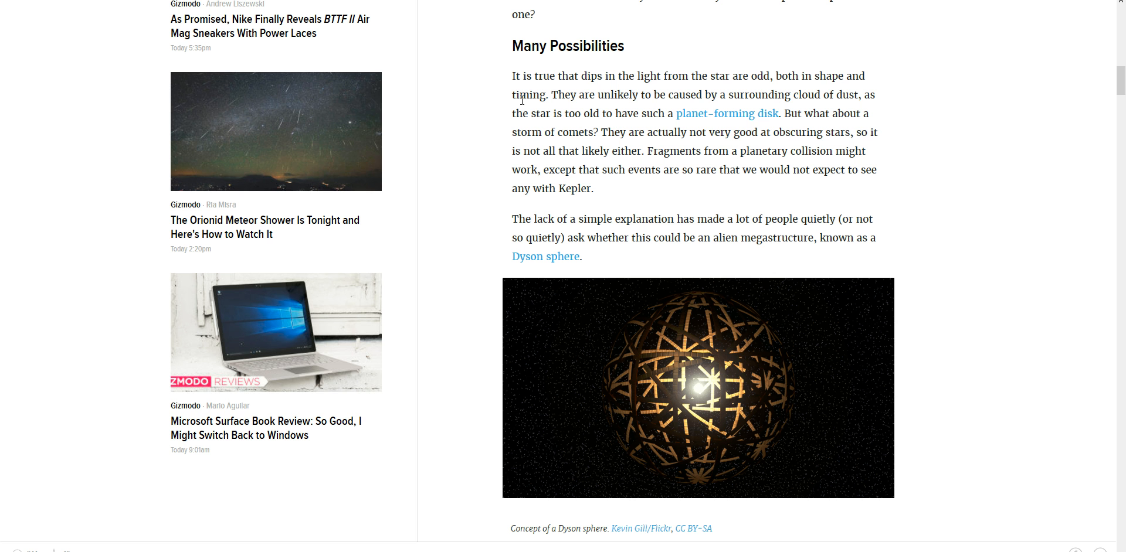
pyautogui.moveTo(695, 361)
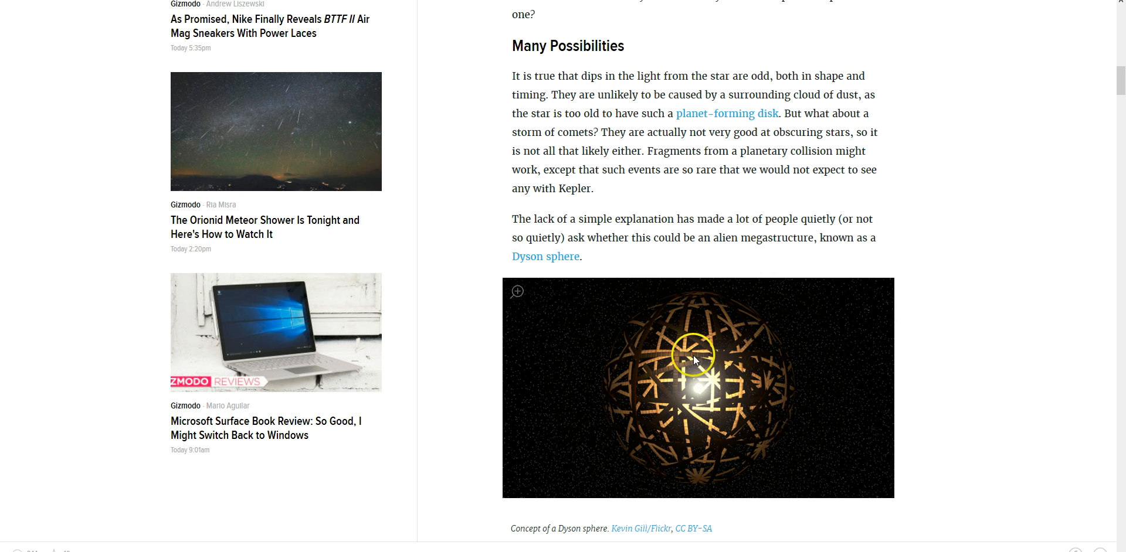
pyautogui.moveTo(681, 403)
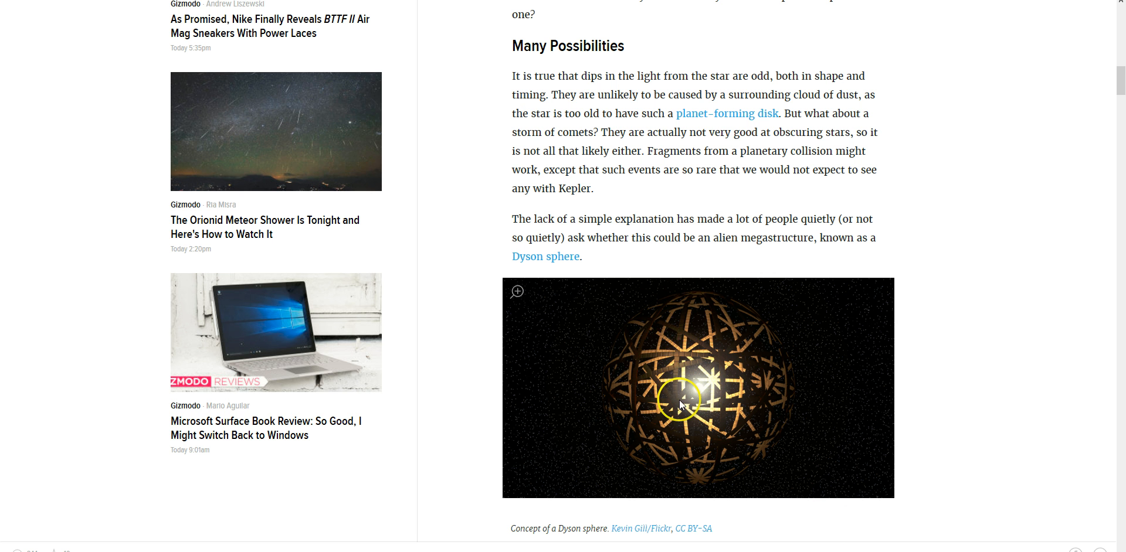
pyautogui.moveTo(684, 429)
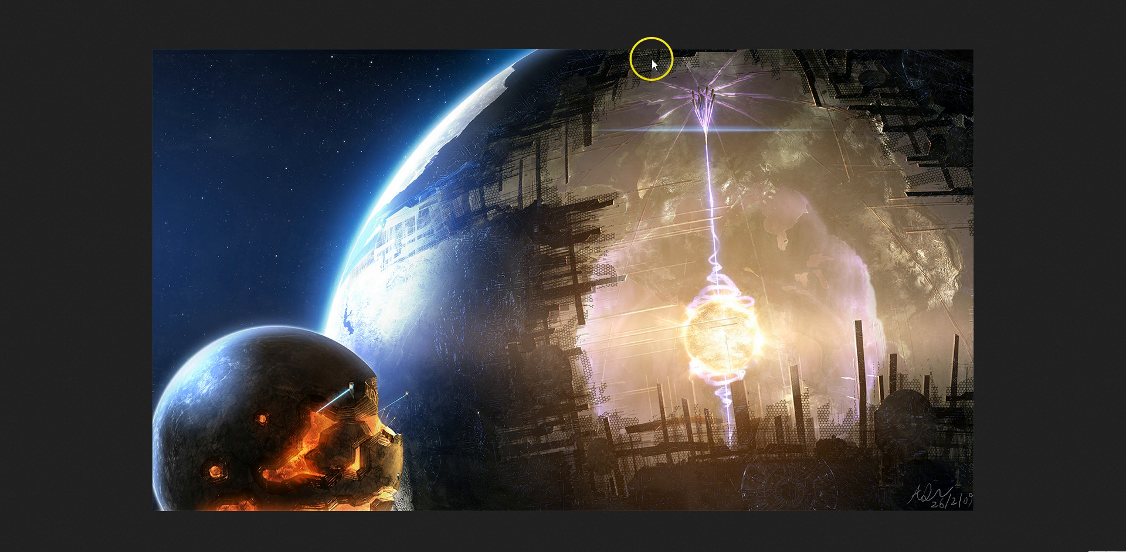
pyautogui.moveTo(515, 467)
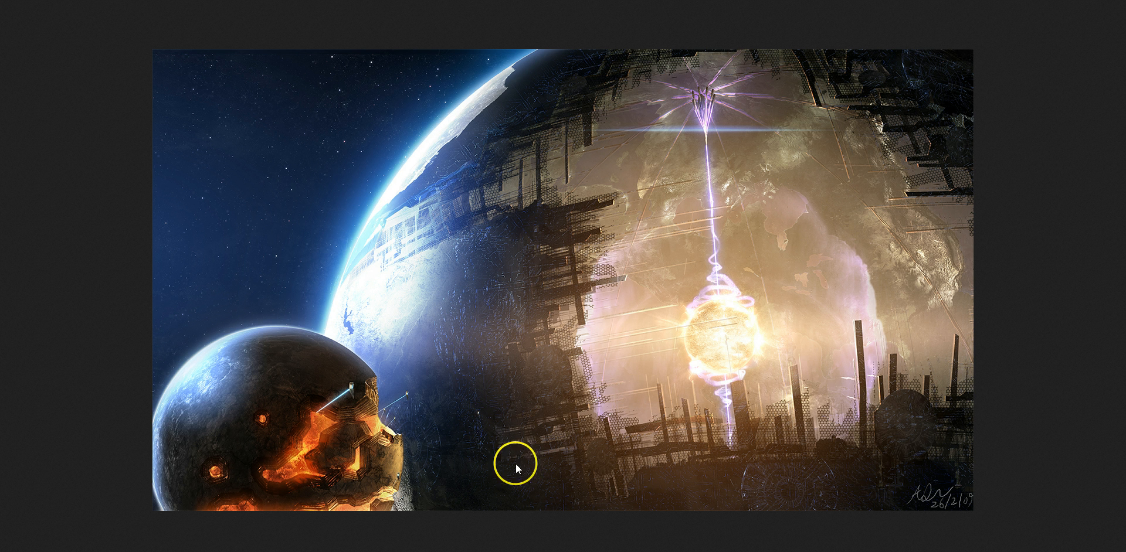
pyautogui.moveTo(906, 175)
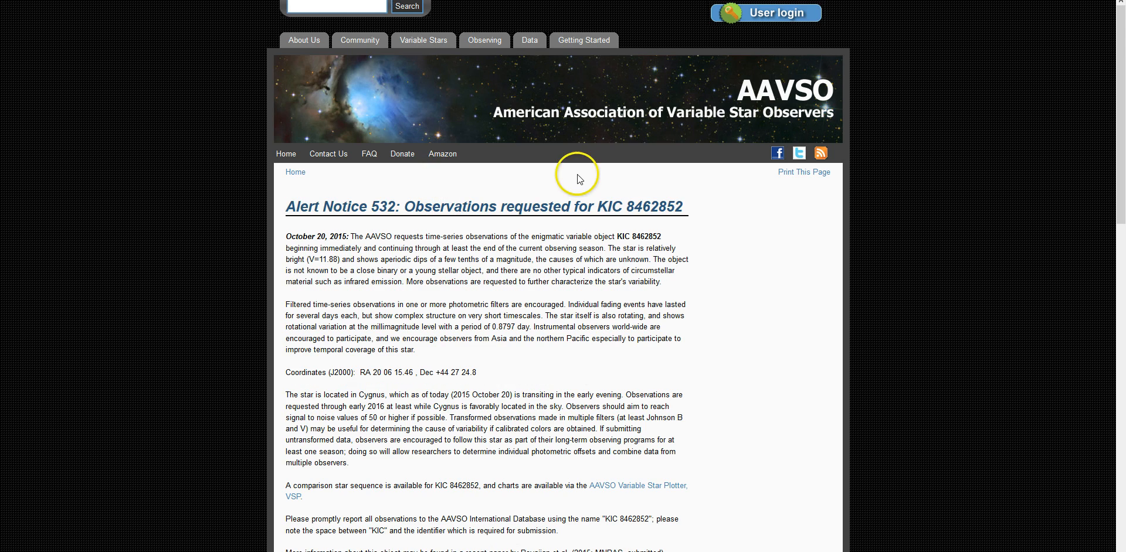
pyautogui.moveTo(686, 130)
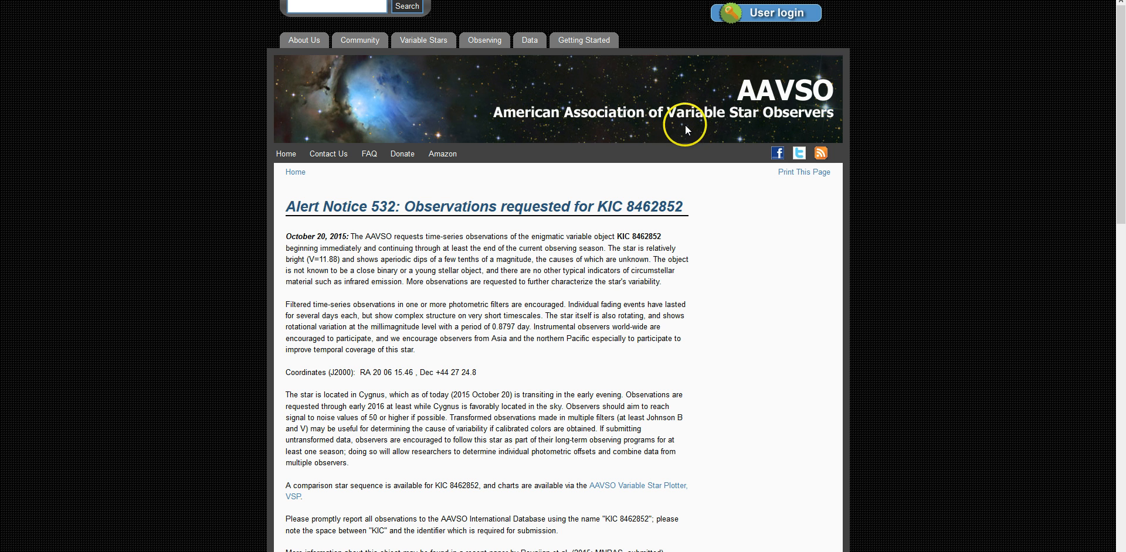
pyautogui.moveTo(473, 13)
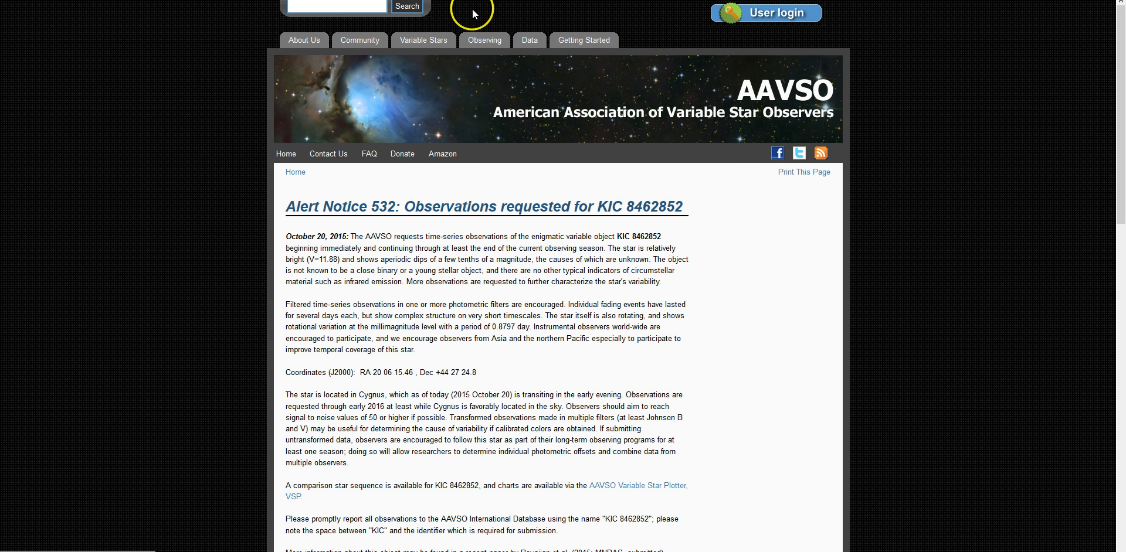
pyautogui.moveTo(409, 211)
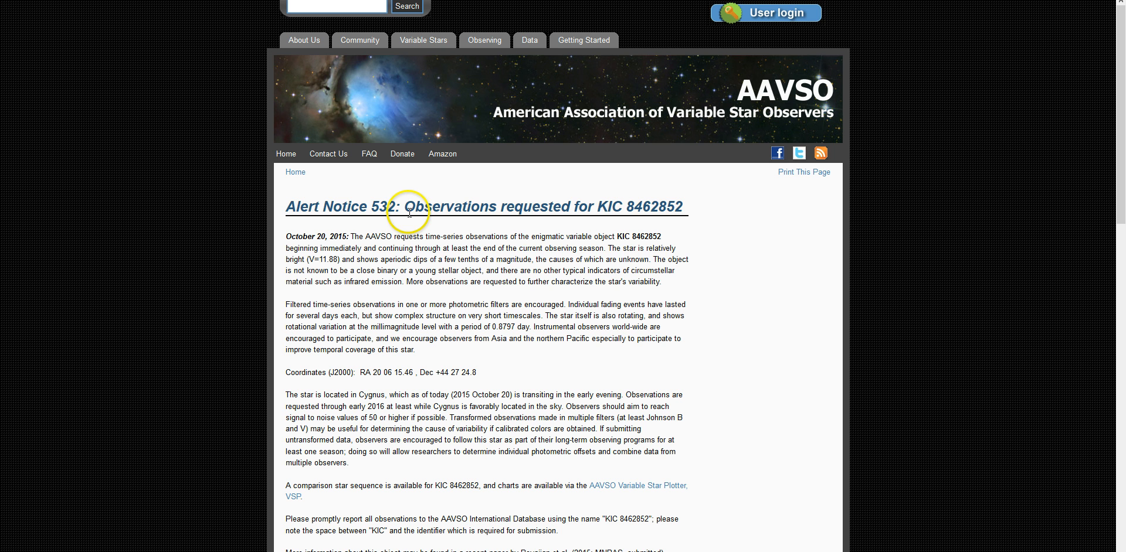
pyautogui.moveTo(452, 225)
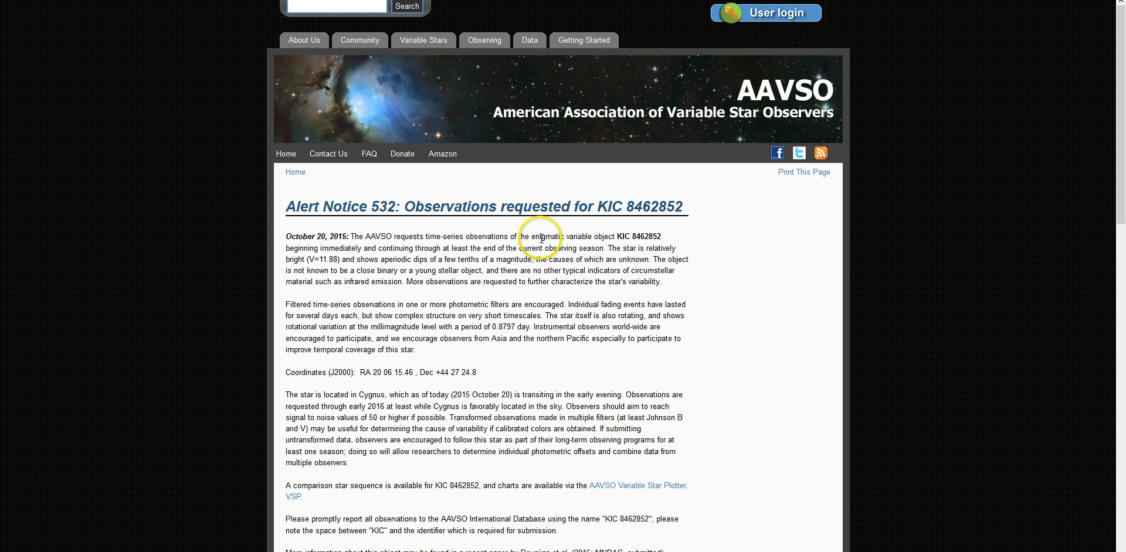
pyautogui.moveTo(482, 278)
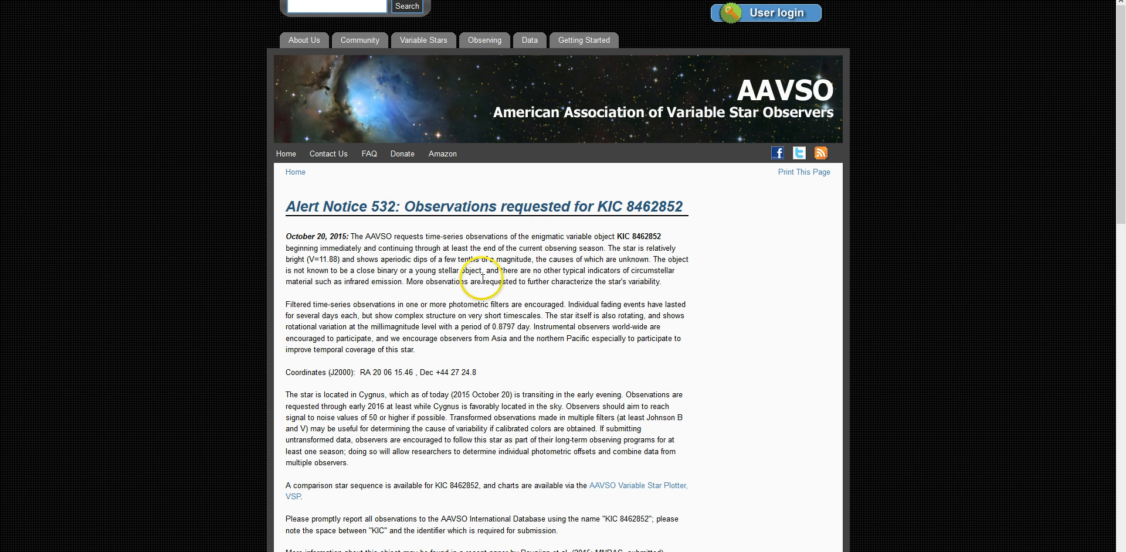
# Read AAVSO Alert Notice 532's opening and KIC 8462852 coordinates, clearing the highlight
pyautogui.scroll(-3)
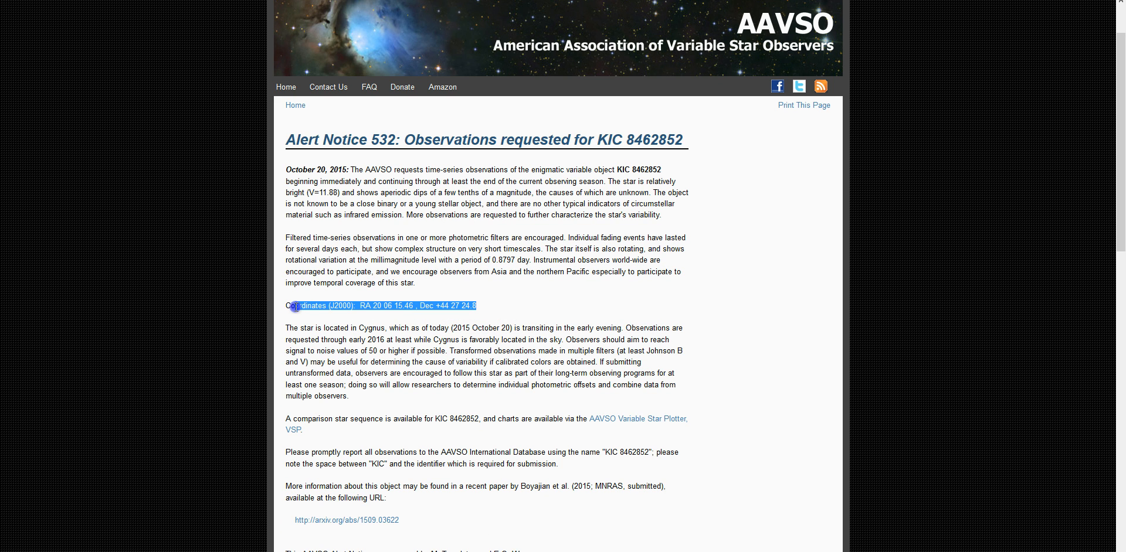
pyautogui.scroll(3)
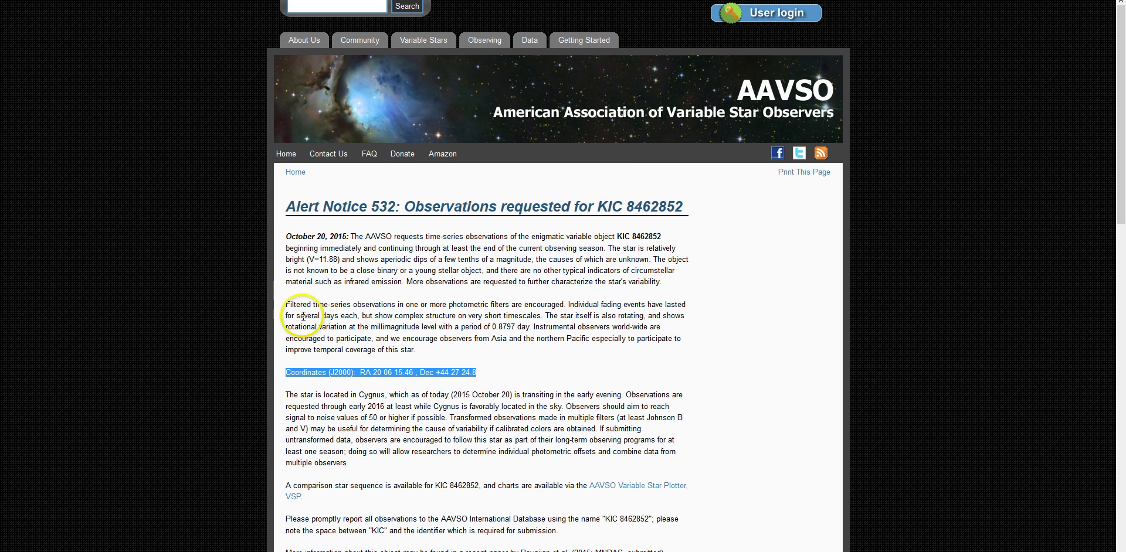
pyautogui.moveTo(488, 407)
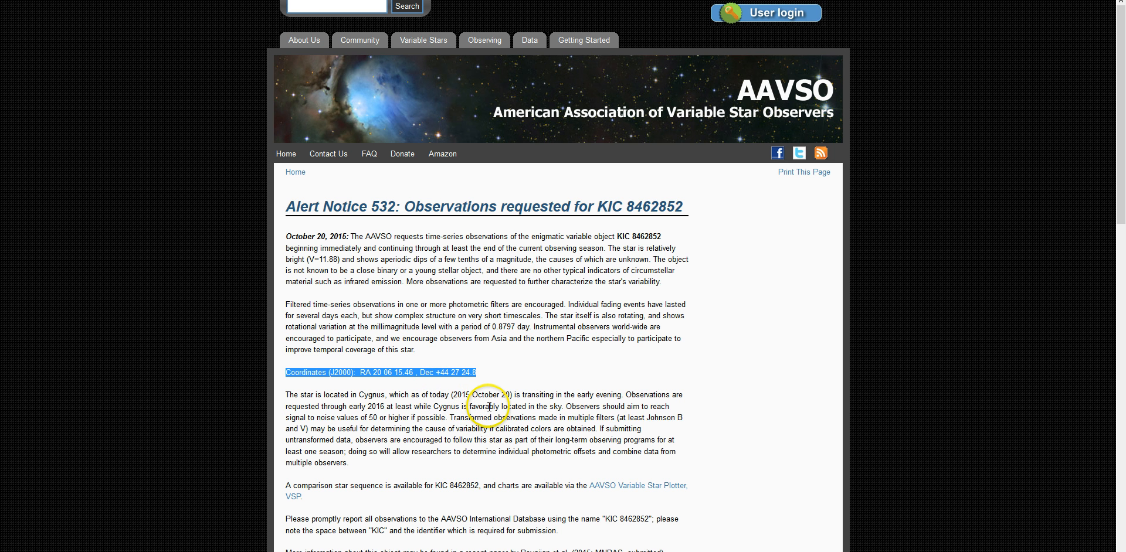
pyautogui.moveTo(460, 396)
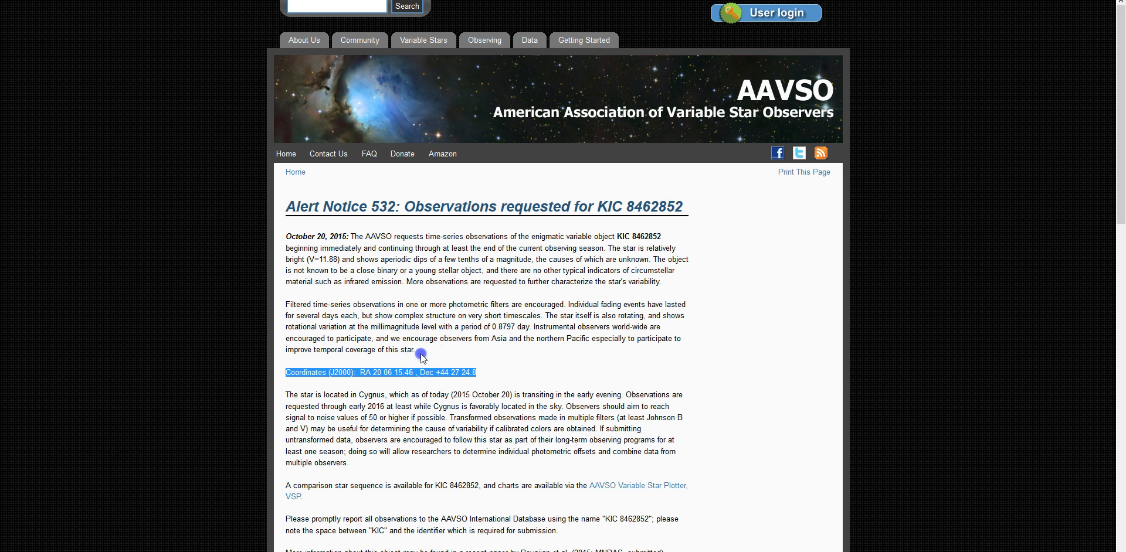
pyautogui.click(281, 304)
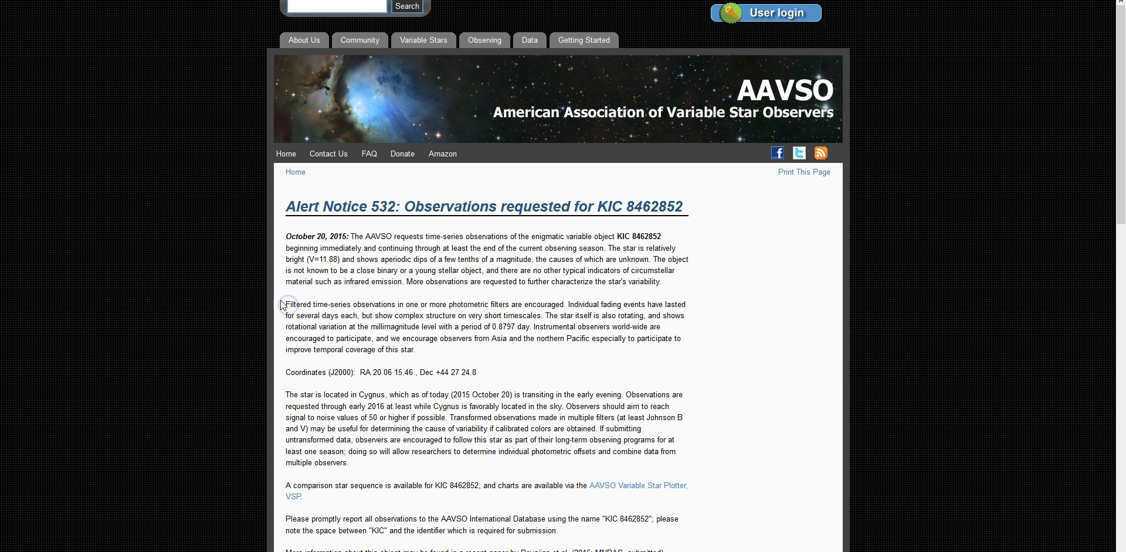
pyautogui.moveTo(343, 329)
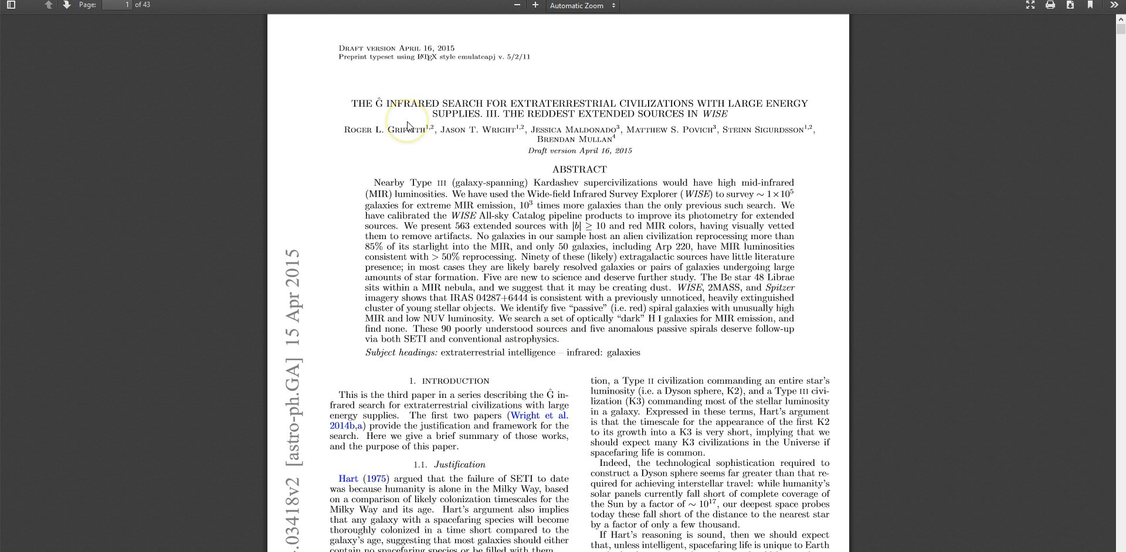
pyautogui.moveTo(408, 124)
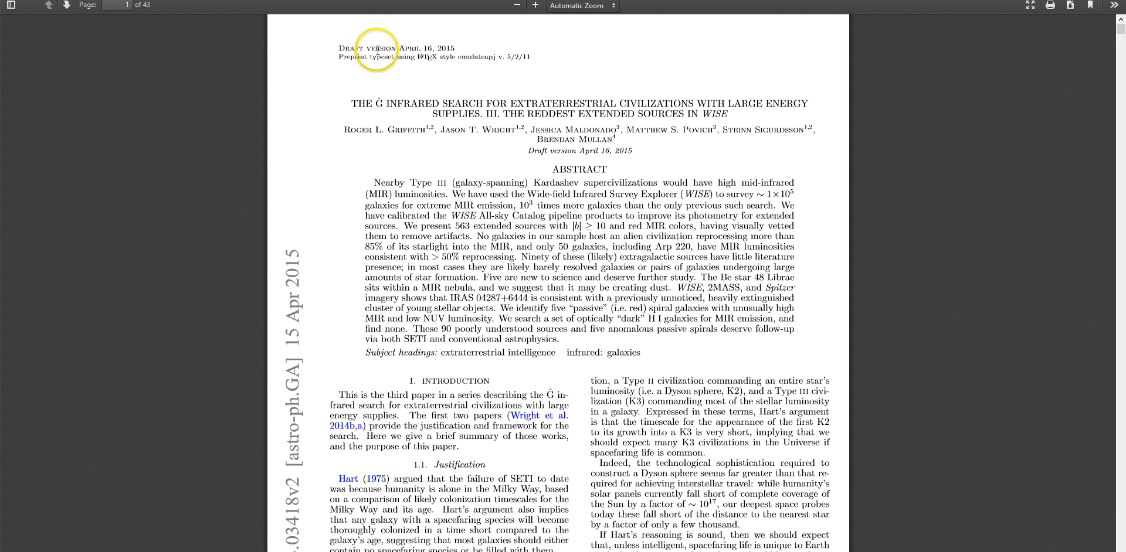
pyautogui.moveTo(420, 317)
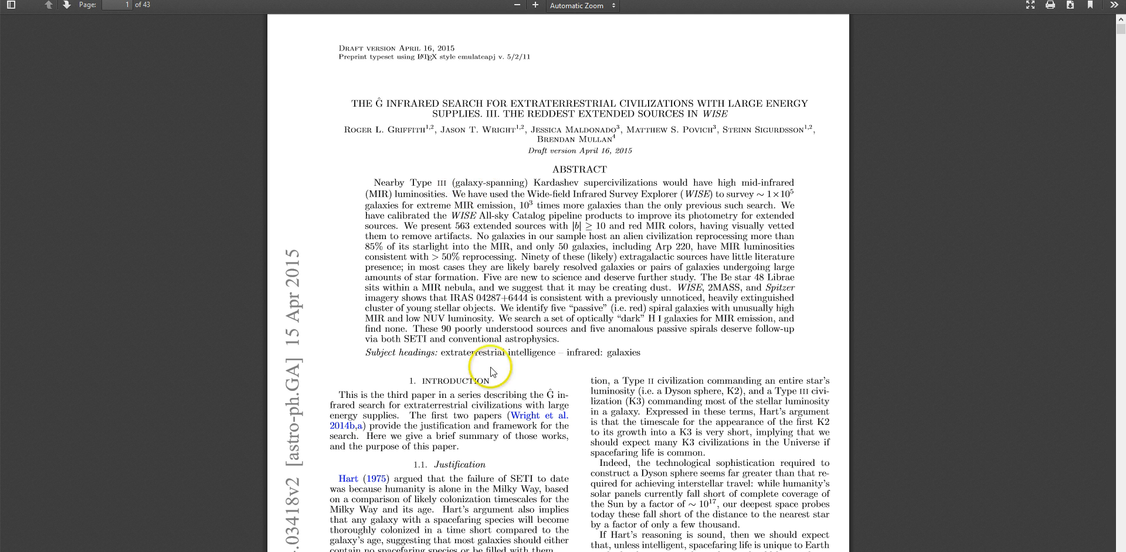
pyautogui.moveTo(481, 368)
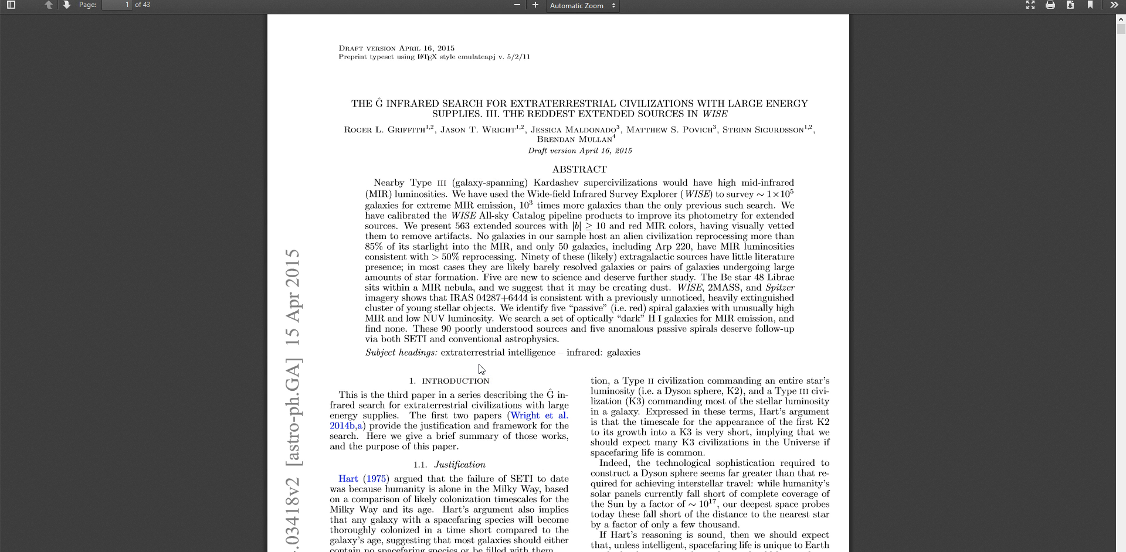
# Highlight the words 'Nearby Type III' in the Ĝ paper's abstract
pyautogui.click(374, 184)
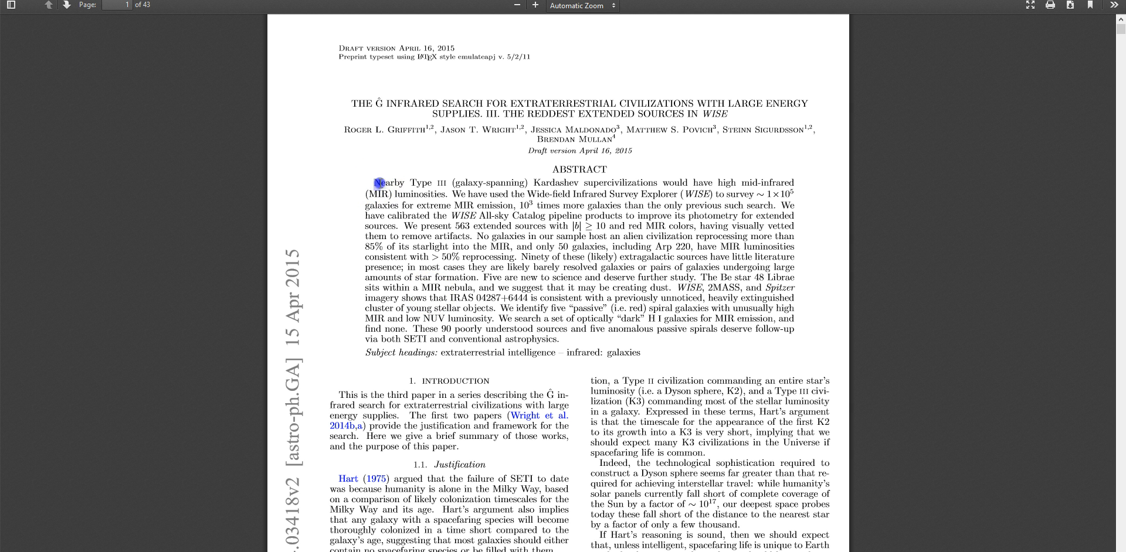
pyautogui.moveTo(380, 182); pyautogui.dragTo(449, 183)
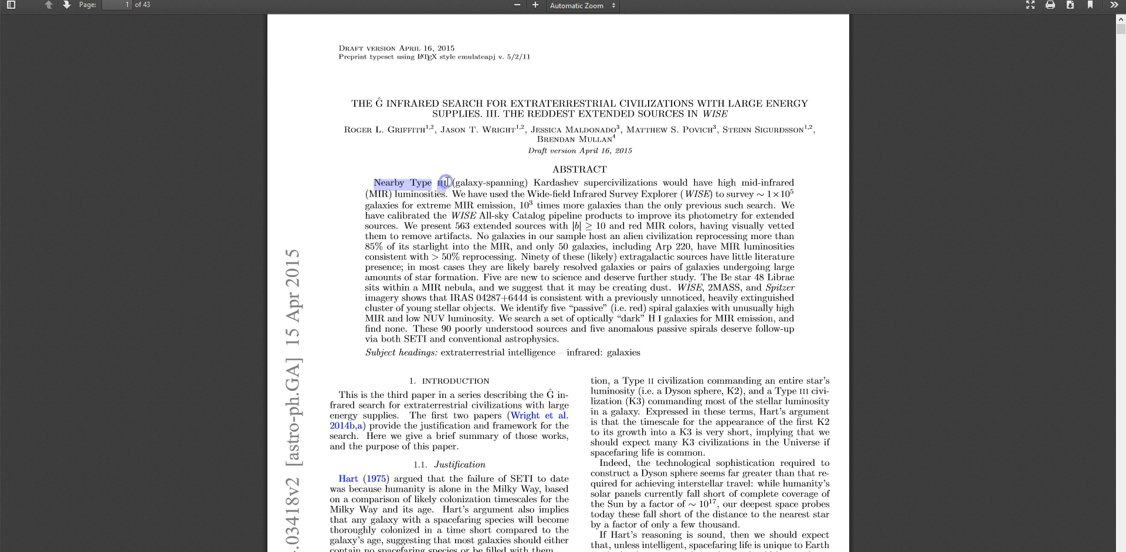
pyautogui.moveTo(571, 112)
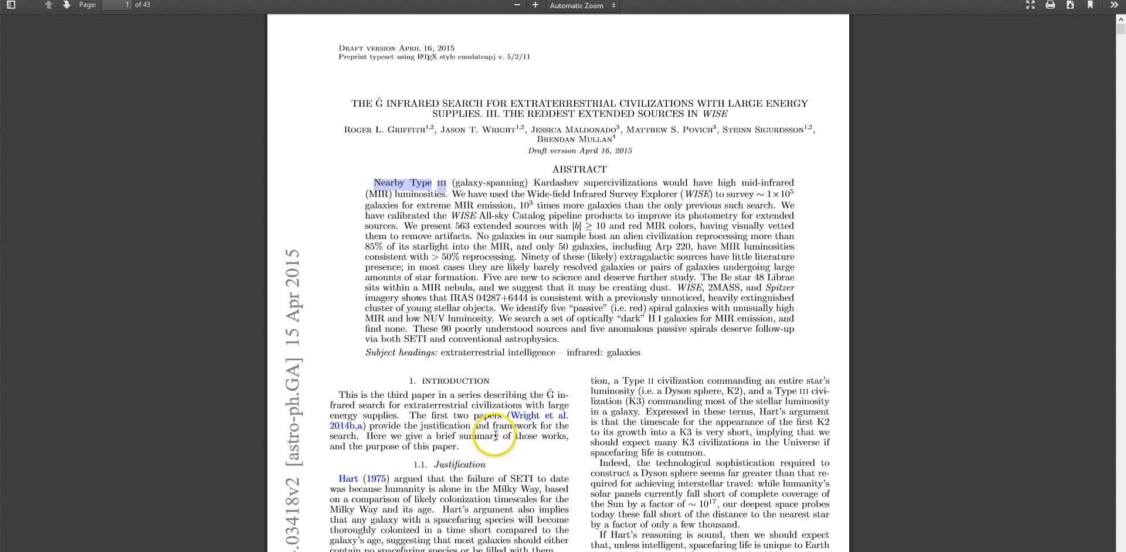
pyautogui.moveTo(591, 355)
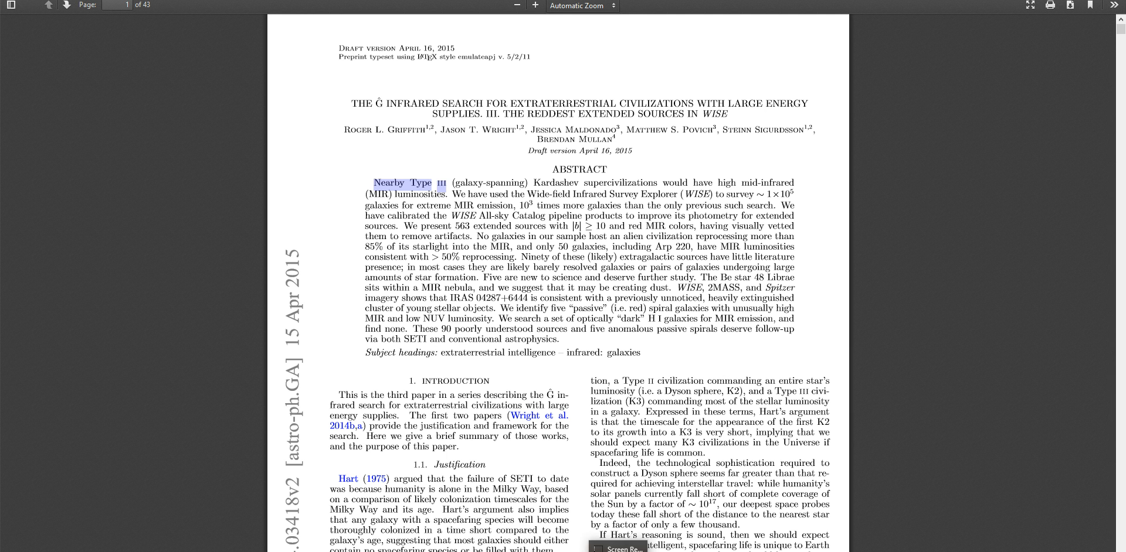
pyautogui.moveTo(371, 179)
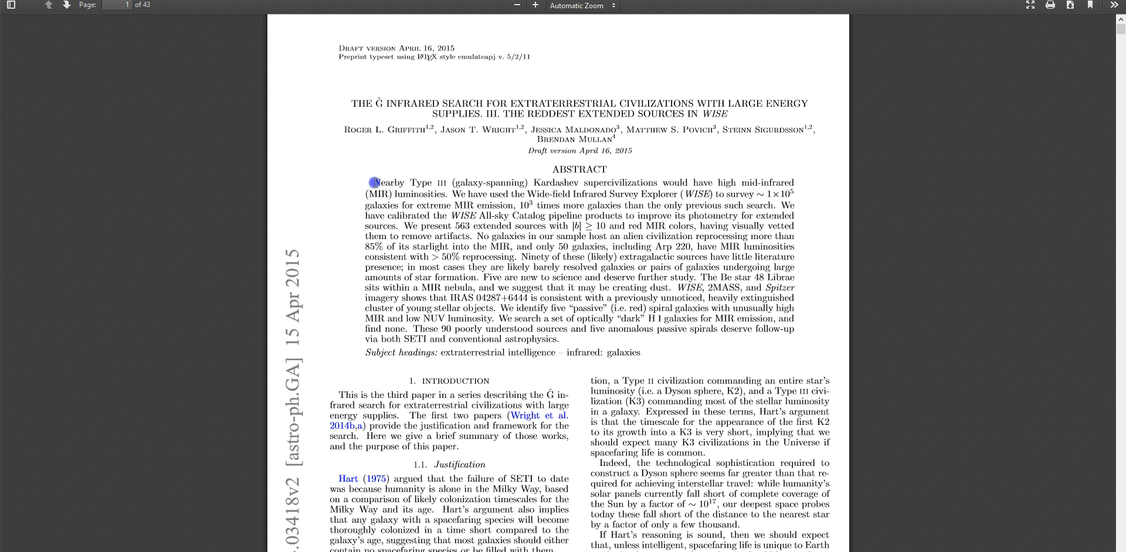
pyautogui.moveTo(372, 182); pyautogui.dragTo(431, 194)
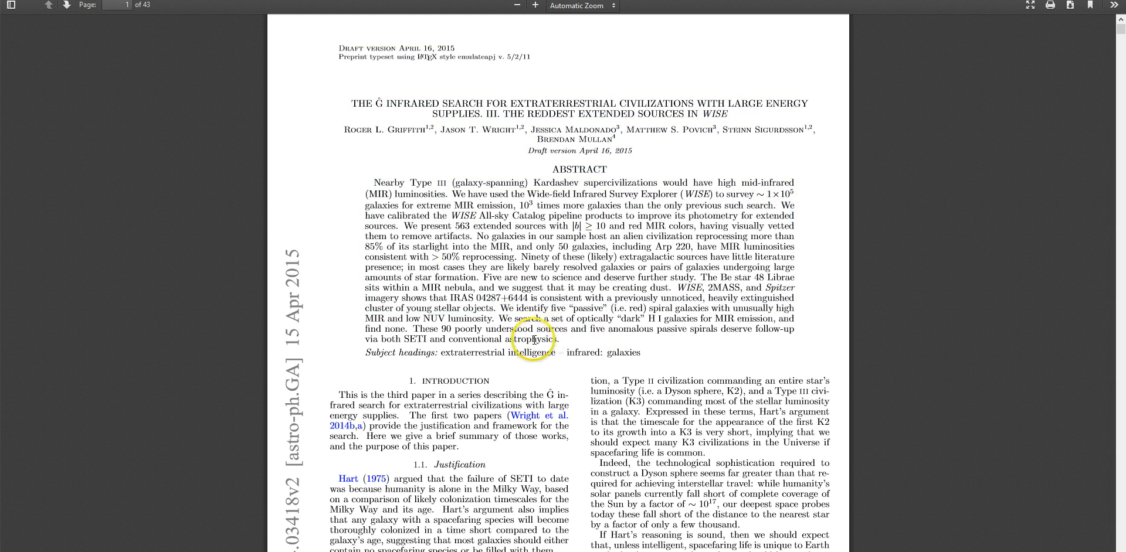
# Skim the first pages, return to page 1, and clear the abstract highlight
pyautogui.scroll(-3)
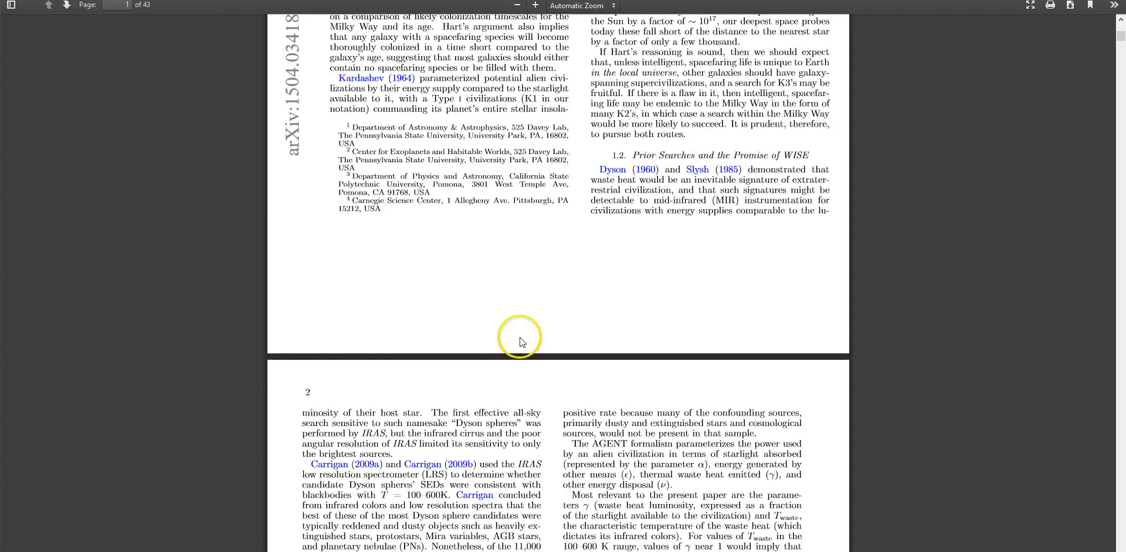
pyautogui.scroll(-3)
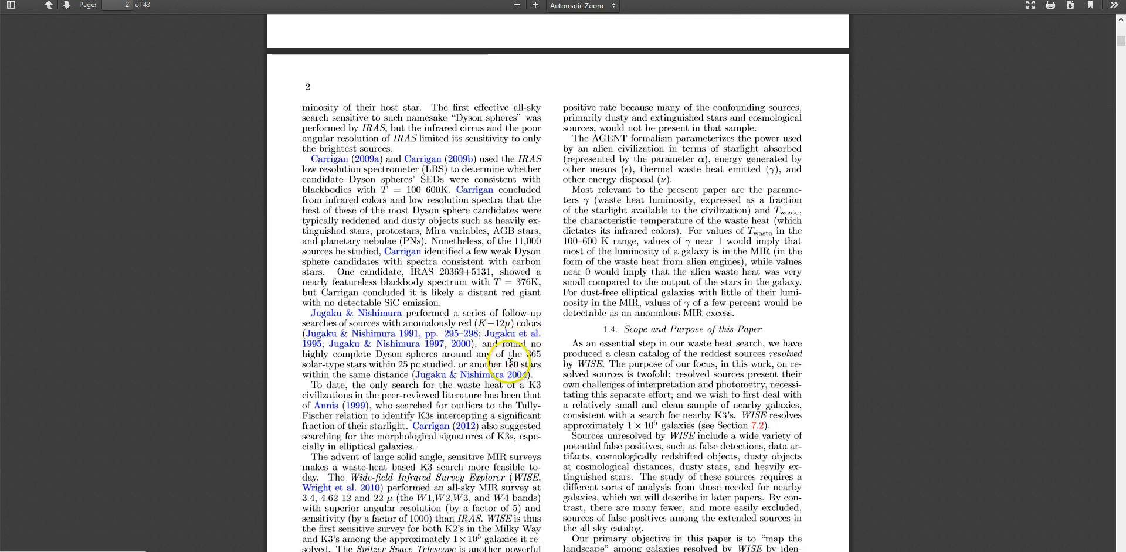
pyautogui.scroll(-3)
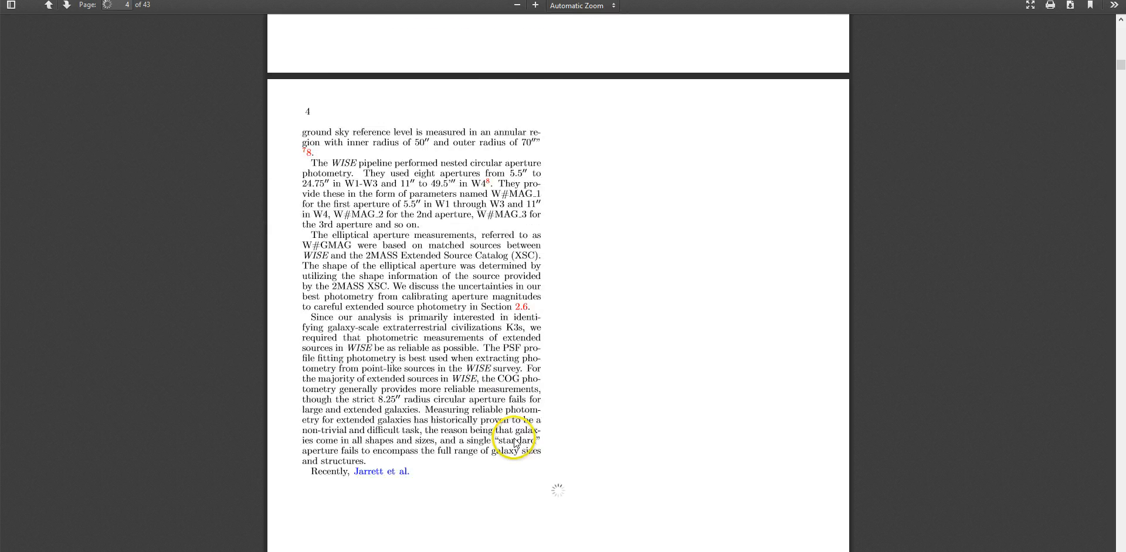
pyautogui.scroll(-3)
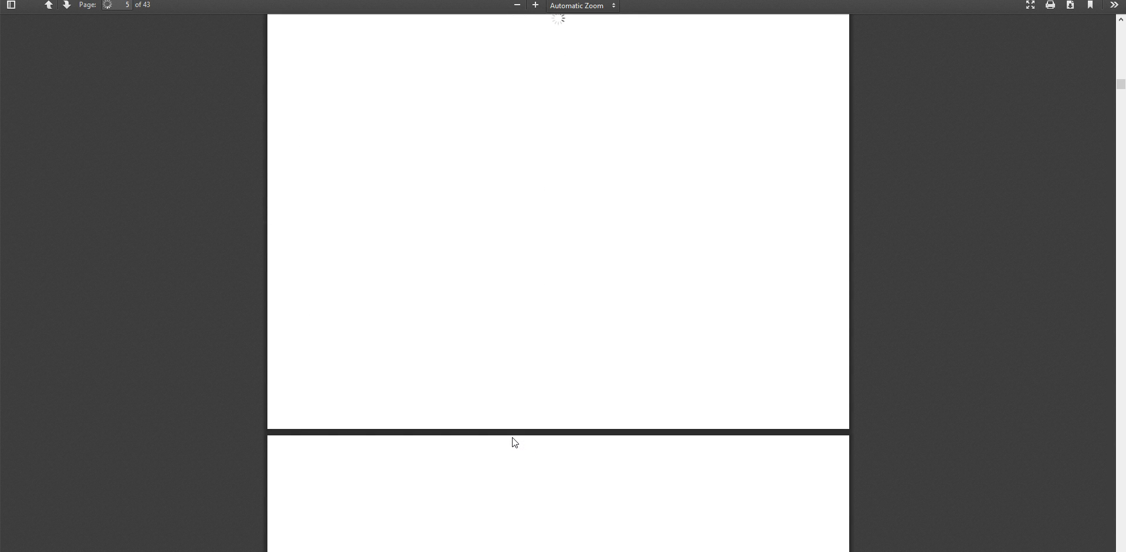
pyautogui.scroll(-3)
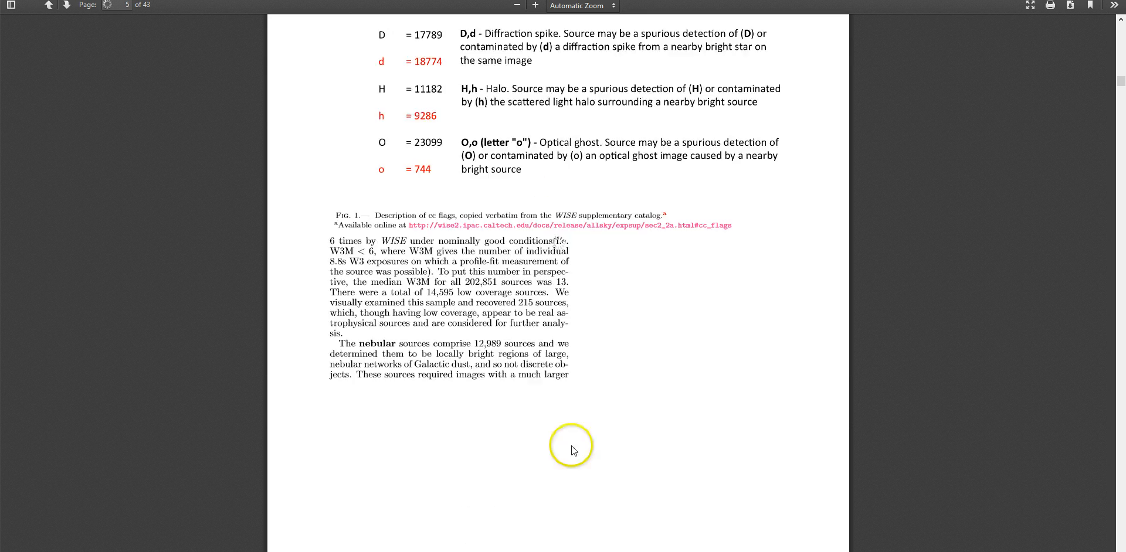
pyautogui.scroll(3)
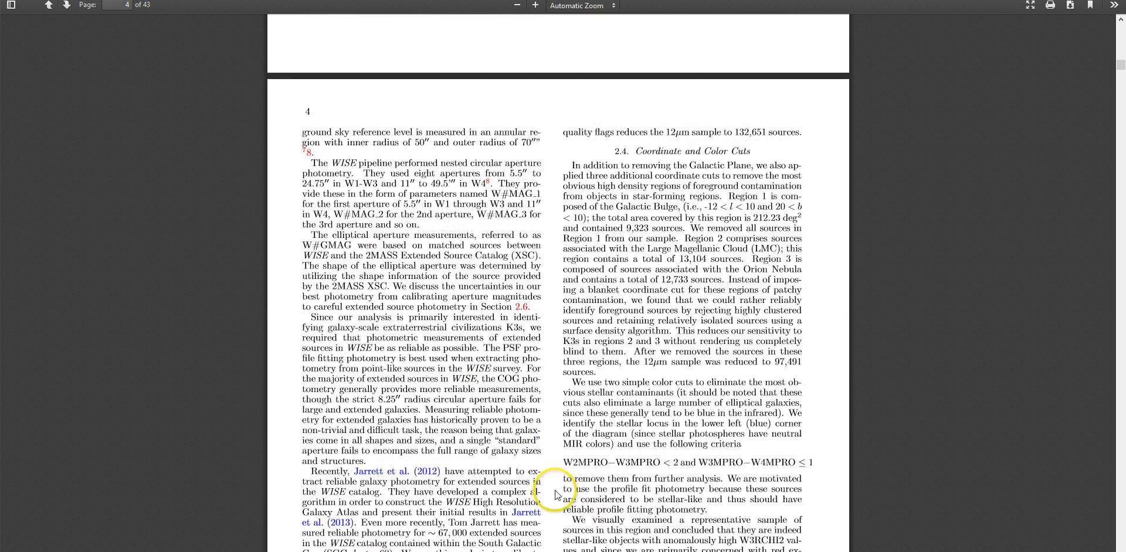
pyautogui.scroll(3)
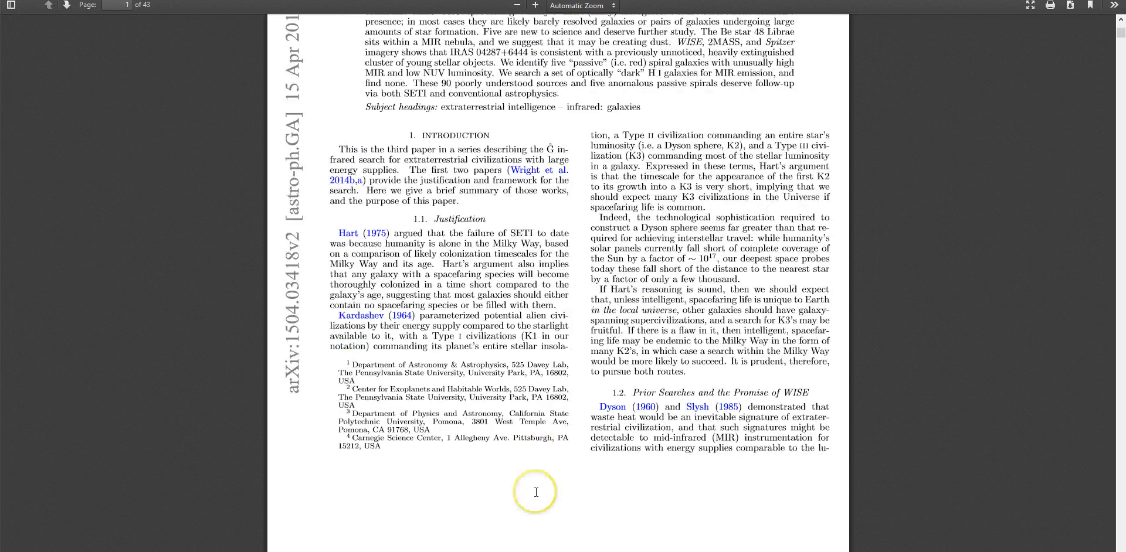
pyautogui.scroll(3)
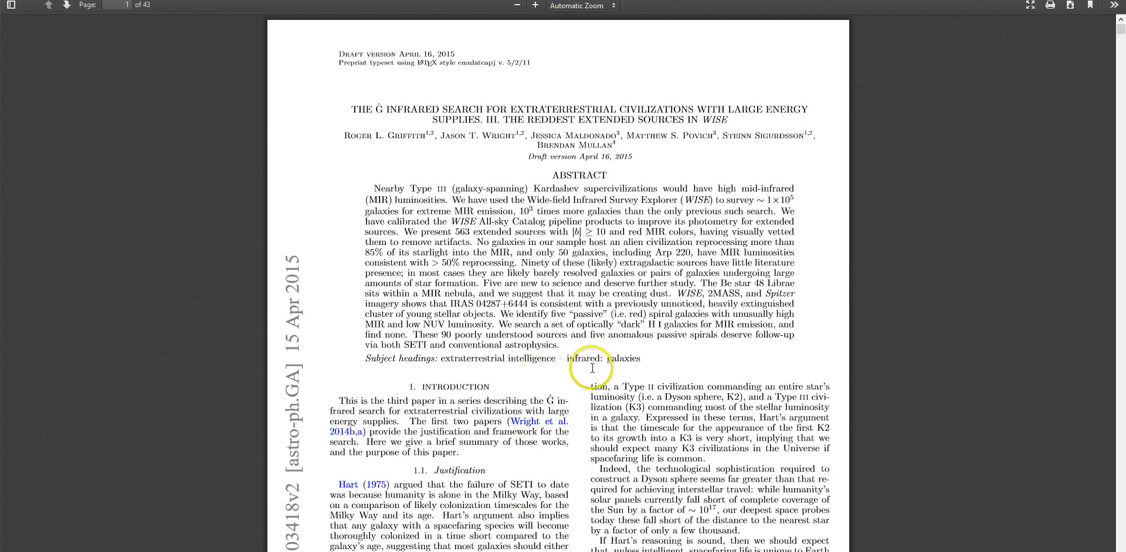
pyautogui.moveTo(535, 358)
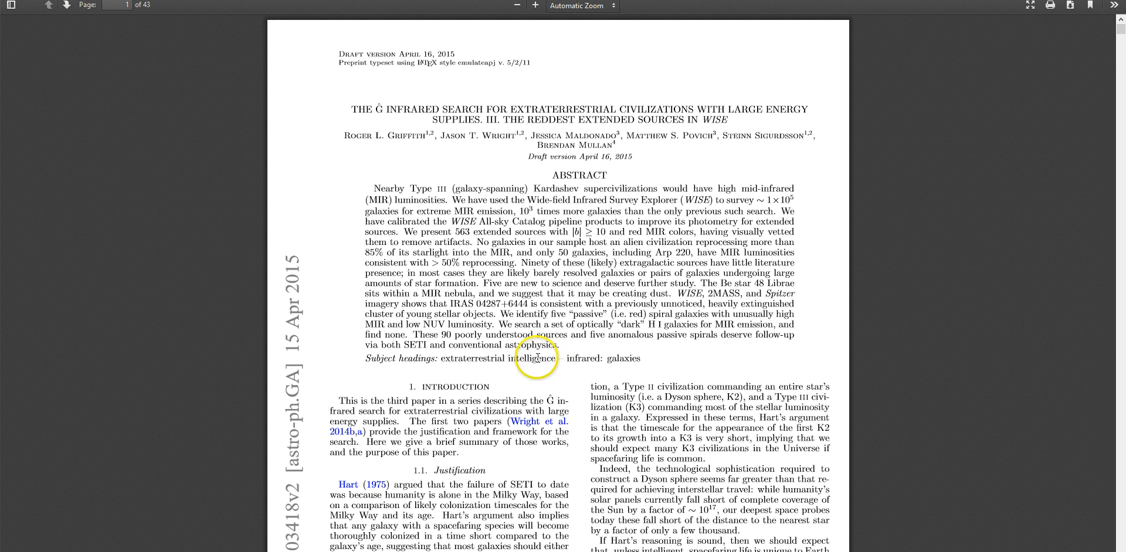
pyautogui.moveTo(562, 344)
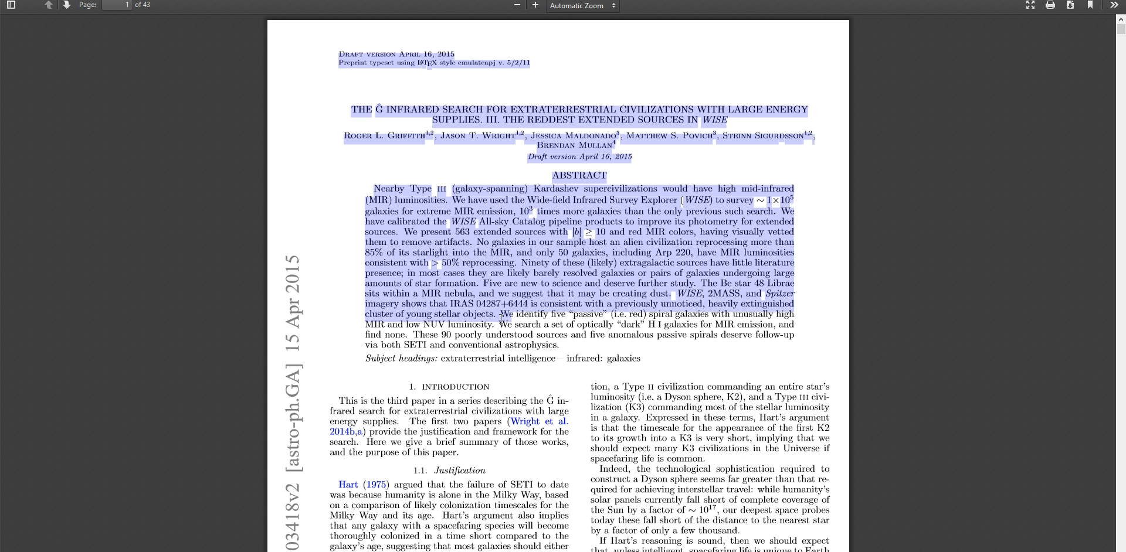
pyautogui.moveTo(331, 308)
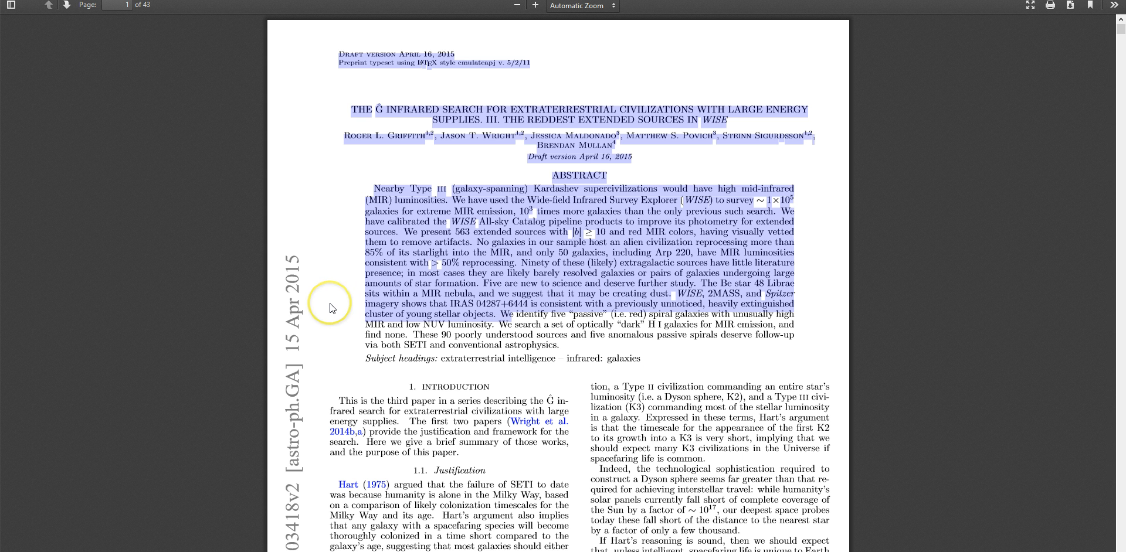
pyautogui.moveTo(382, 200)
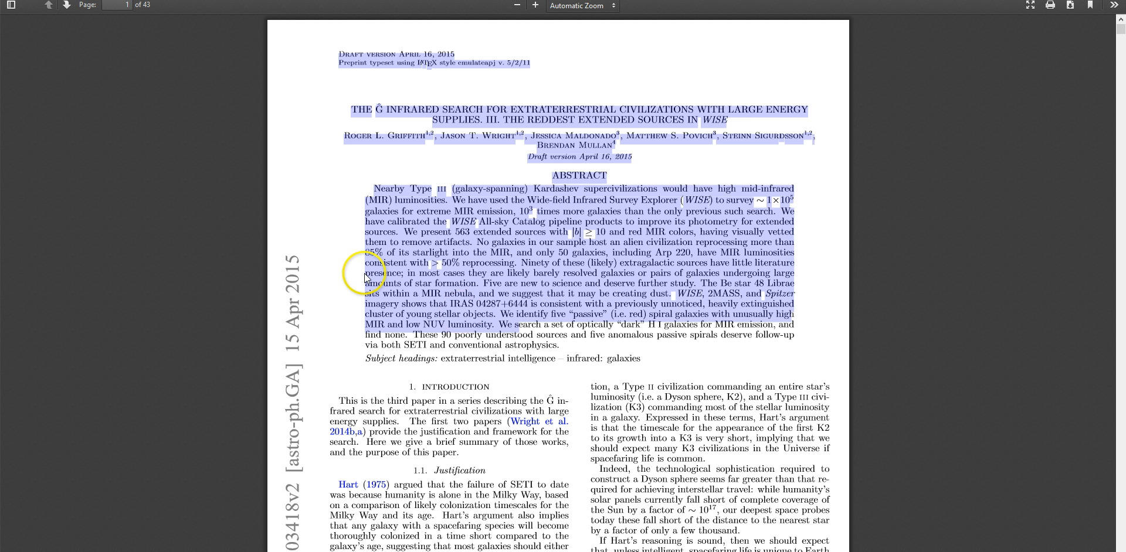
pyautogui.moveTo(565, 351)
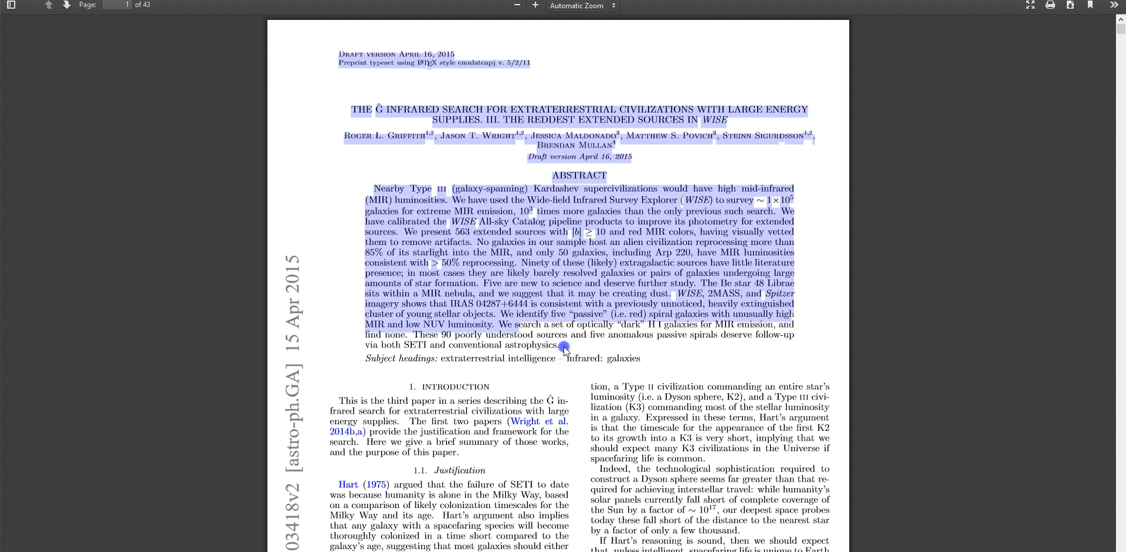
pyautogui.click(589, 350)
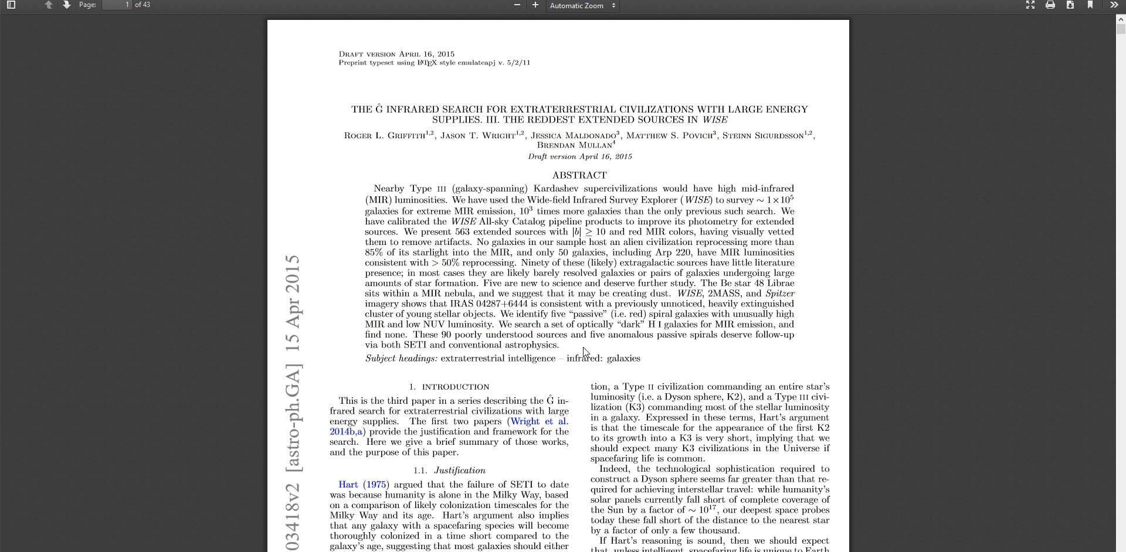
pyautogui.doubleClick(554, 336)
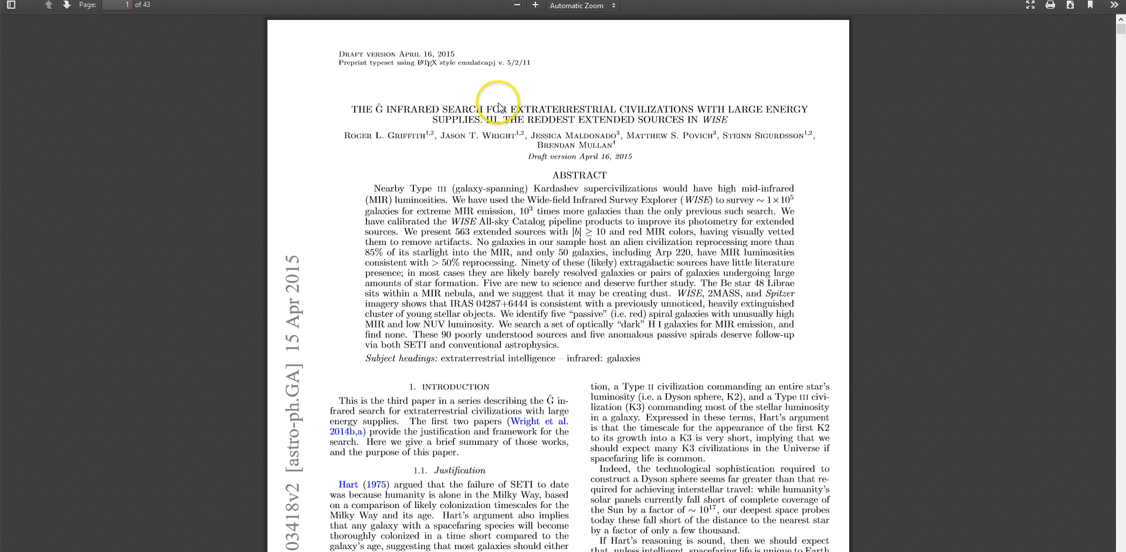
pyautogui.moveTo(374, 189)
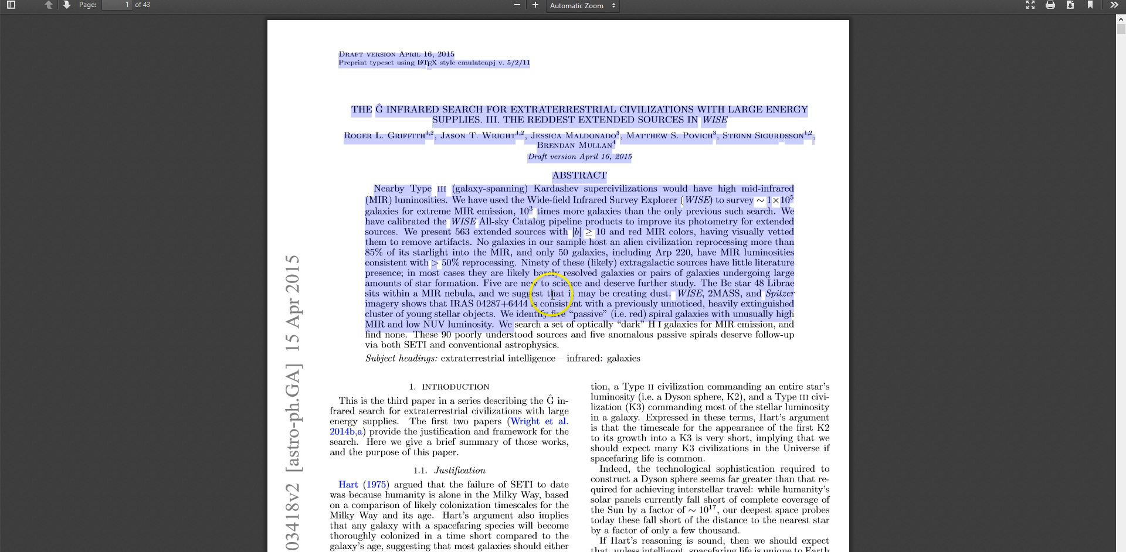
# Open the megastructure illustration full-size
pyautogui.click(567, 349)
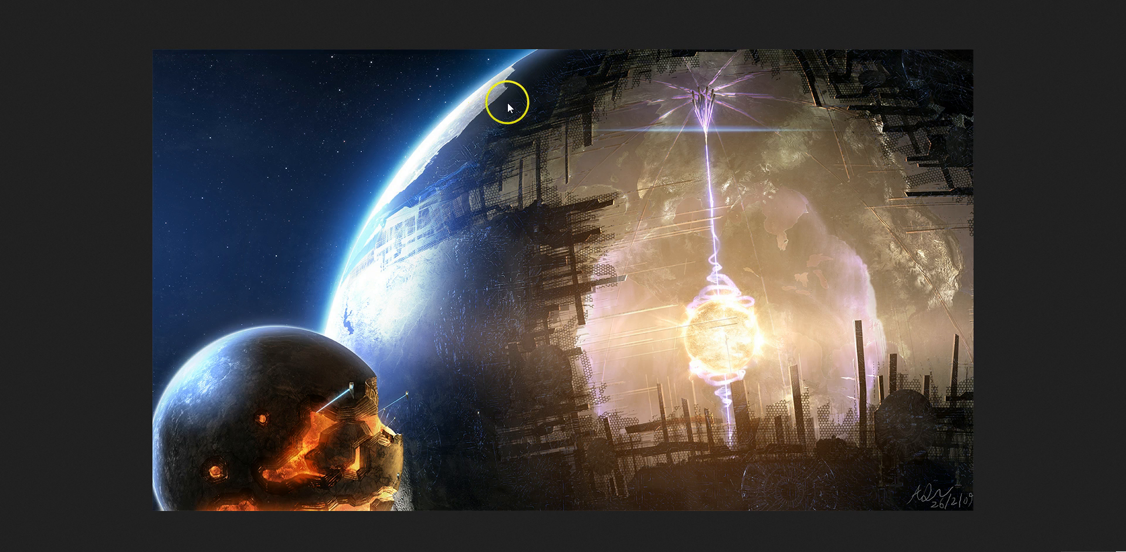
pyautogui.moveTo(962, 396)
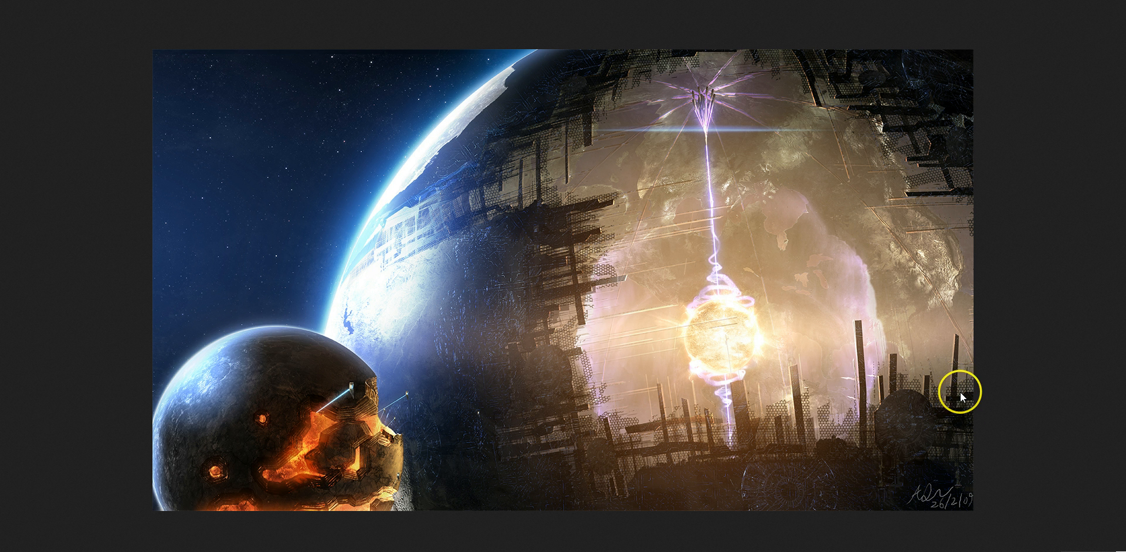
pyautogui.moveTo(908, 352)
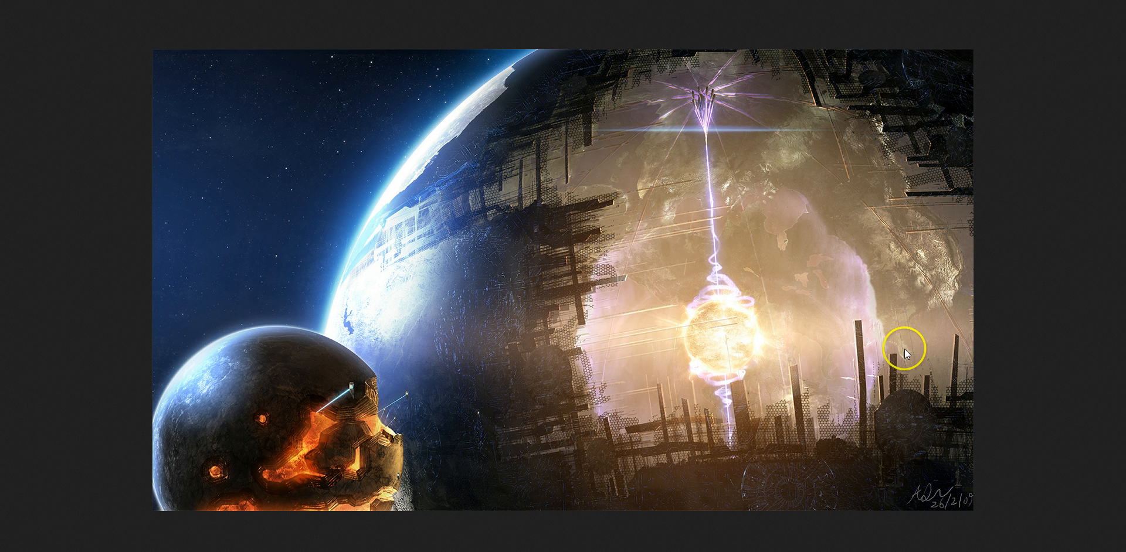
pyautogui.moveTo(163, 34)
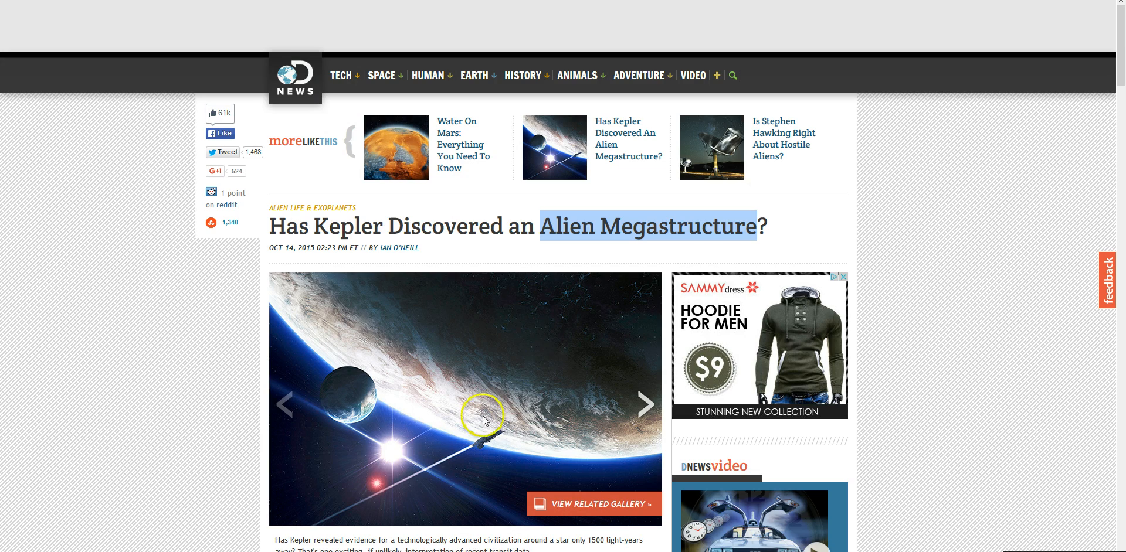
# Scroll the DNews article to the artificial structures and Kardashev scale passages
pyautogui.scroll(-3)
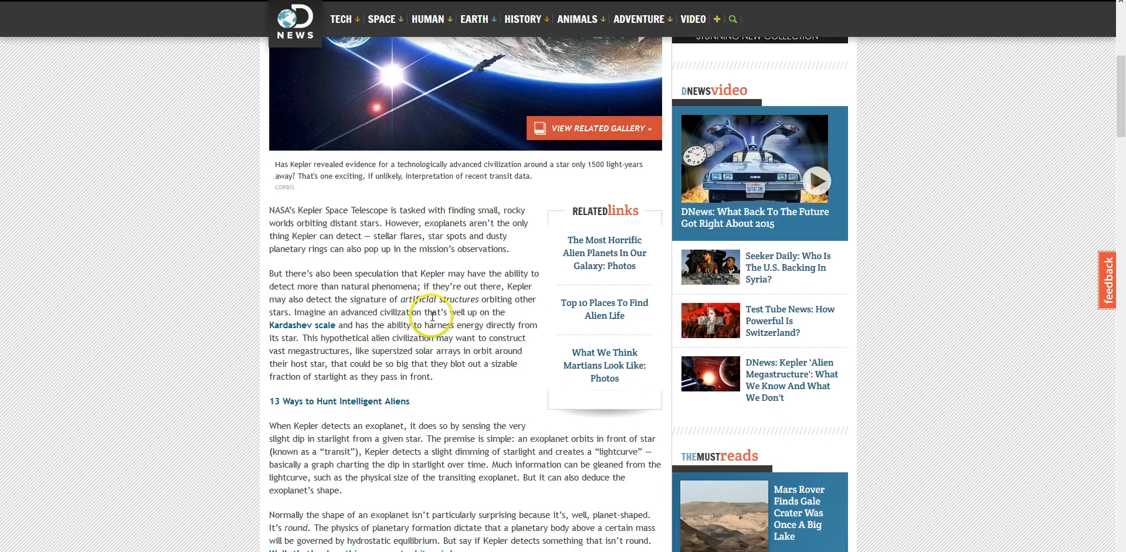
pyautogui.moveTo(431, 325)
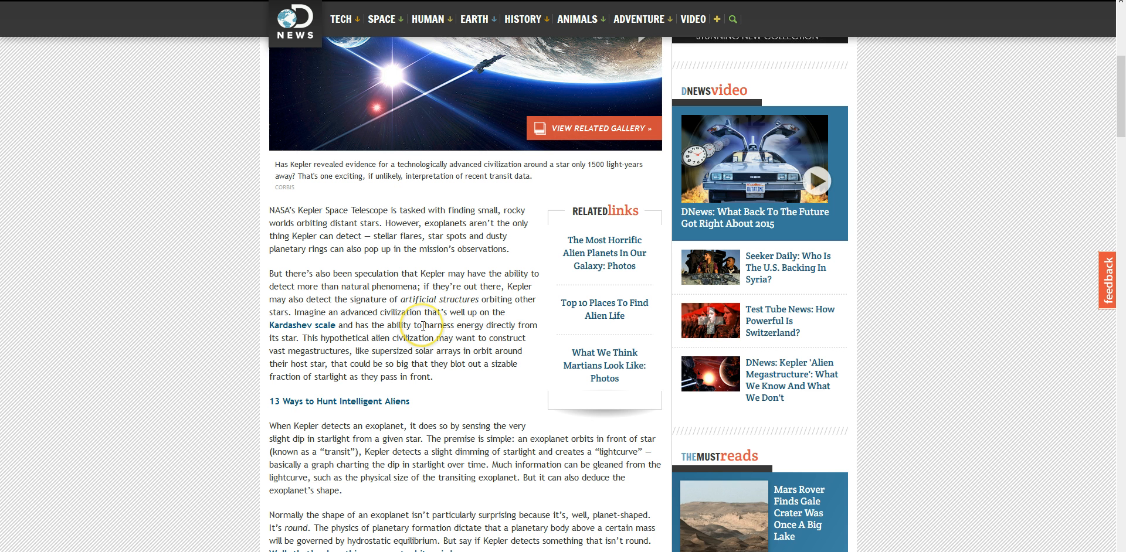
pyautogui.moveTo(453, 287)
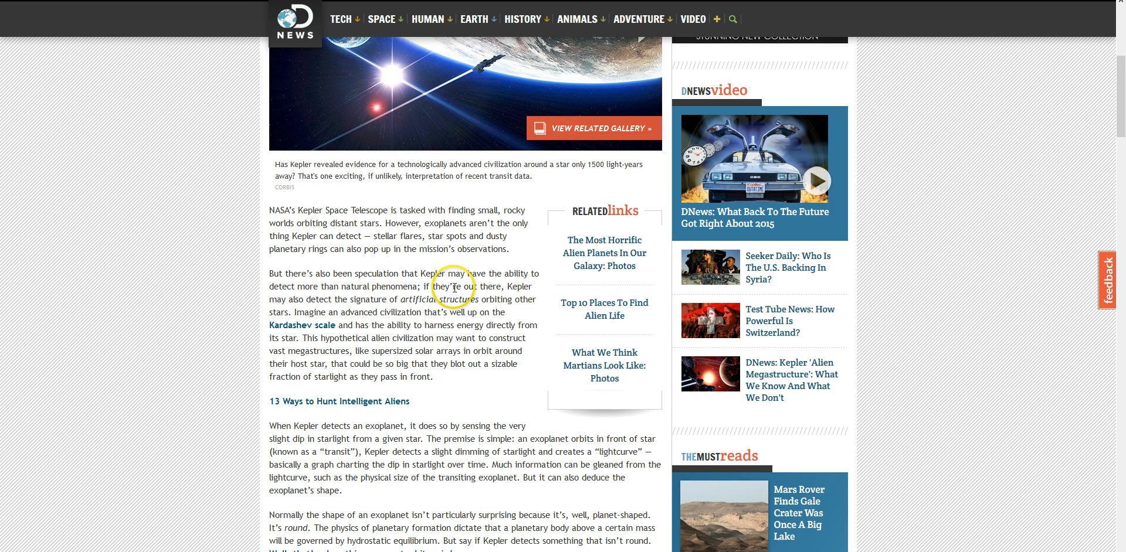
pyautogui.moveTo(475, 284)
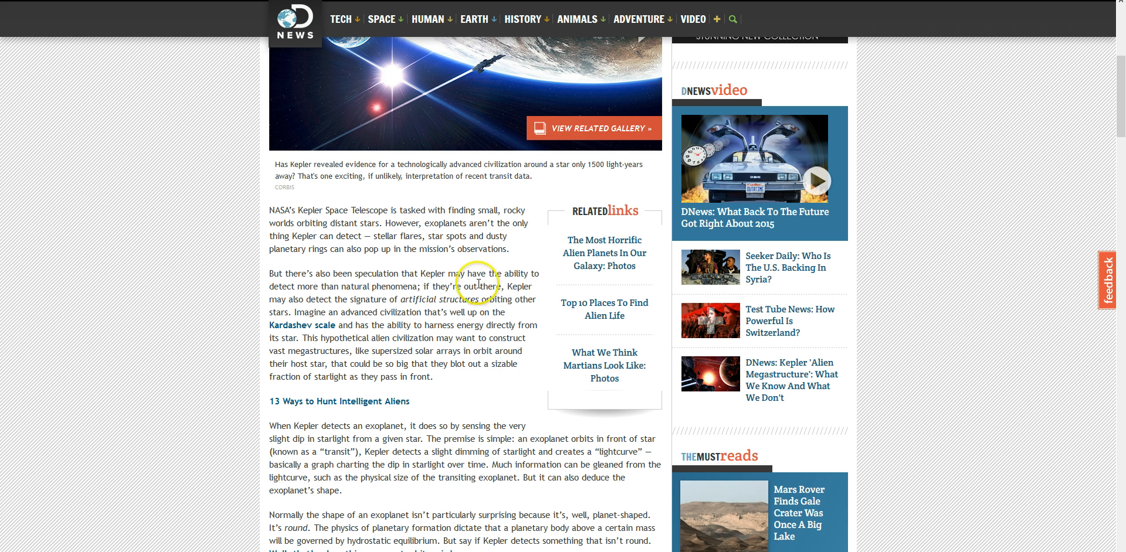
pyautogui.moveTo(474, 310)
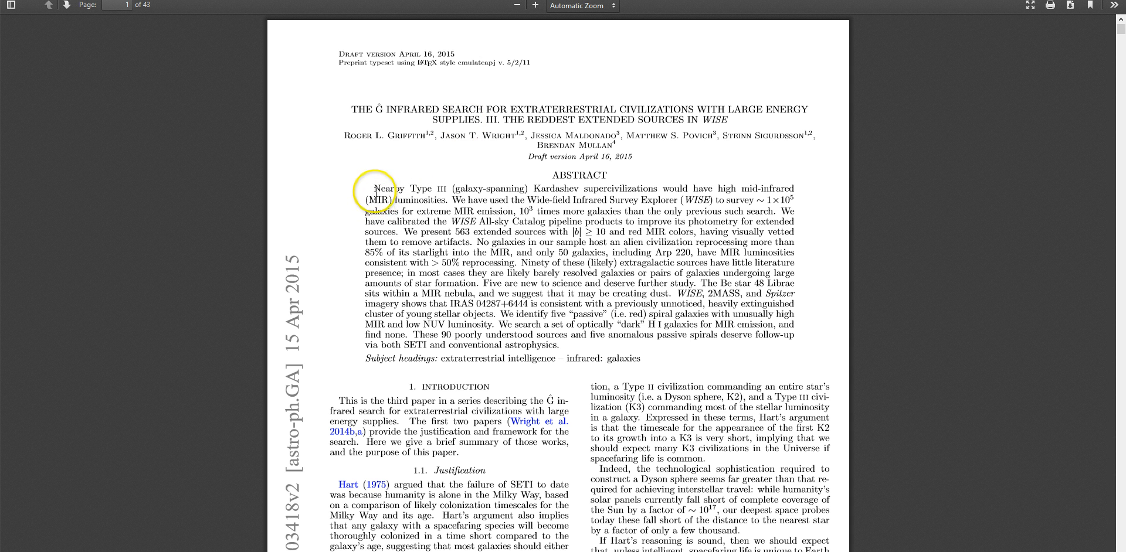
# Highlight the arXiv paper's abstract, then deselect it and scroll on
pyautogui.moveTo(365, 188); pyautogui.dragTo(589, 295)
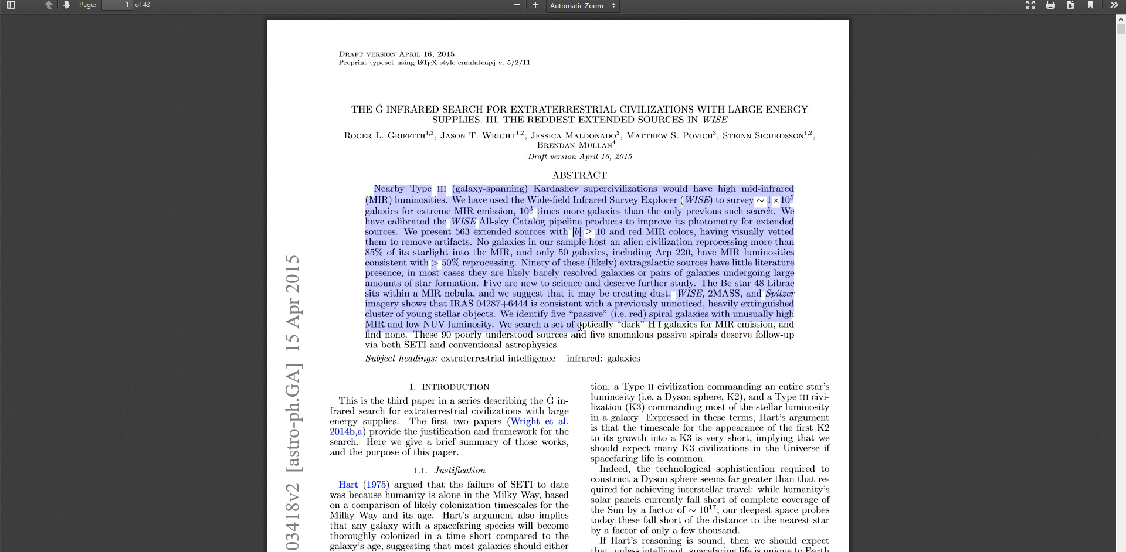
pyautogui.click(632, 347)
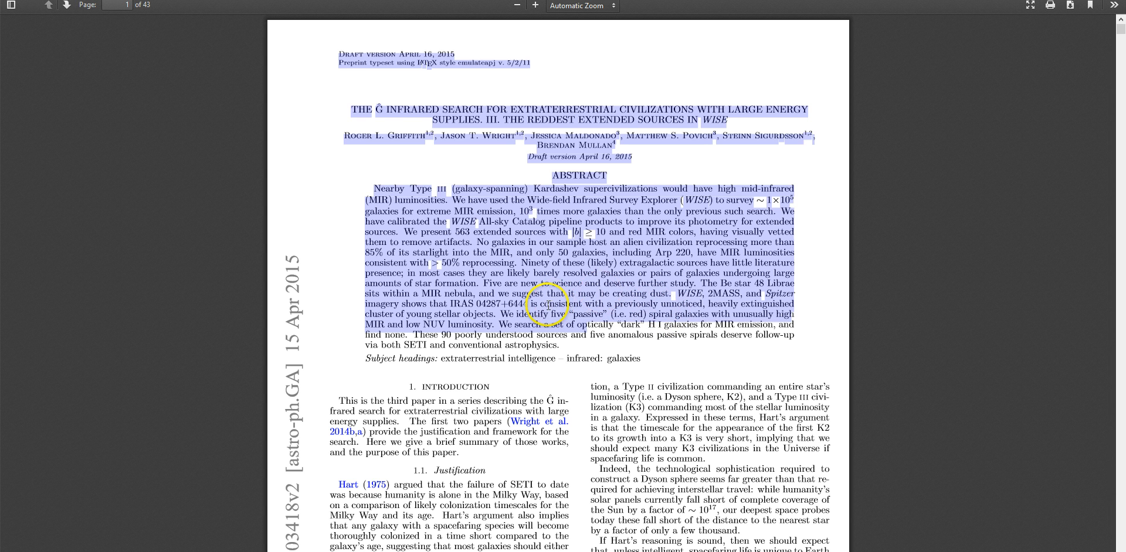
pyautogui.scroll(-3)
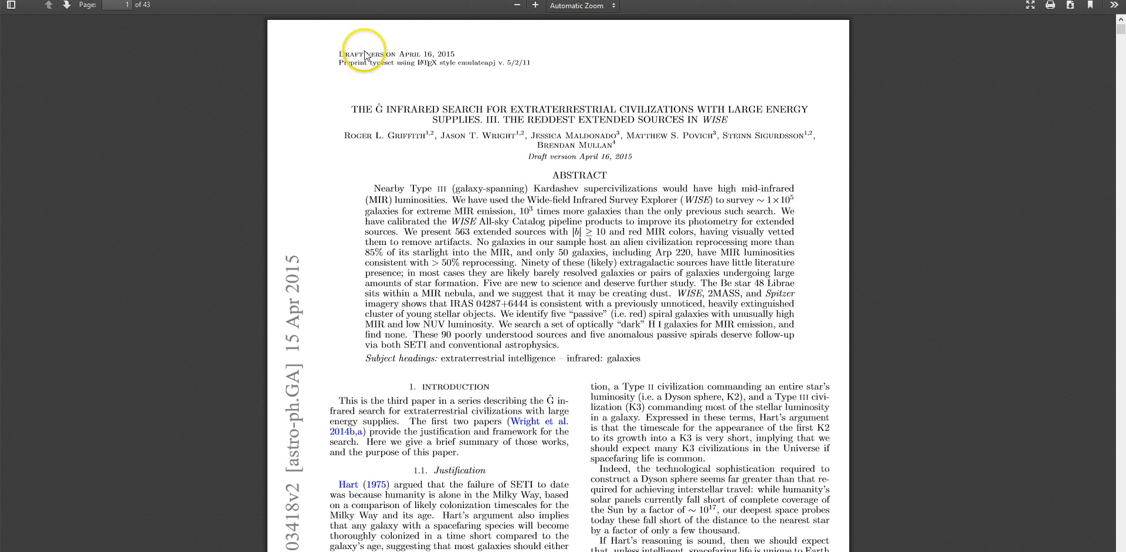
pyautogui.moveTo(547, 400)
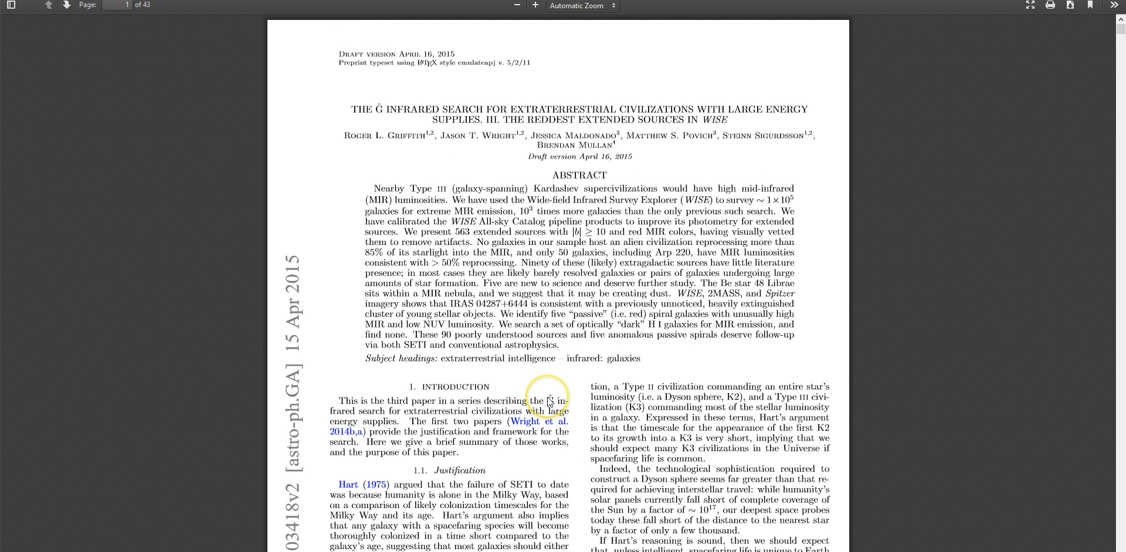
pyautogui.moveTo(141, 156)
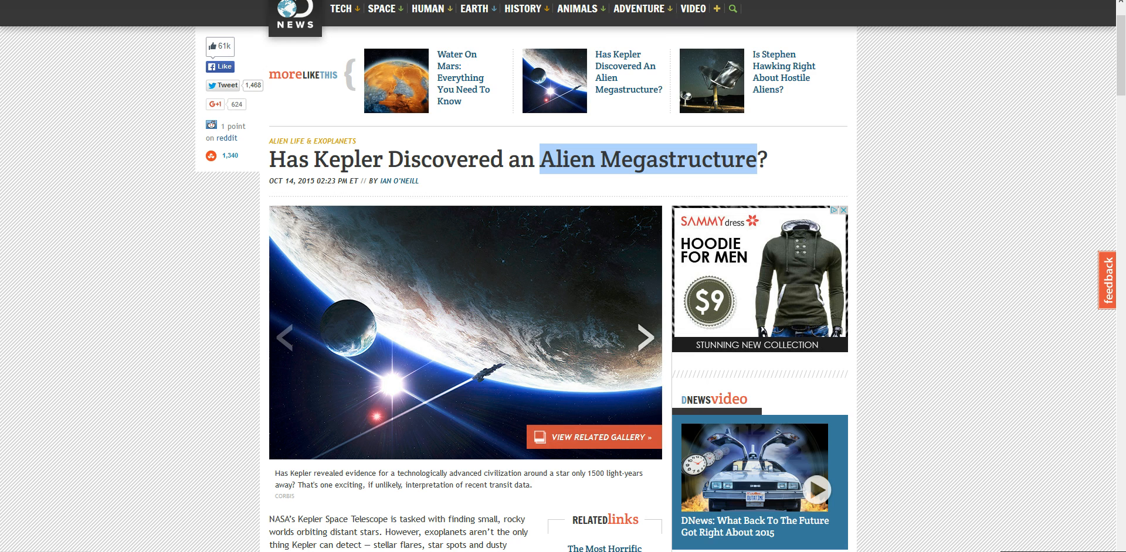
# Scroll the DNews article through exoplanet transits and KIC 8462852's unusual dimming
pyautogui.scroll(-3)
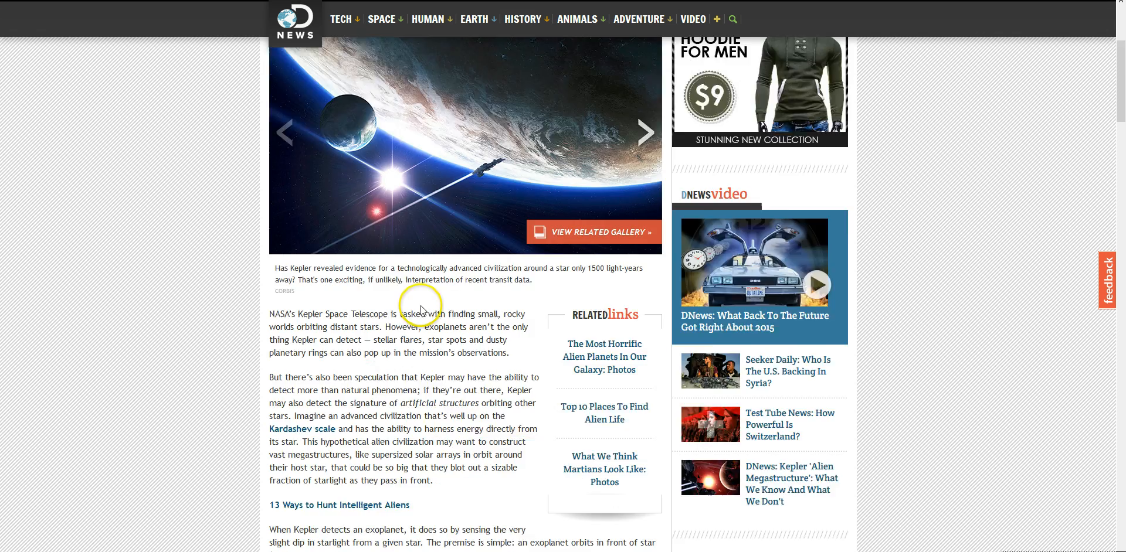
pyautogui.scroll(-3)
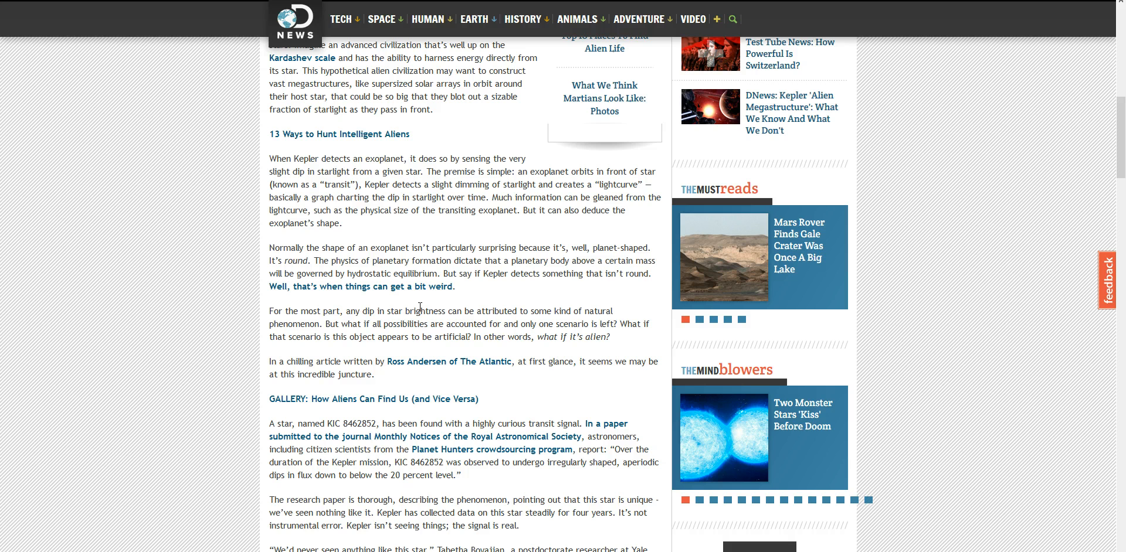
pyautogui.moveTo(928, 80)
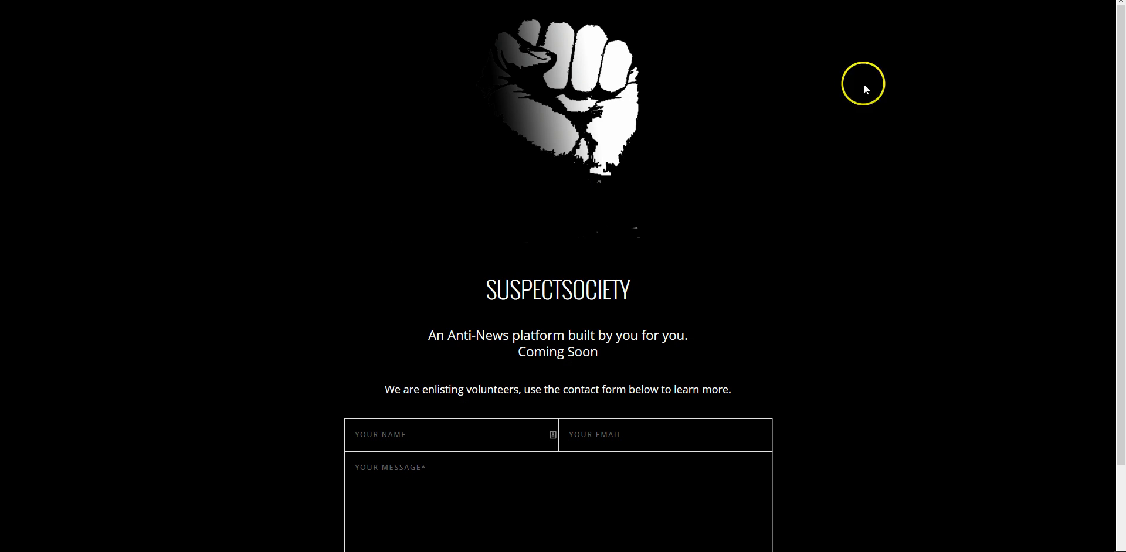
pyautogui.moveTo(864, 88)
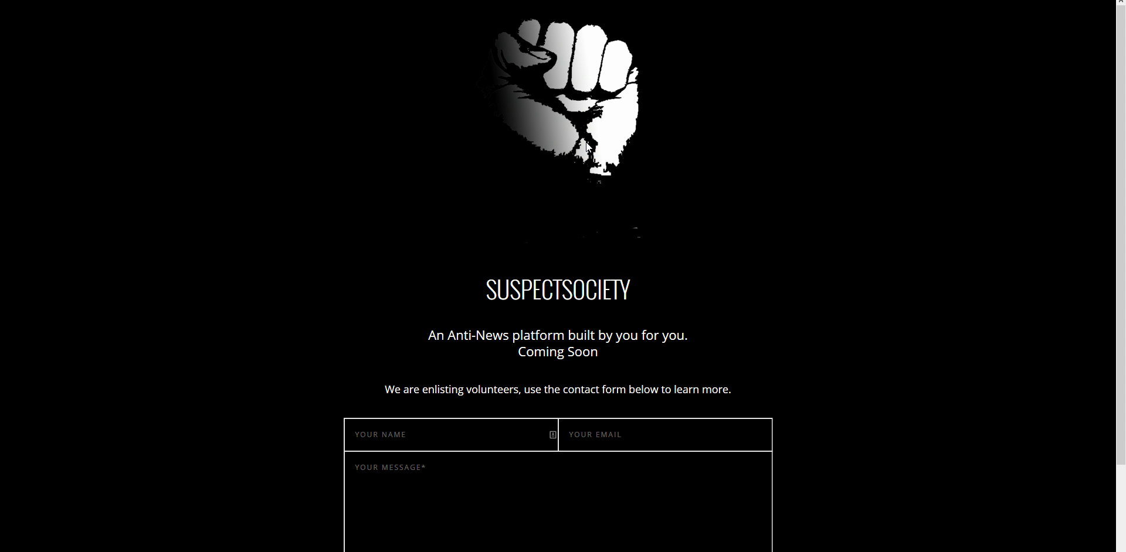
pyautogui.moveTo(426, 453)
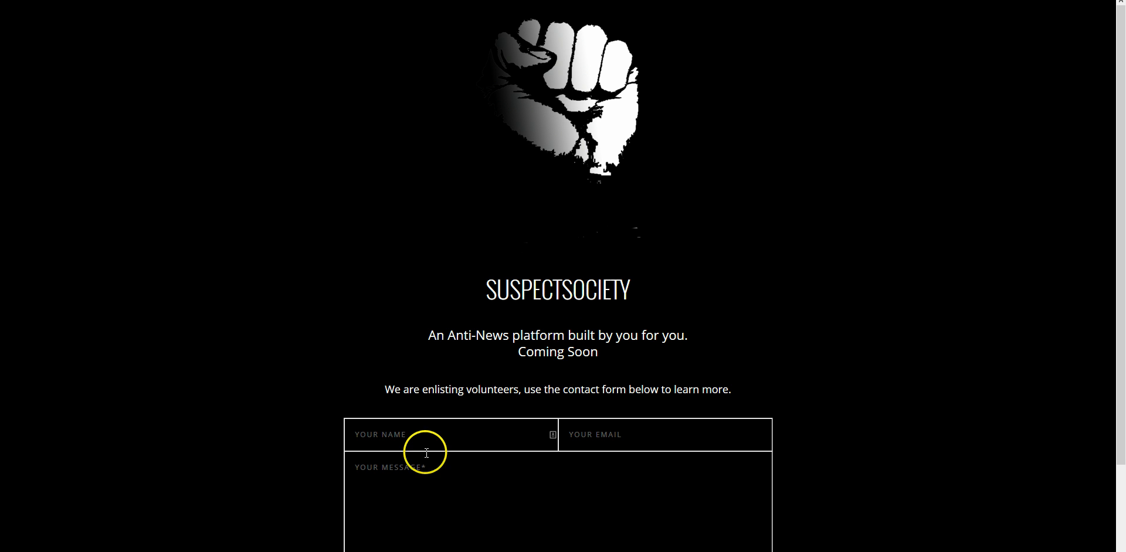
pyautogui.click(617, 434)
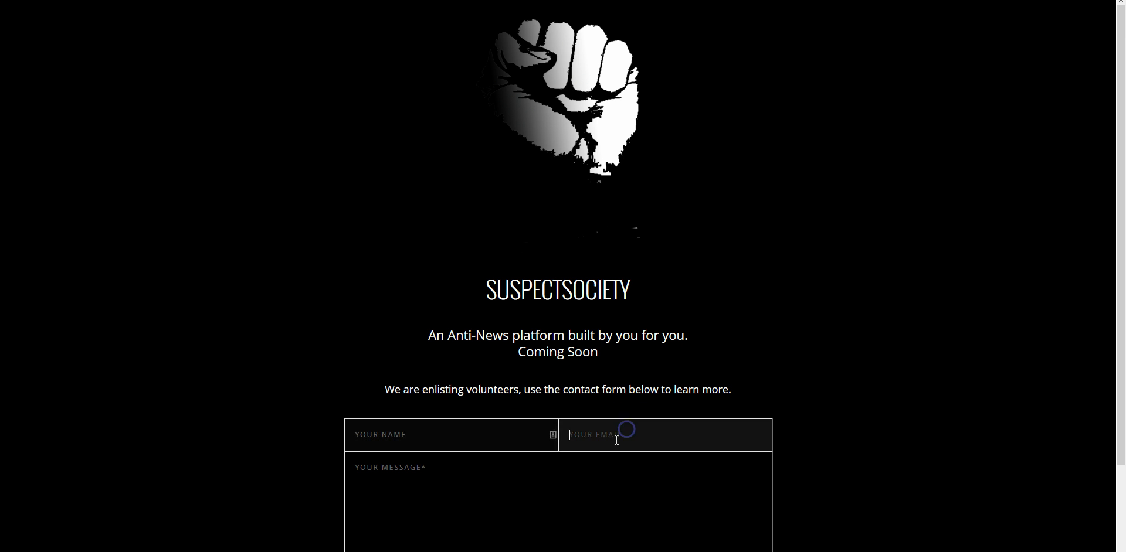
pyautogui.scroll(-3)
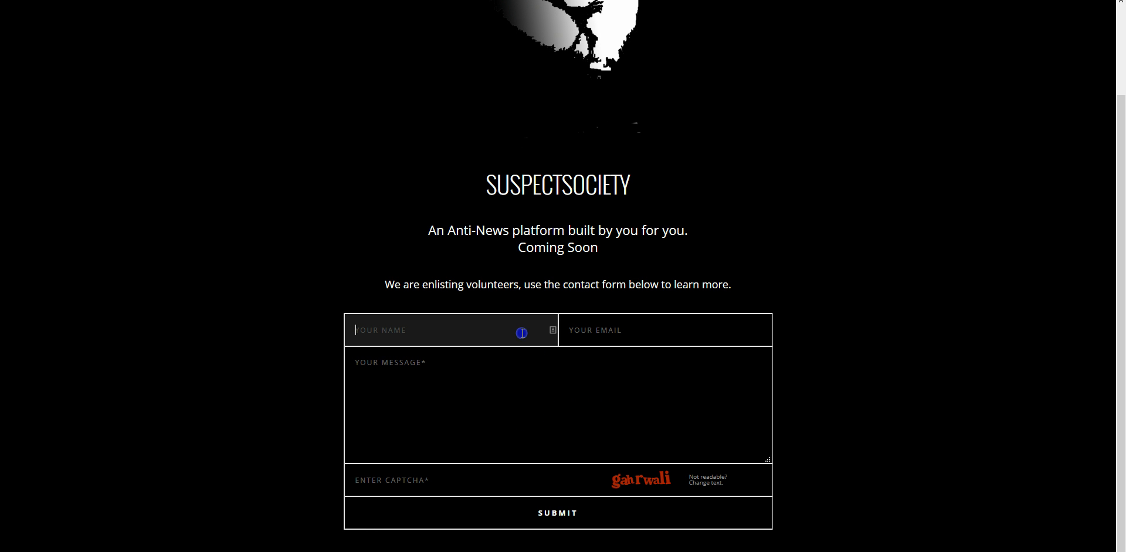
pyautogui.scroll(3)
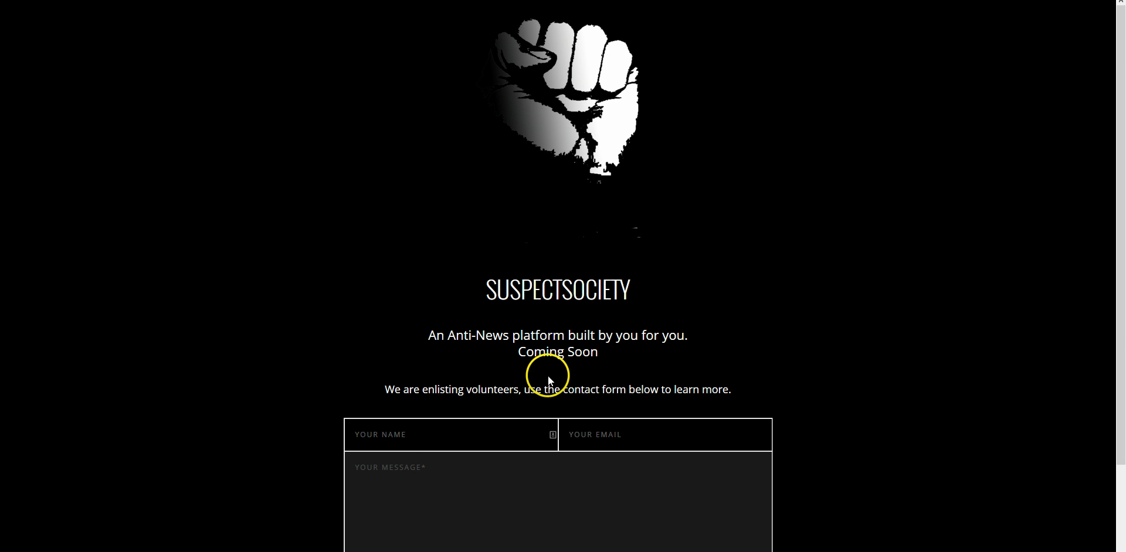
pyautogui.moveTo(550, 381)
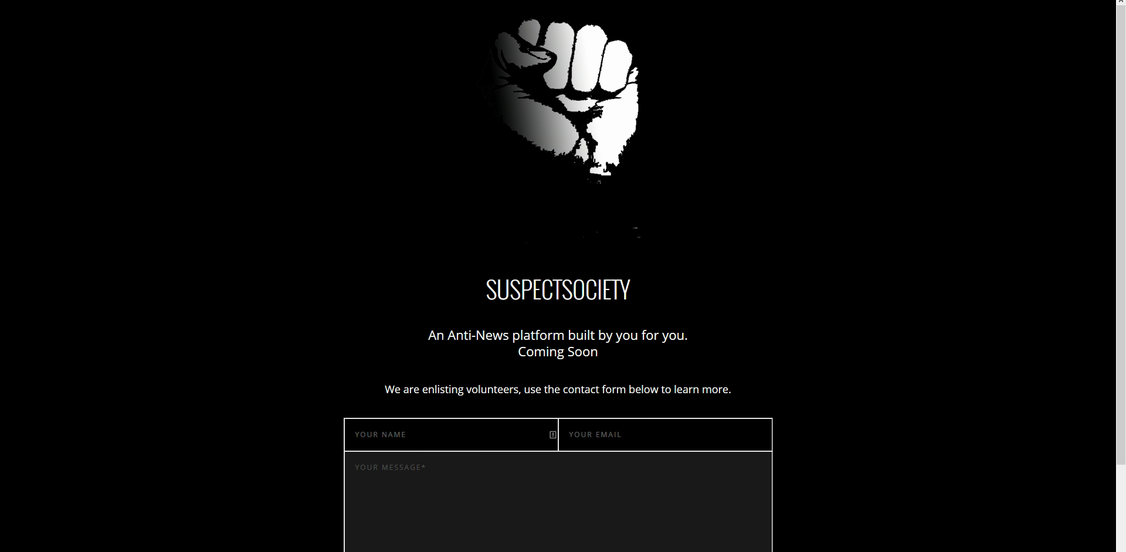
pyautogui.moveTo(99, 34)
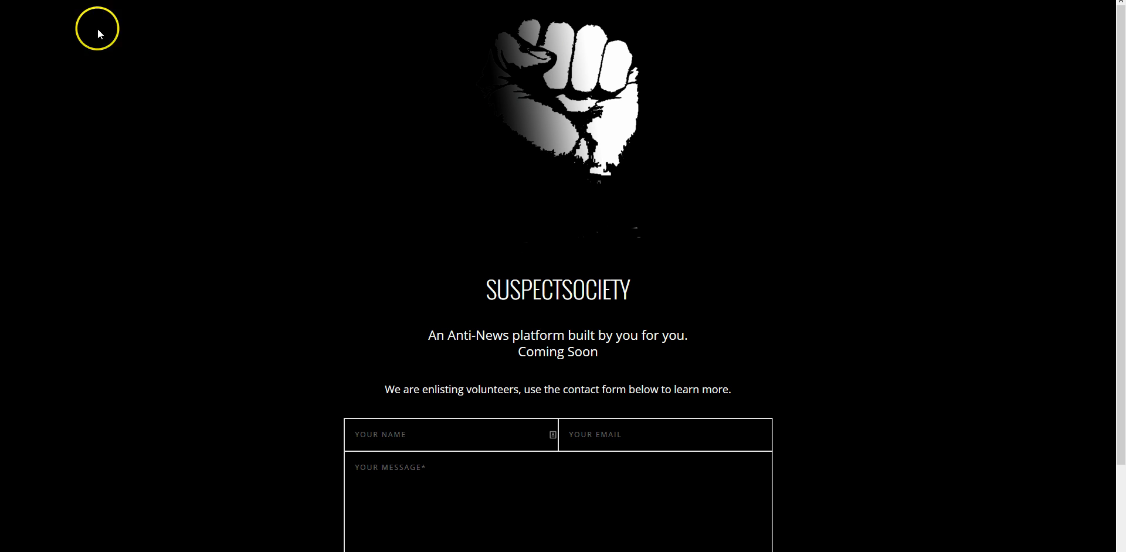
pyautogui.moveTo(108, 59)
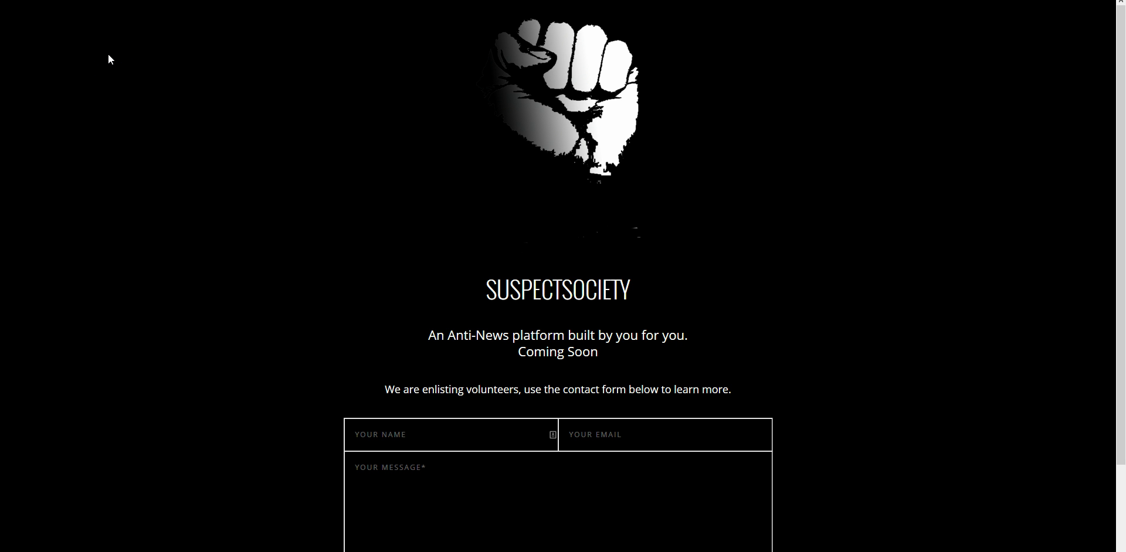
pyautogui.tripleClick(558, 389)
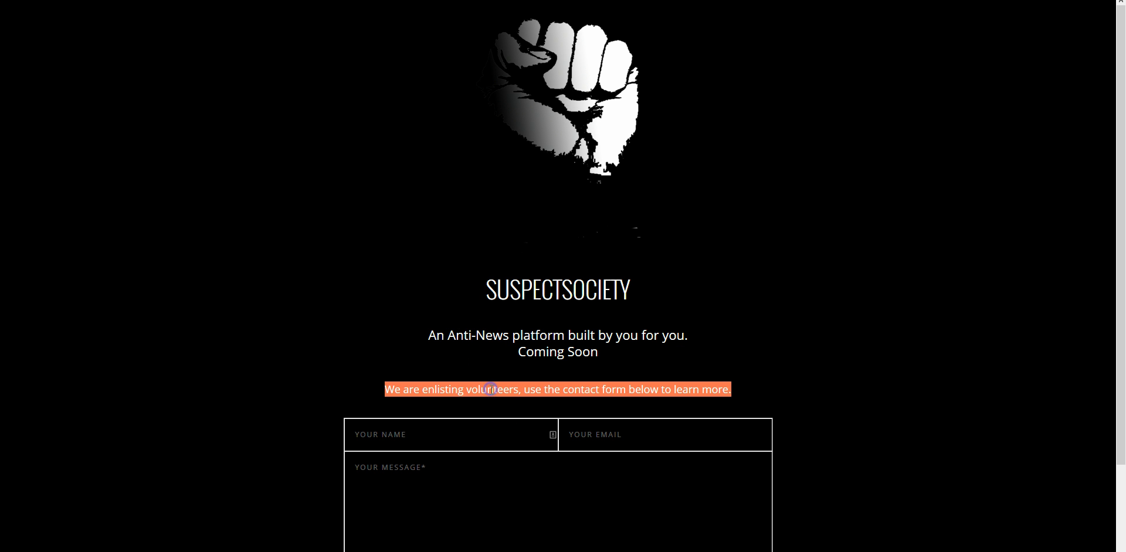
pyautogui.click(161, 184)
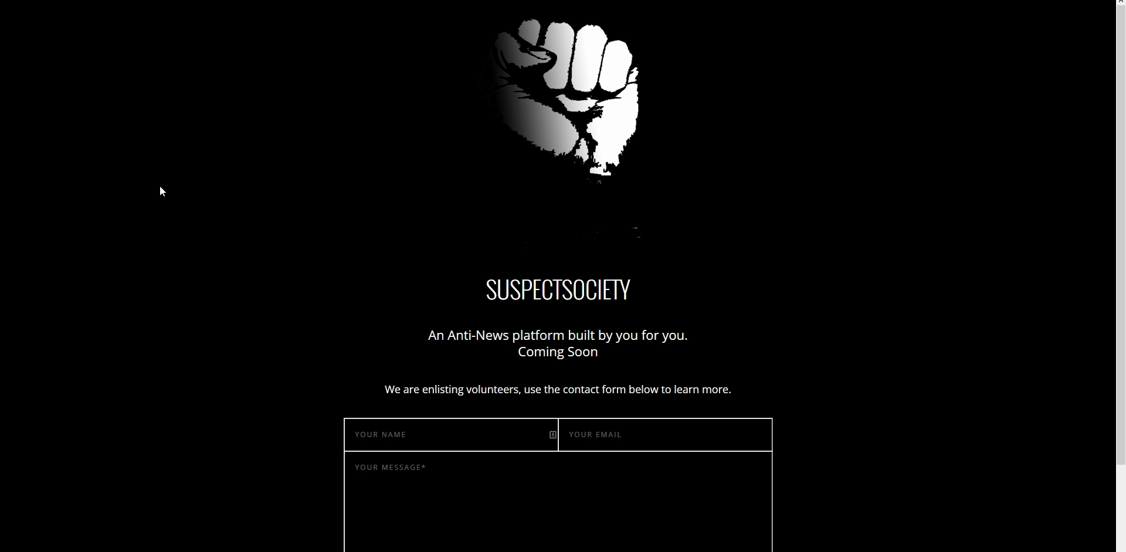
pyautogui.moveTo(147, 129)
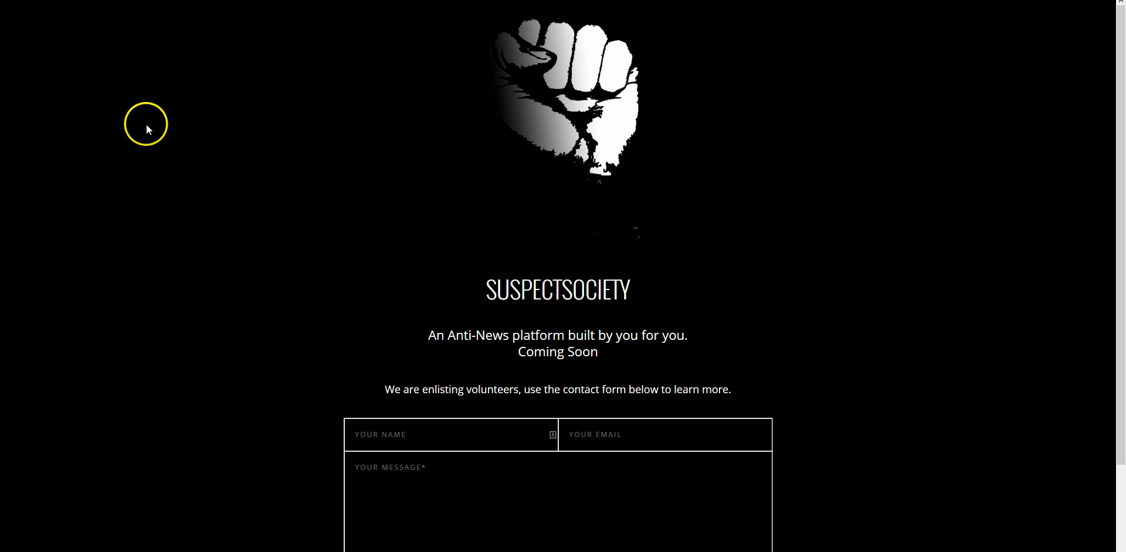
pyautogui.moveTo(520, 329)
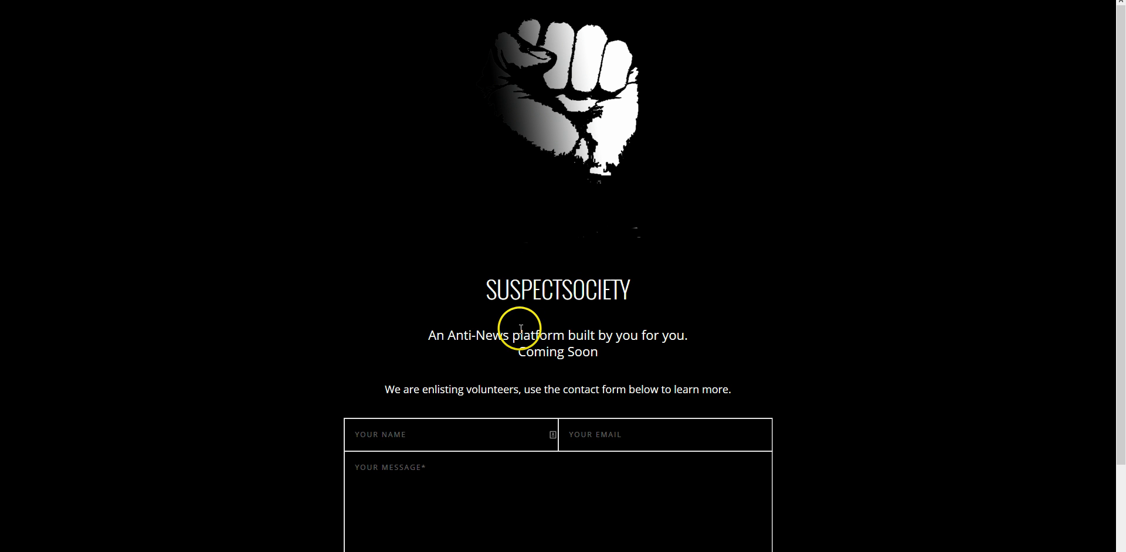
pyautogui.moveTo(364, 415)
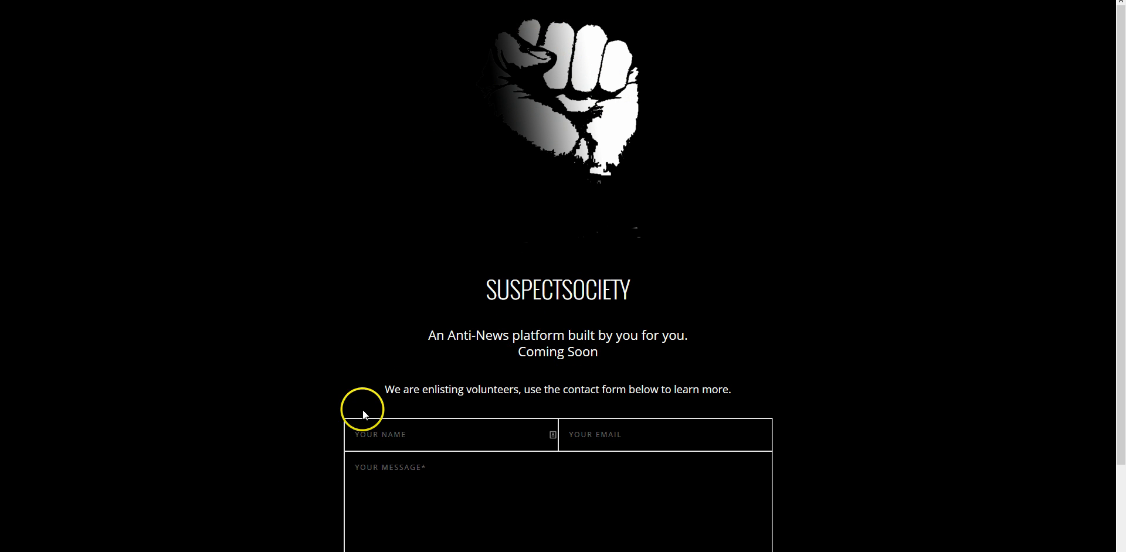
pyautogui.moveTo(352, 57)
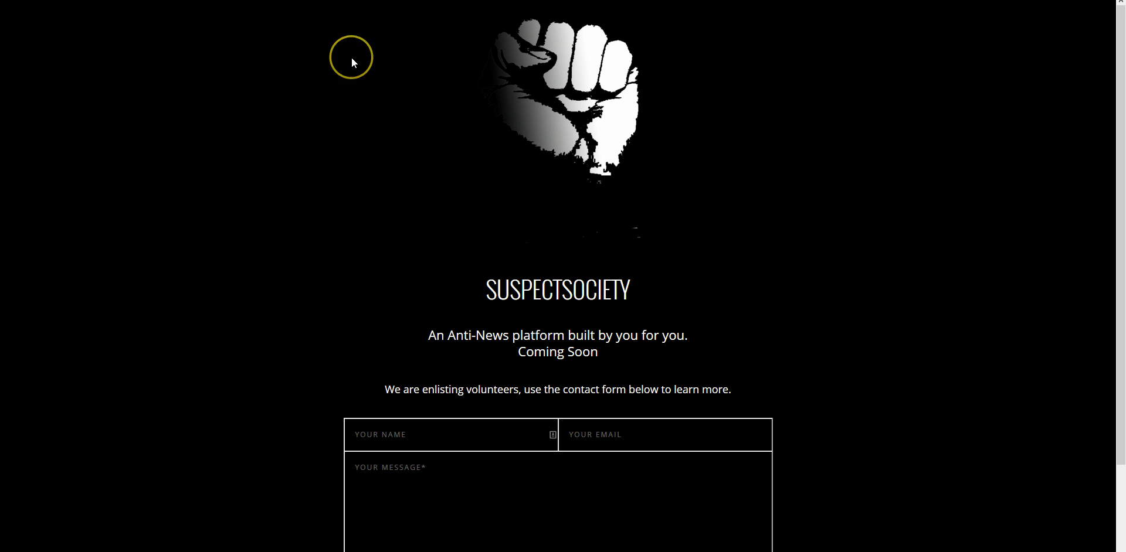
pyautogui.moveTo(507, 20)
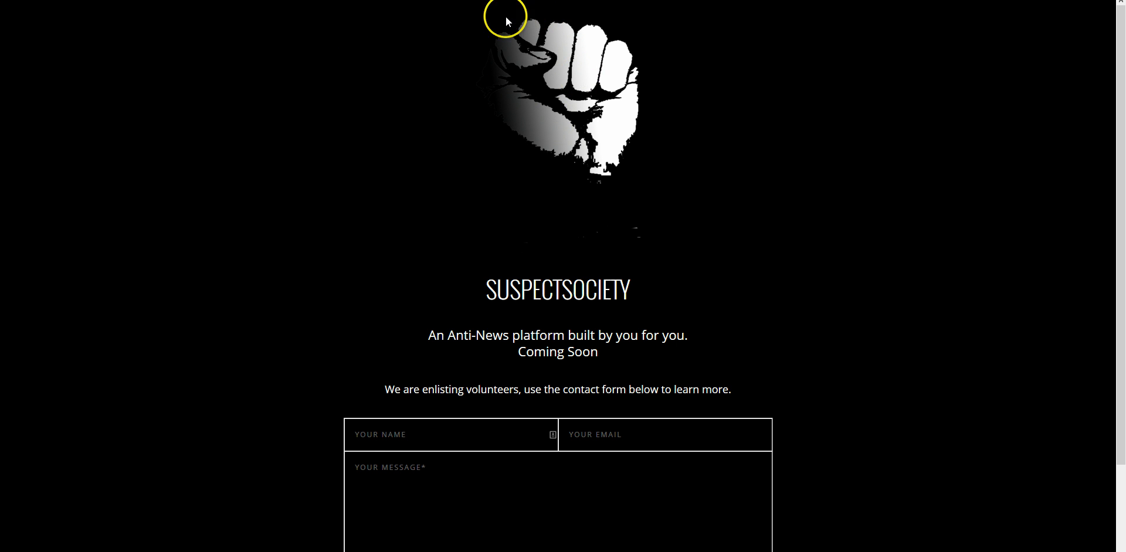
pyautogui.moveTo(403, 74)
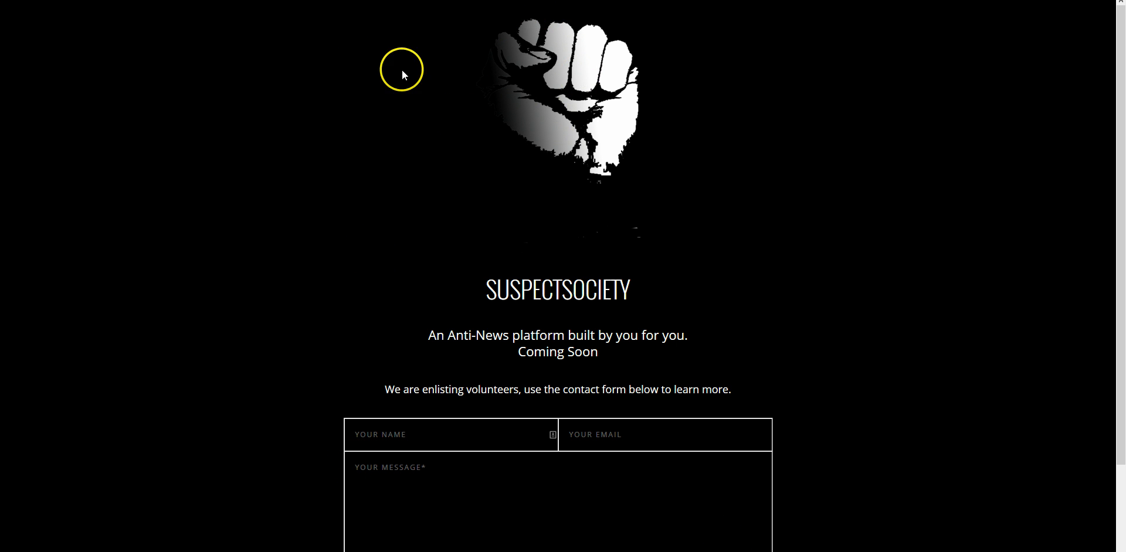
pyautogui.moveTo(394, 159)
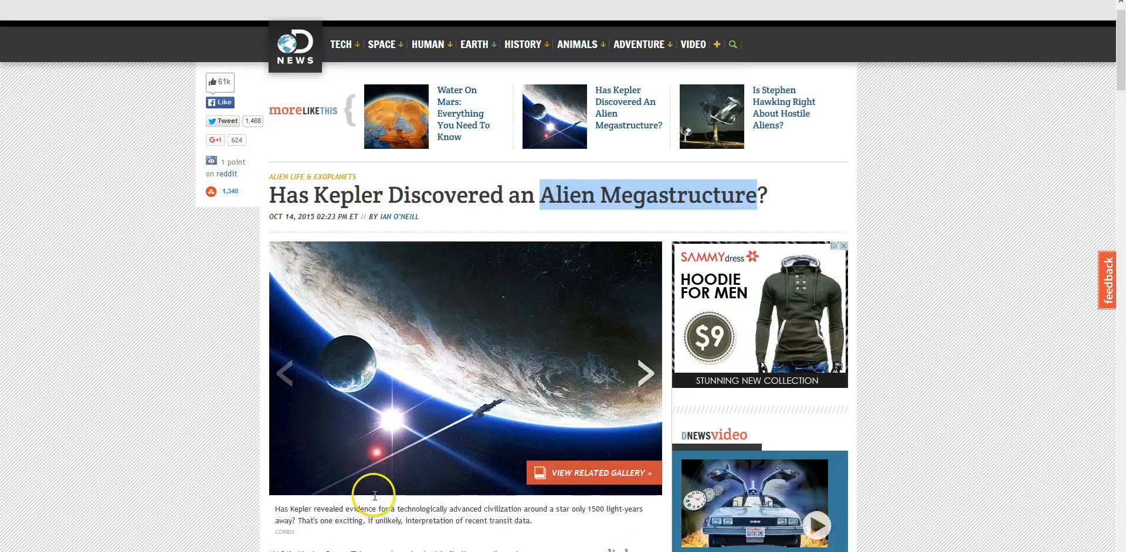
# Scroll up the DNews article 'Has Kepler Discovered an Alien Megastructure?' to its headline
pyautogui.scroll(3)
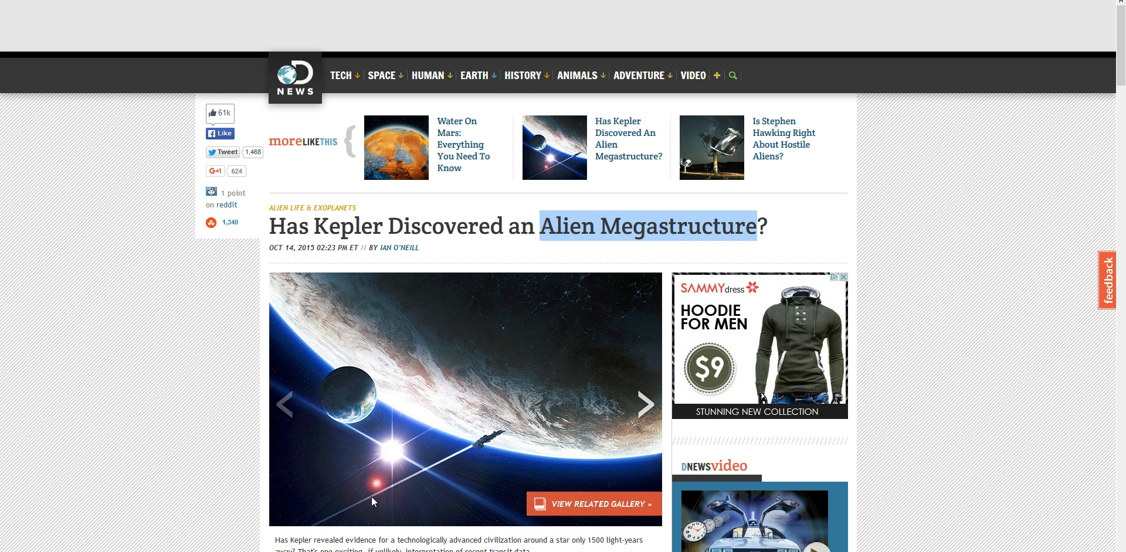
pyautogui.moveTo(639, 145)
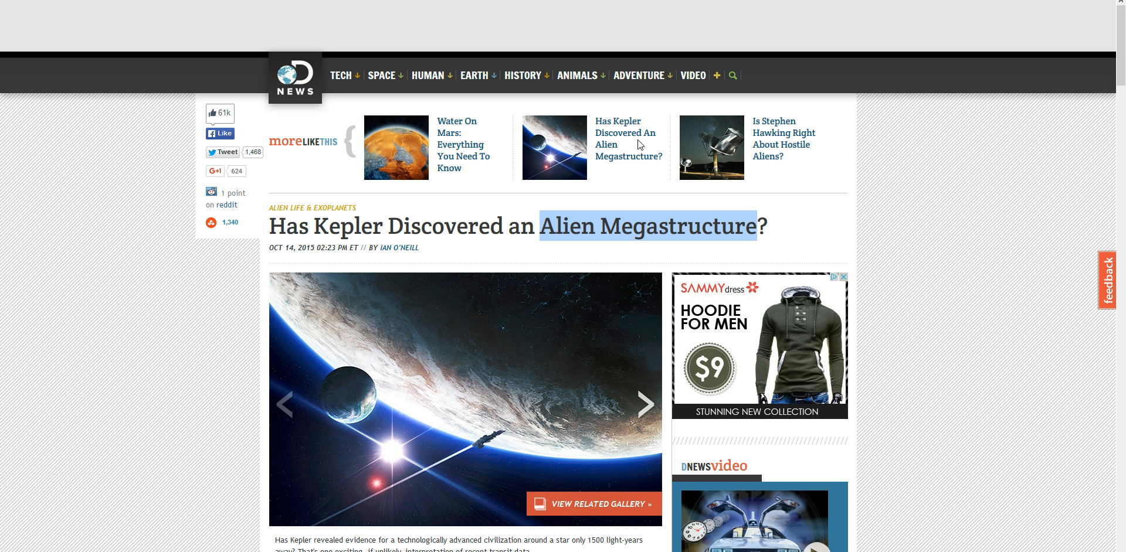
pyautogui.moveTo(640, 145)
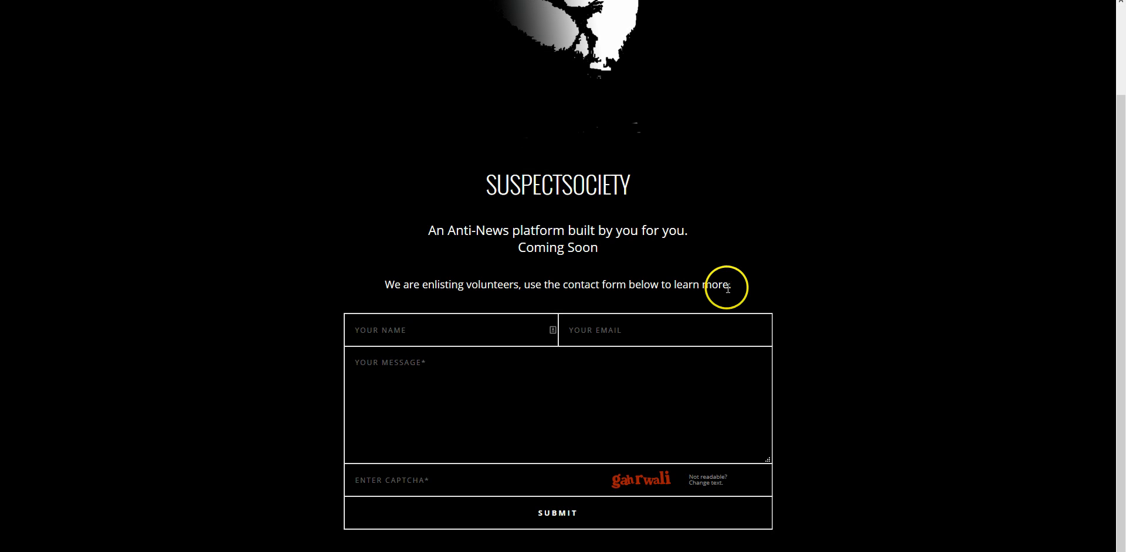
# Show the SuspectSociety volunteer page with its 'An Anti-News platform' tagline and contact form
pyautogui.click(560, 422)
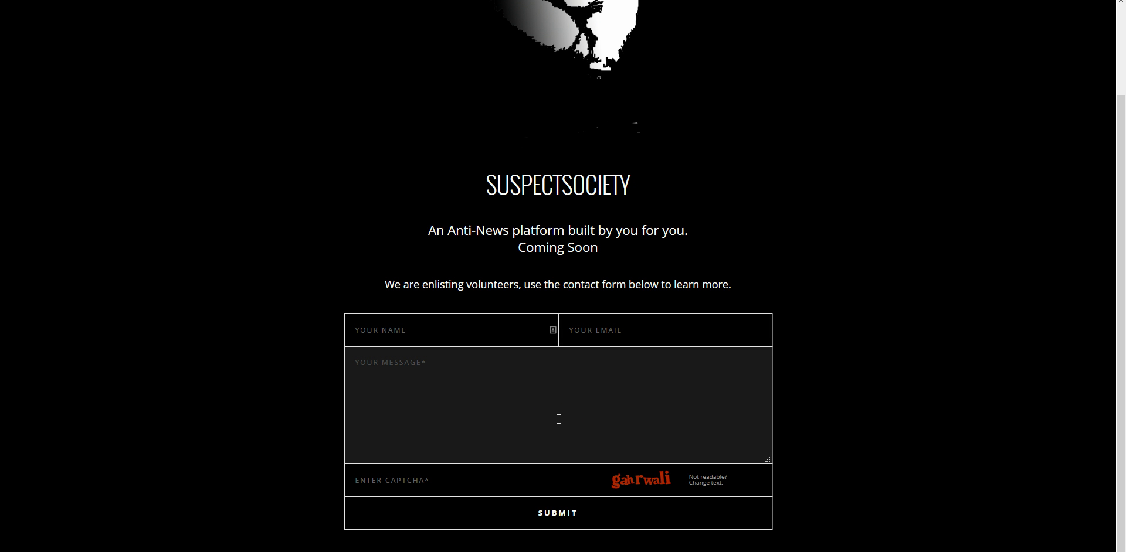
pyautogui.scroll(3)
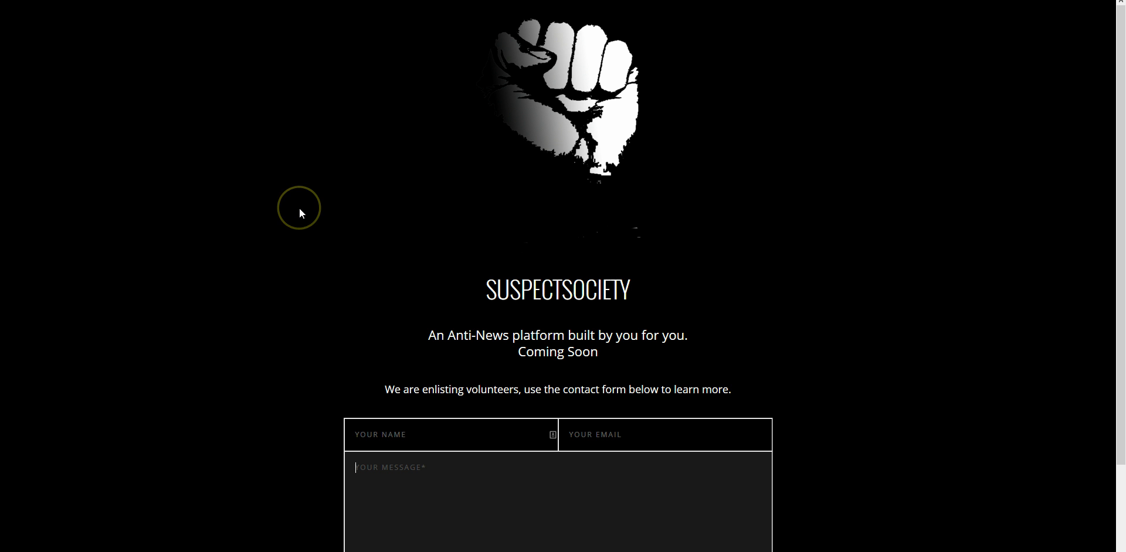
pyautogui.moveTo(301, 213)
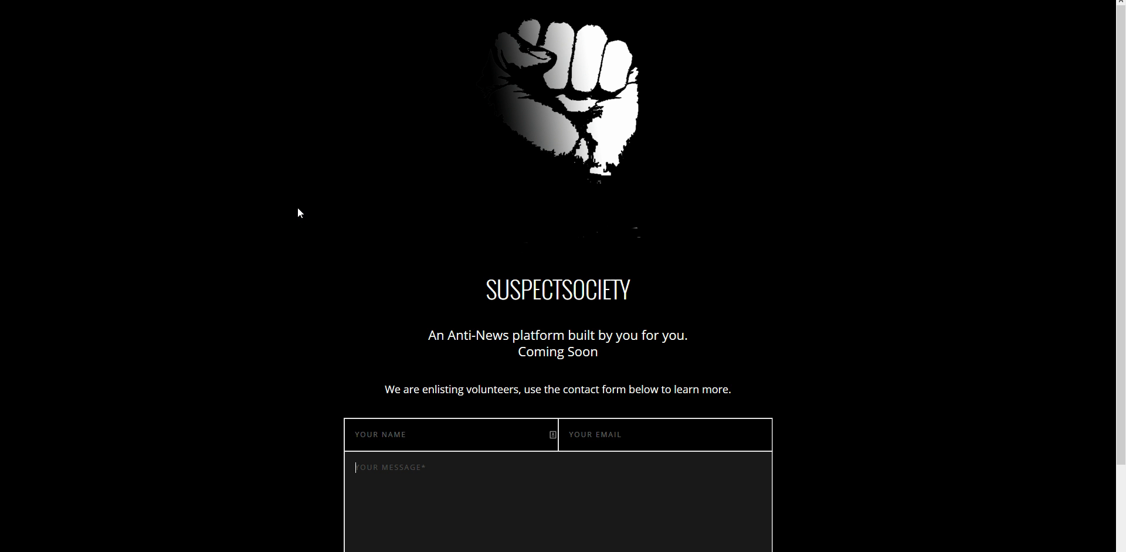
pyautogui.moveTo(232, 64)
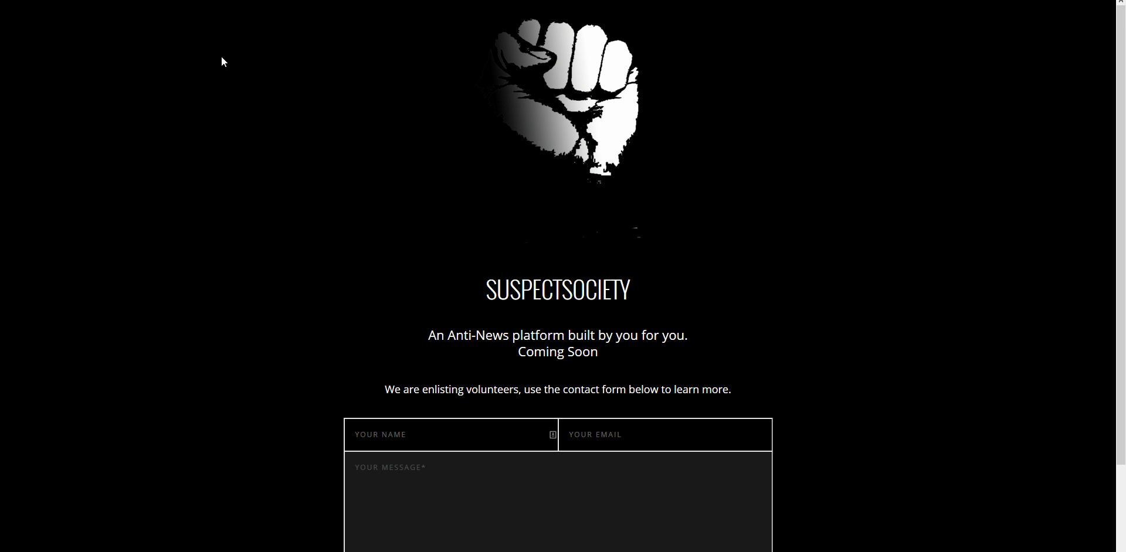
pyautogui.moveTo(586, 338)
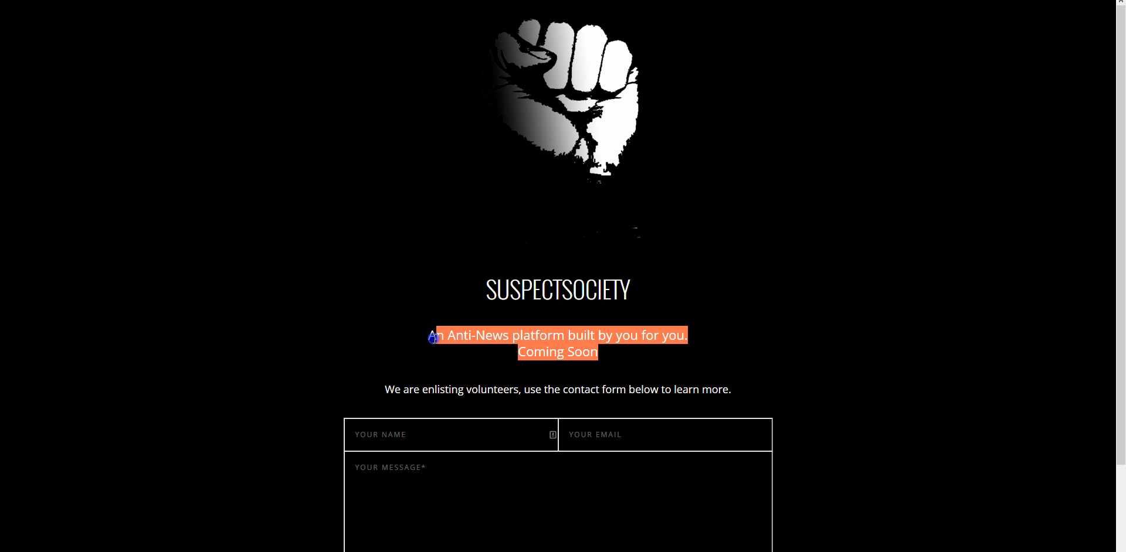
pyautogui.moveTo(422, 333)
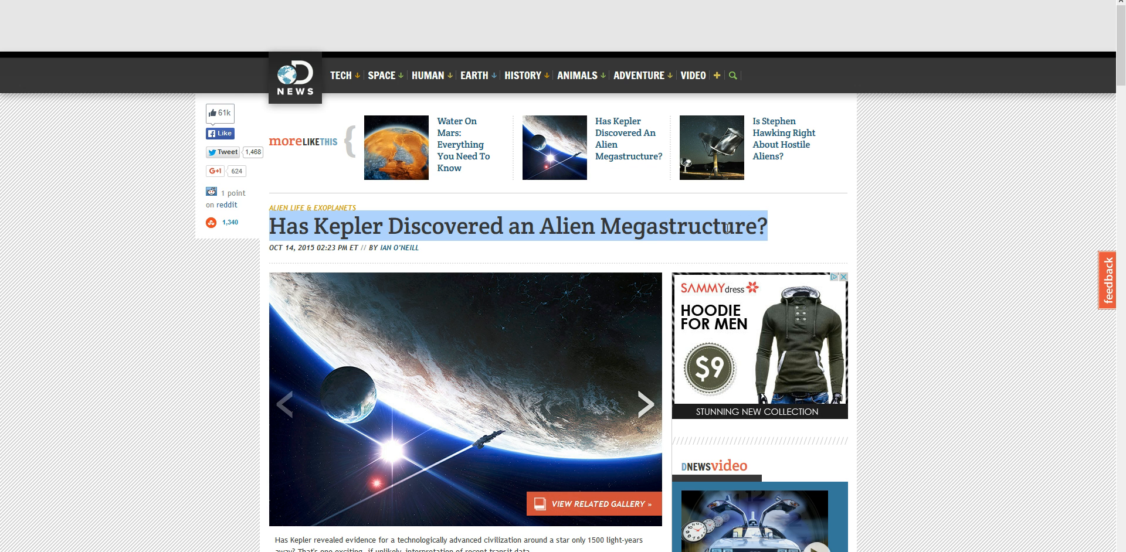
# Scroll down the Alien Megastructure article to its opening paragraphs
pyautogui.scroll(-3)
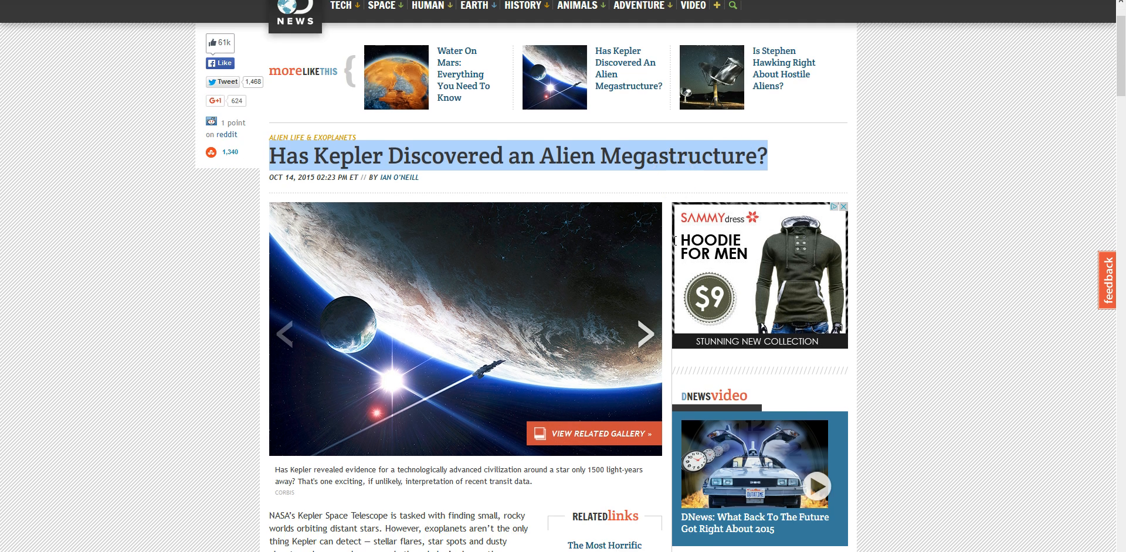
pyautogui.scroll(-3)
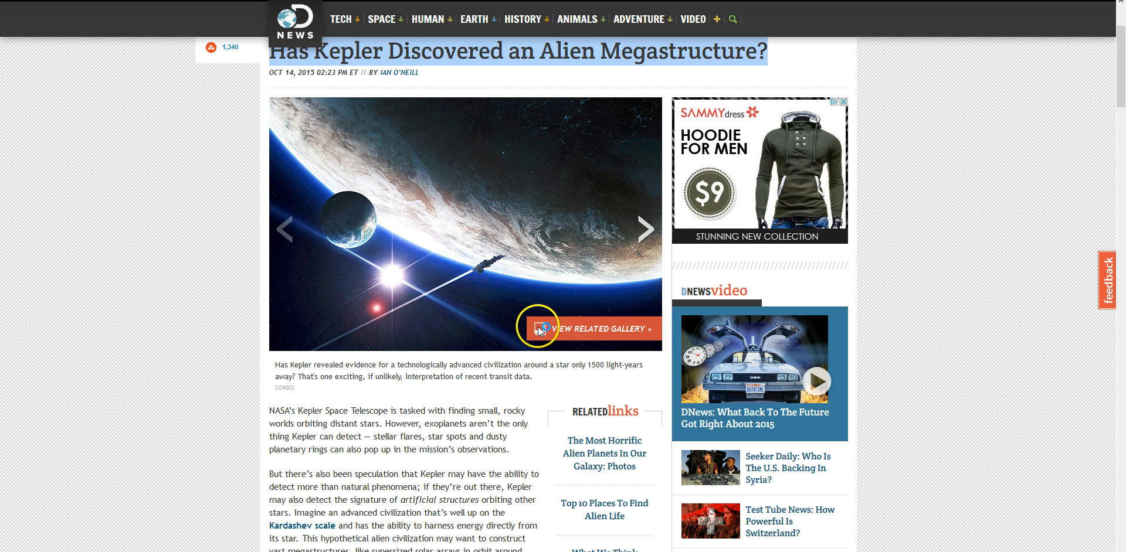
pyautogui.moveTo(462, 276)
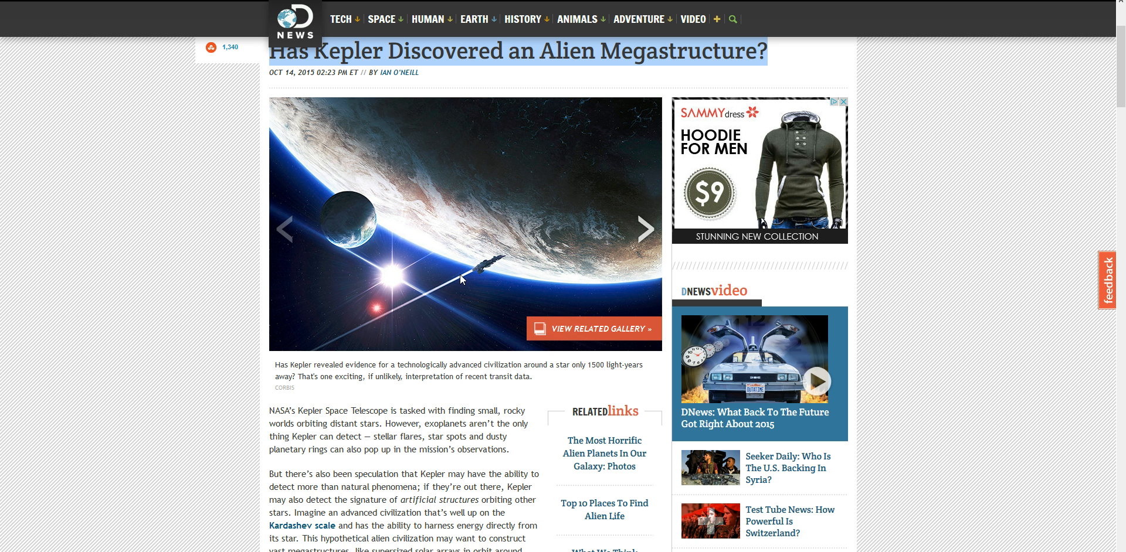
pyautogui.scroll(-3)
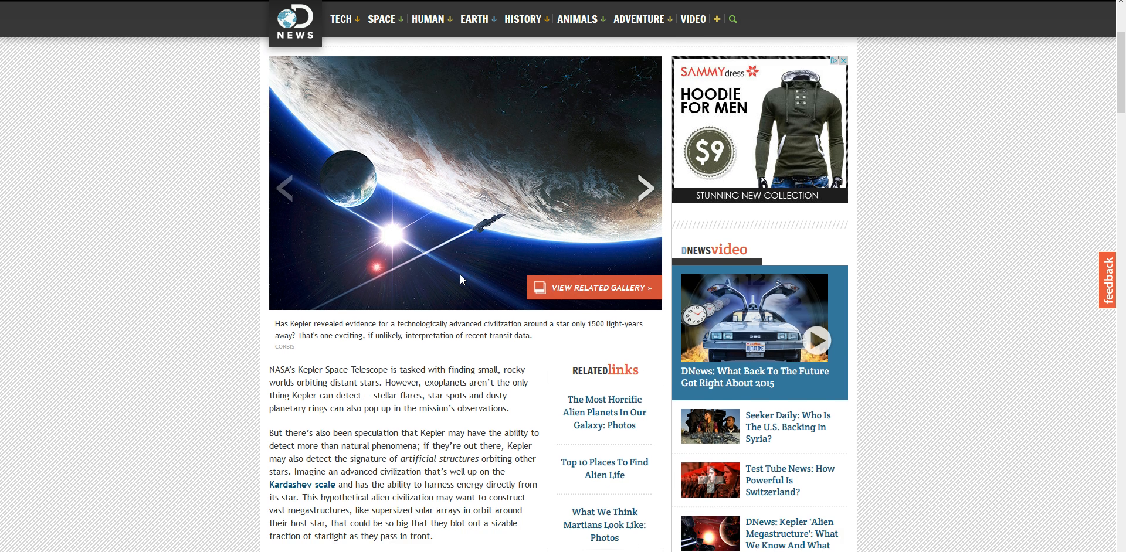
pyautogui.scroll(-3)
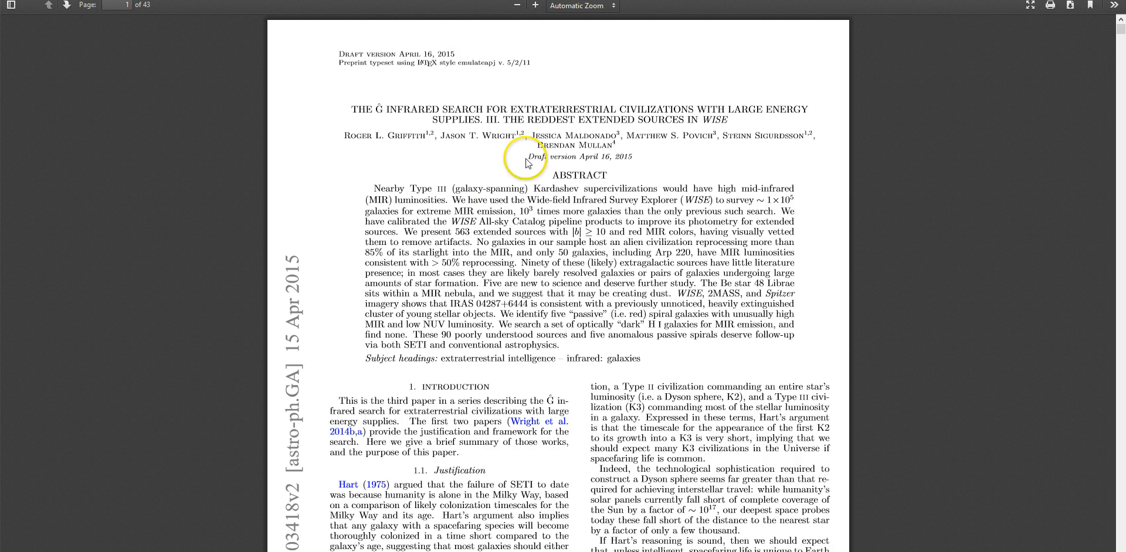
pyautogui.moveTo(330, 98)
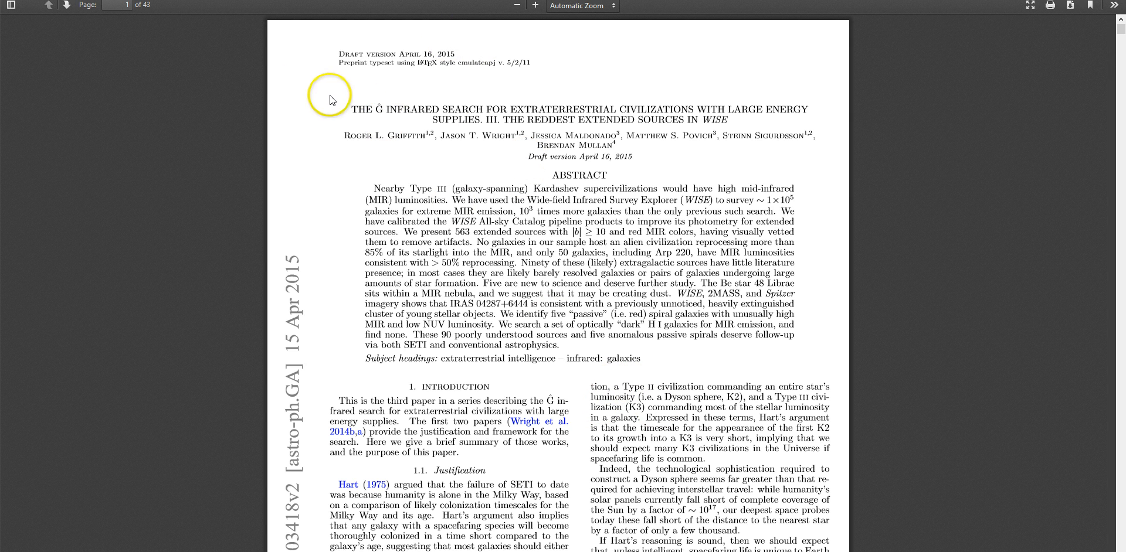
pyautogui.moveTo(44, 41)
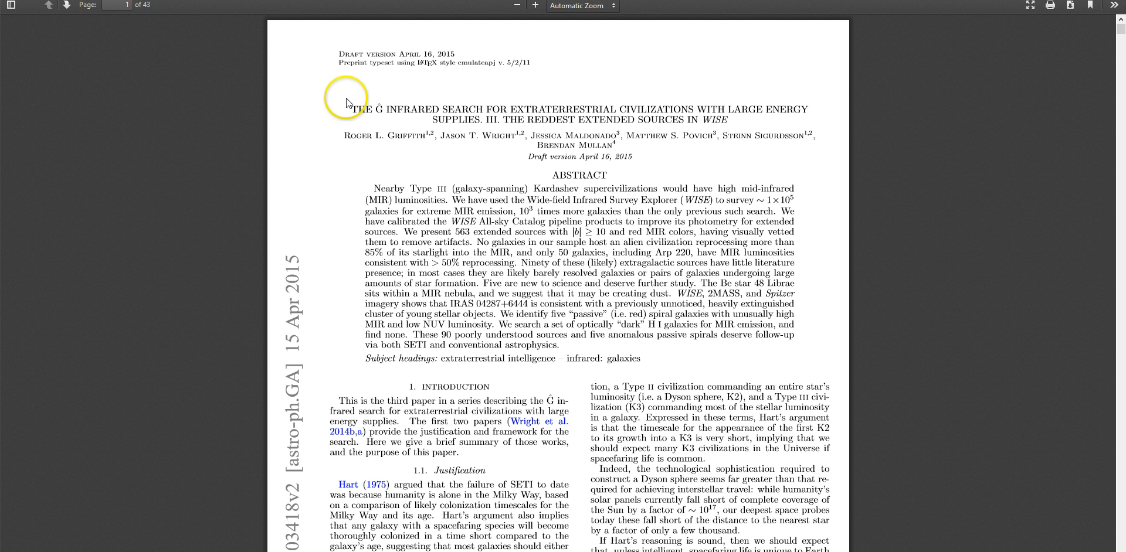
pyautogui.moveTo(514, 143)
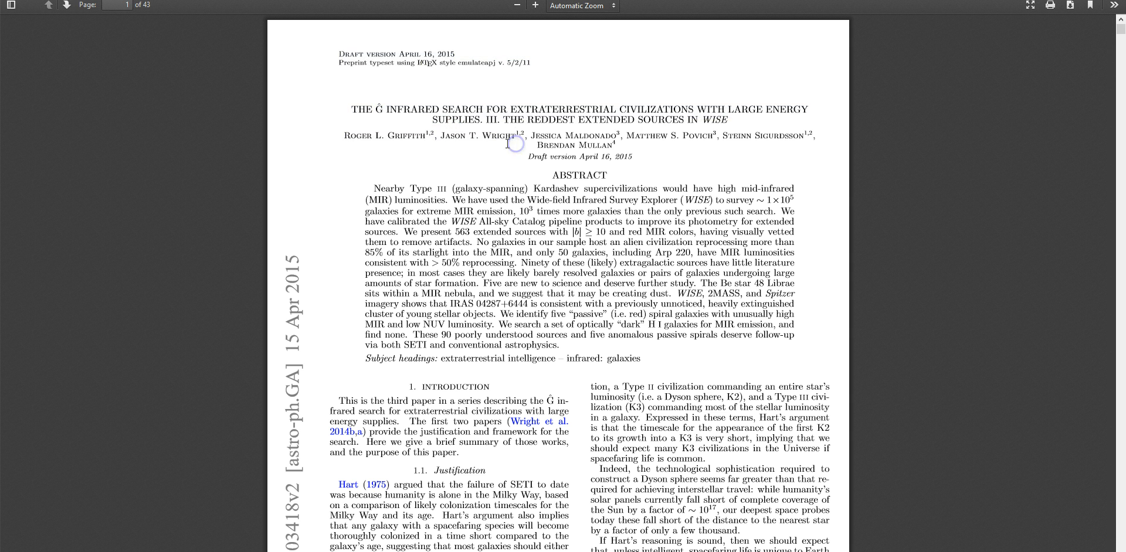
pyautogui.moveTo(653, 82)
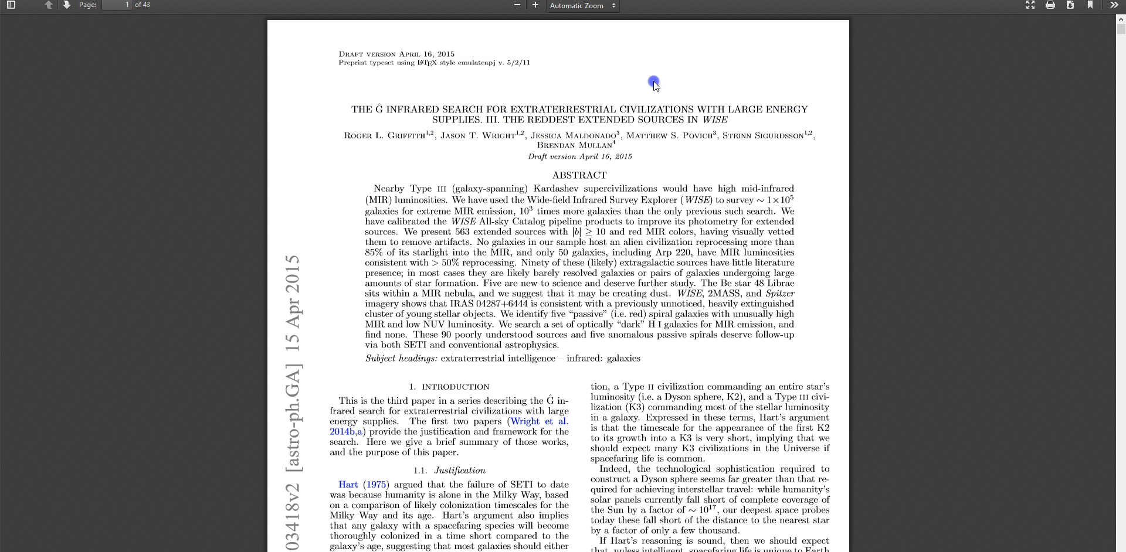
pyautogui.moveTo(604, 103)
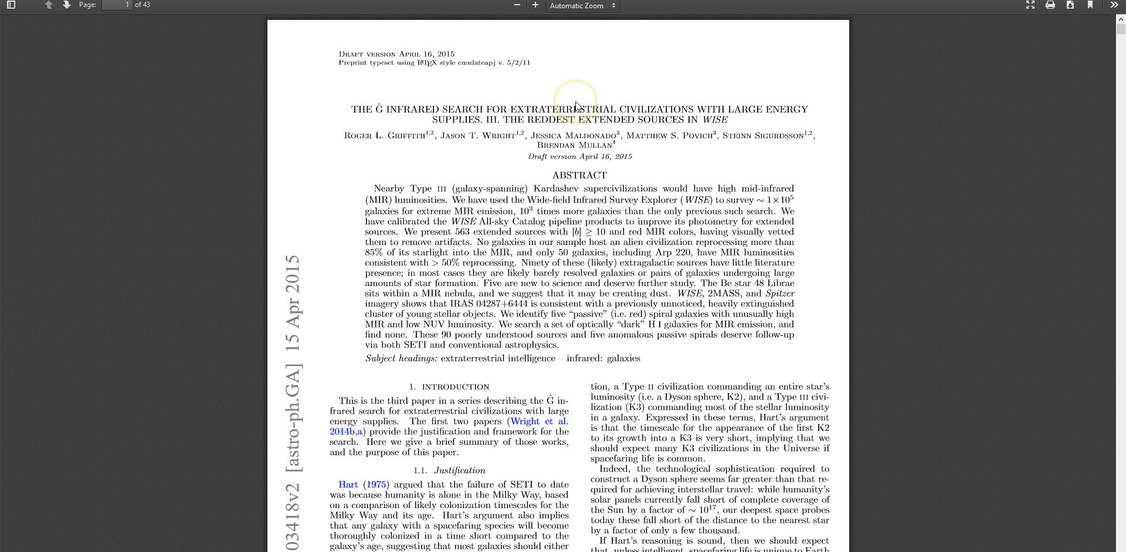
pyautogui.moveTo(575, 106)
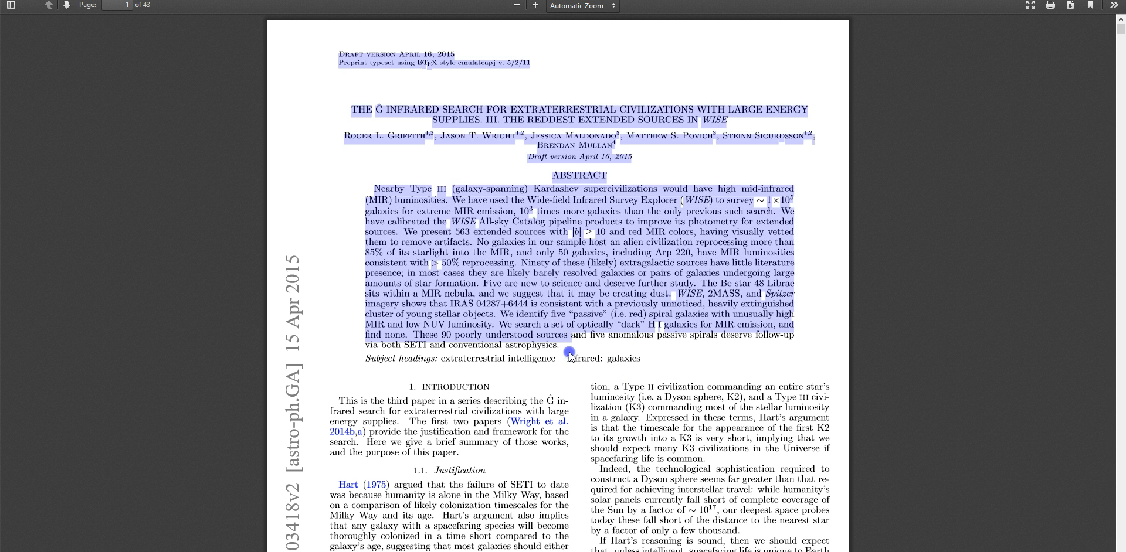
# Select the abstract text on page 1 of the Ĝ infrared search arXiv PDF
pyautogui.click(569, 354)
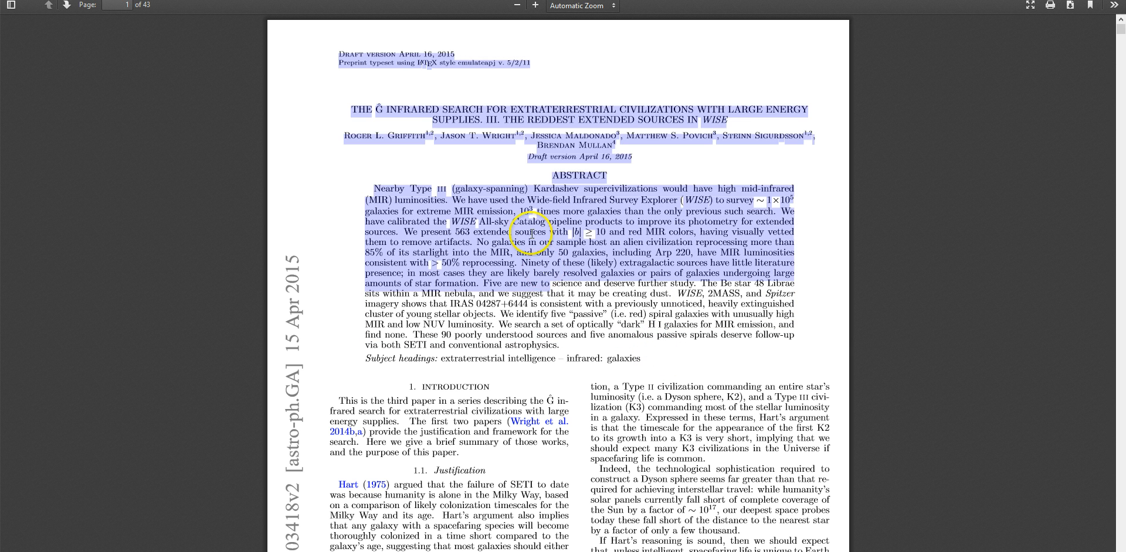
pyautogui.click(535, 244)
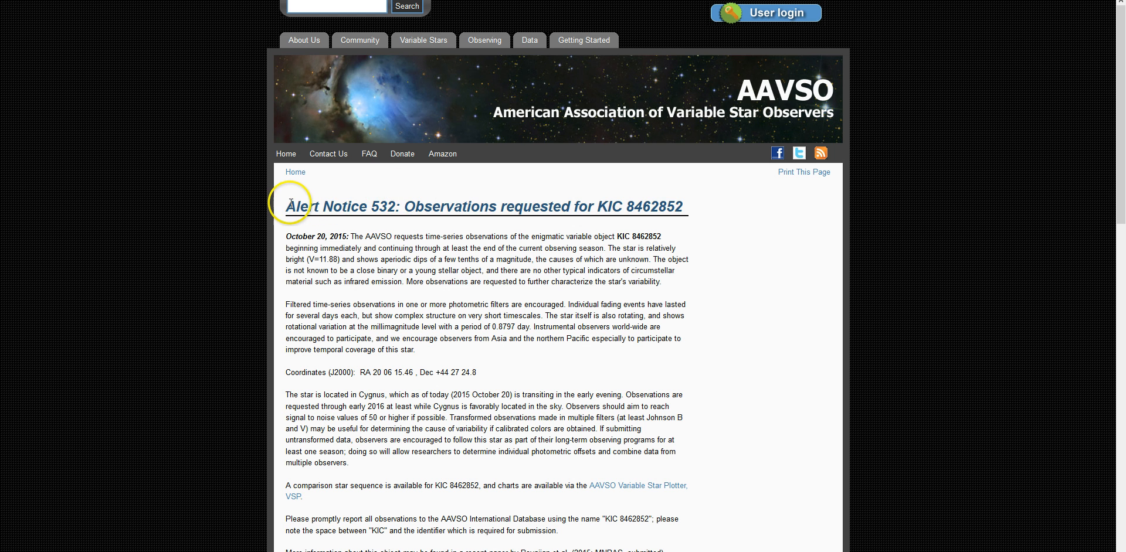
# Highlight Alert Notice 532's opening paragraphs through the Cygnus observing advice, then clear the selection
pyautogui.moveTo(286, 207); pyautogui.dragTo(505, 329)
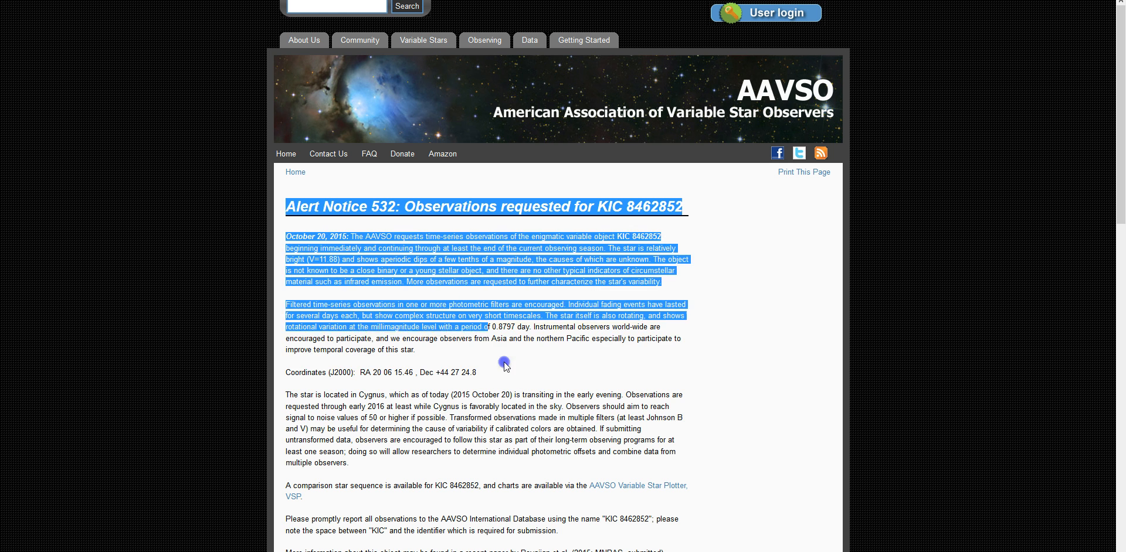
pyautogui.moveTo(505, 362); pyautogui.dragTo(535, 424)
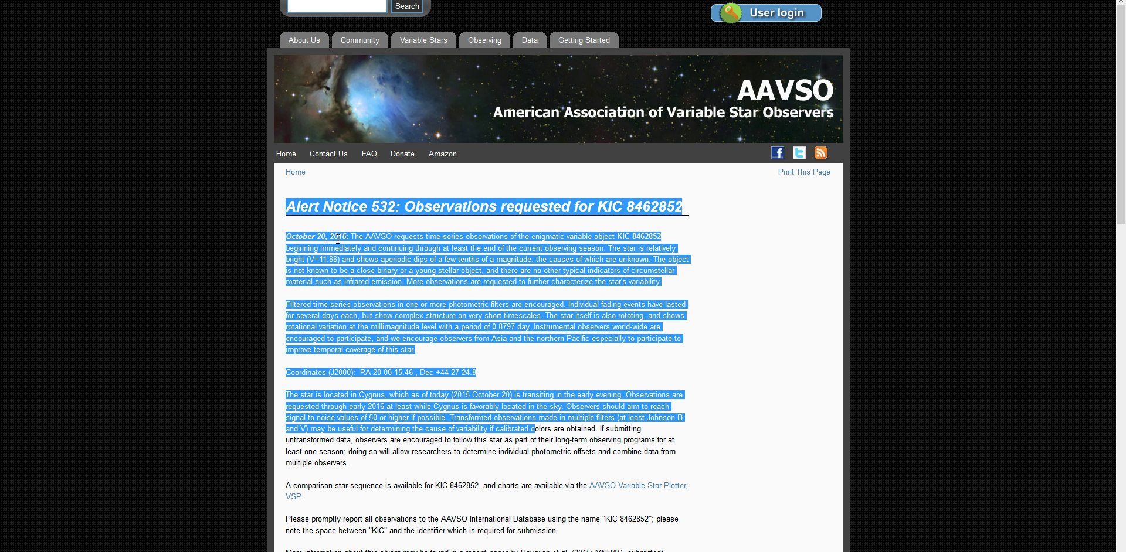
pyautogui.click(570, 121)
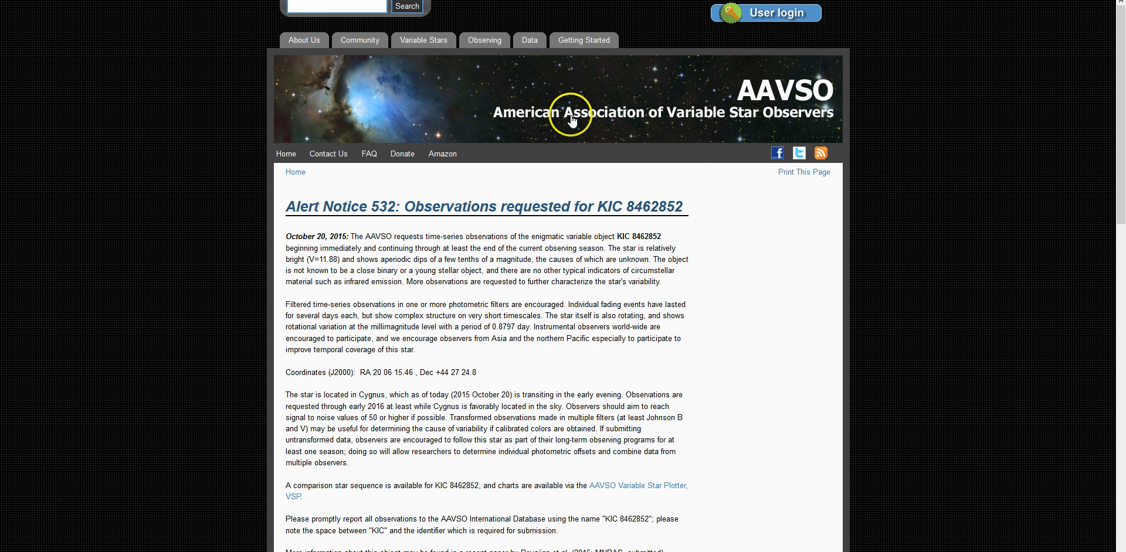
pyautogui.moveTo(619, 176)
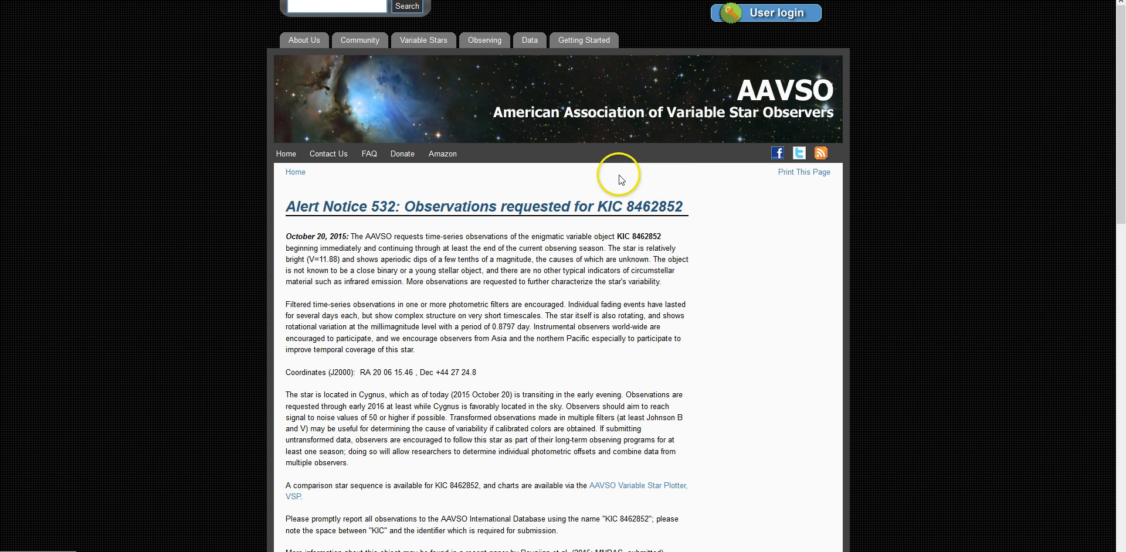
pyautogui.moveTo(509, 208)
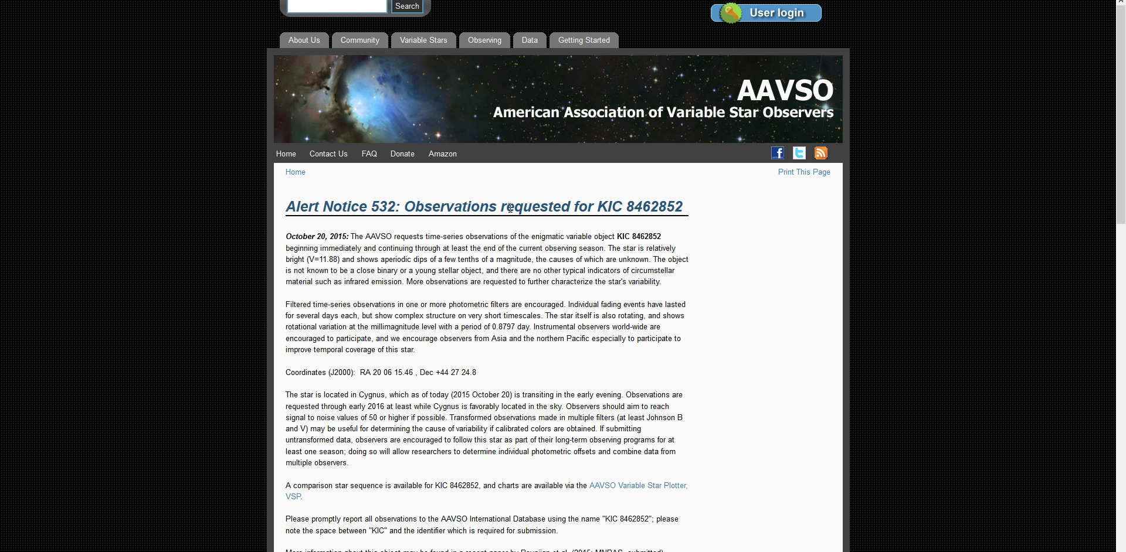
pyautogui.moveTo(510, 209)
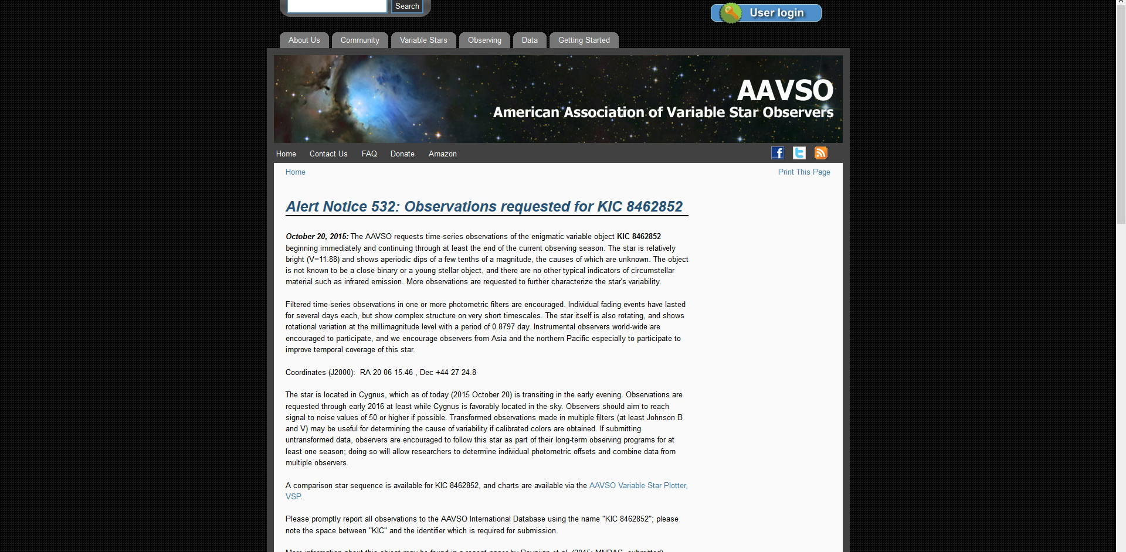